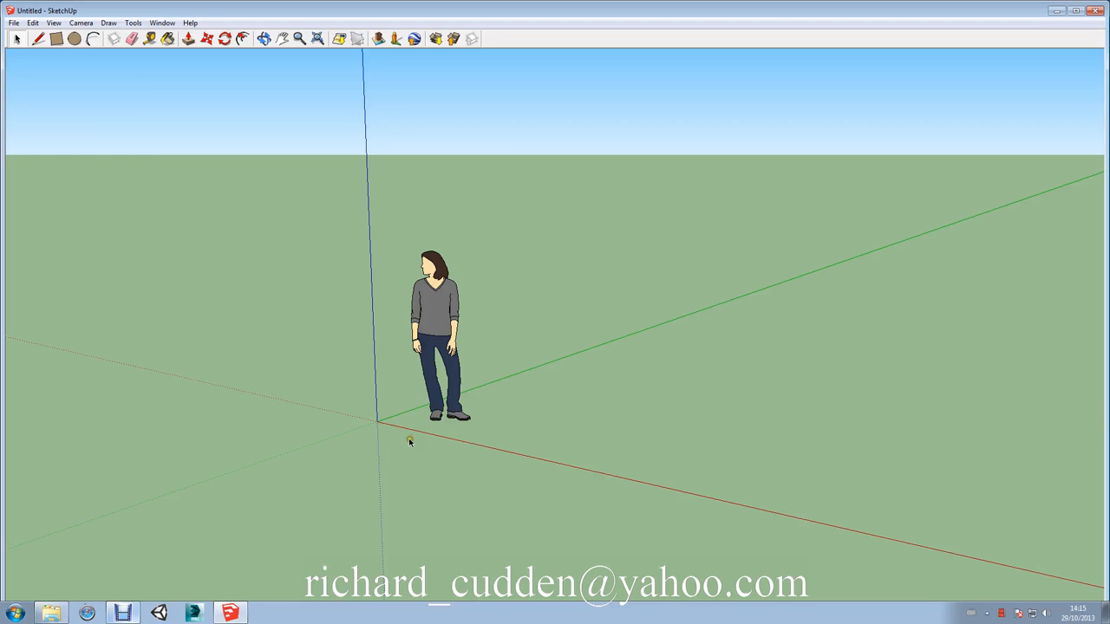
mouse_move(345, 475)
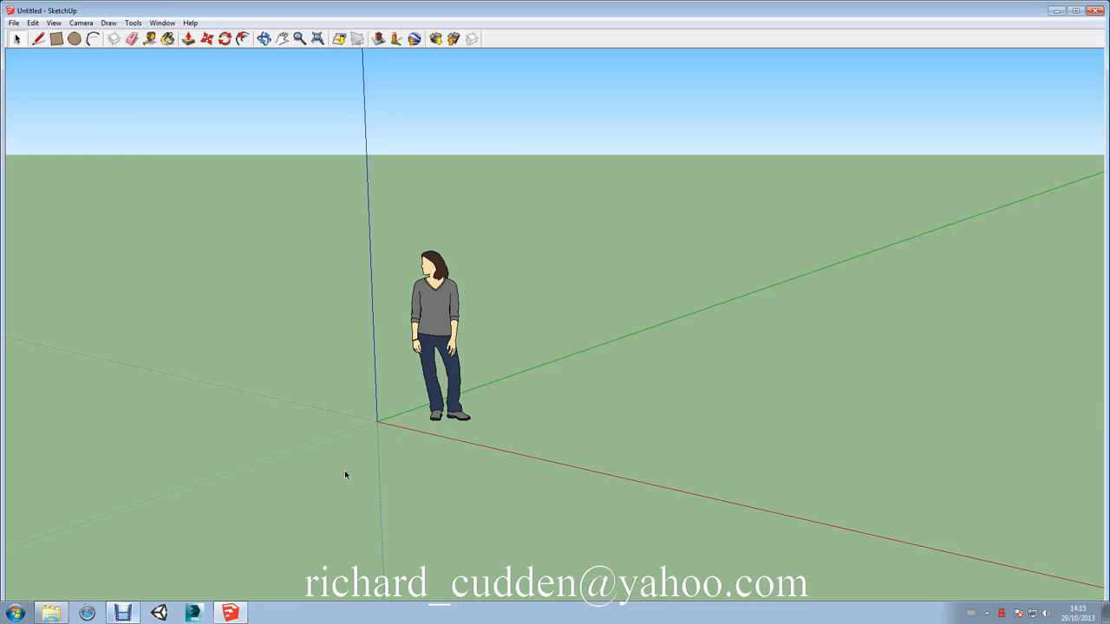
Draw the arched tunnel profile with a rounded top and notched base, erasing the extra corner lines
left_click_drag(345, 475, 538, 433)
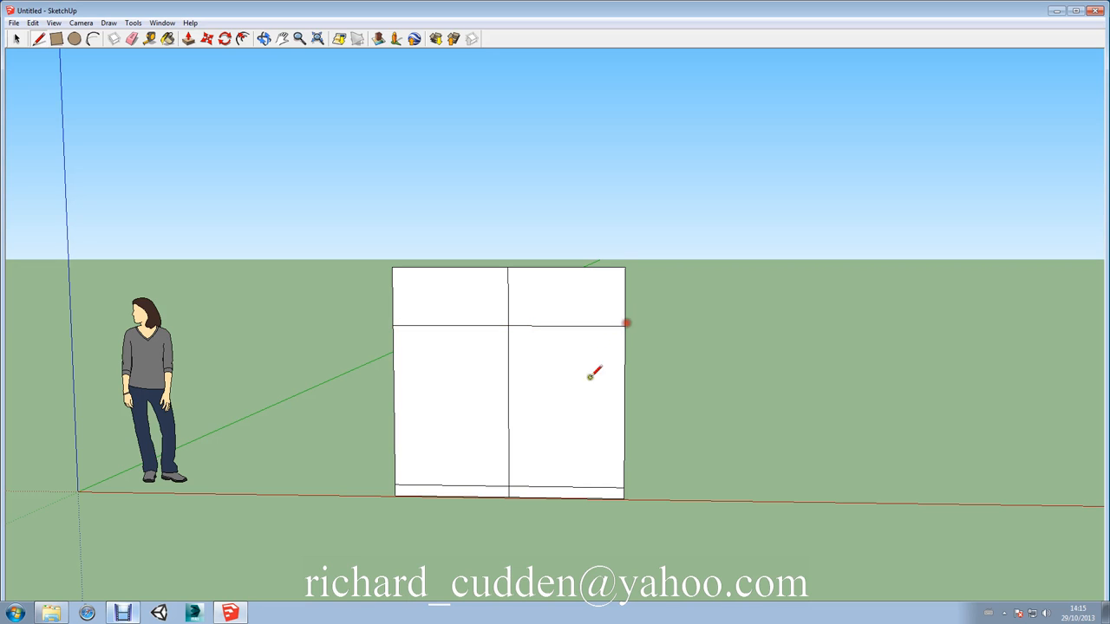
mouse_move(453, 490)
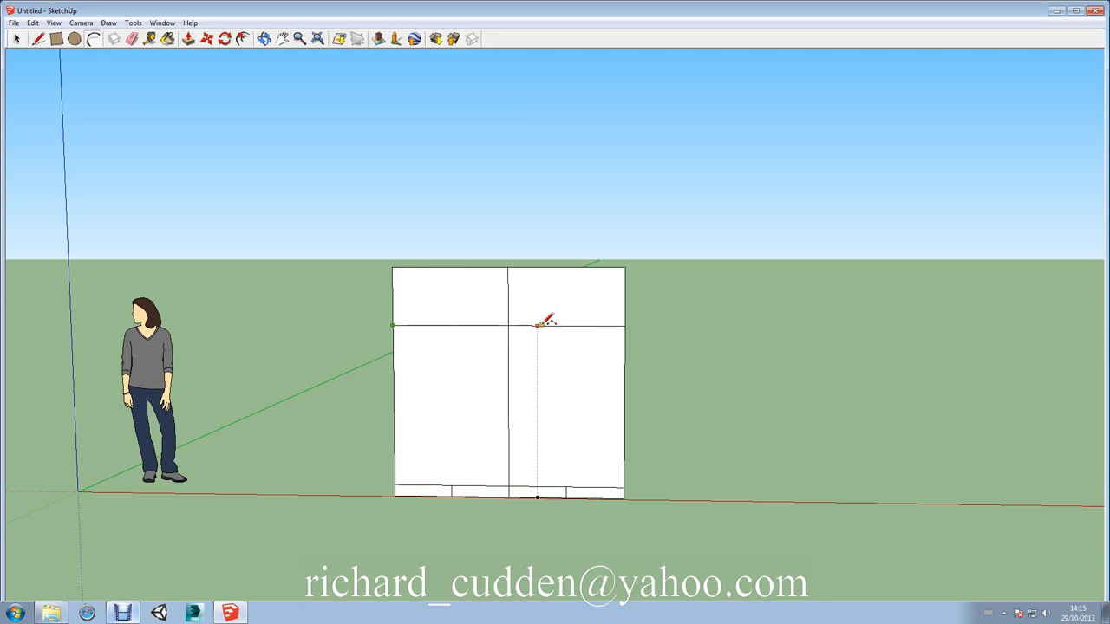
mouse_move(630, 323)
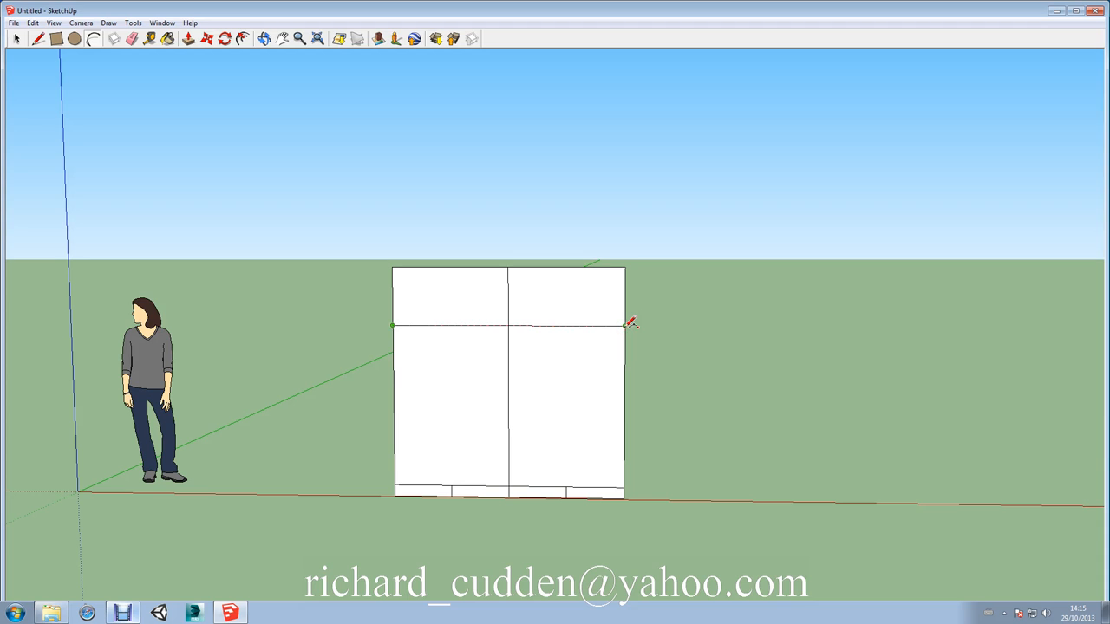
left_click(510, 267)
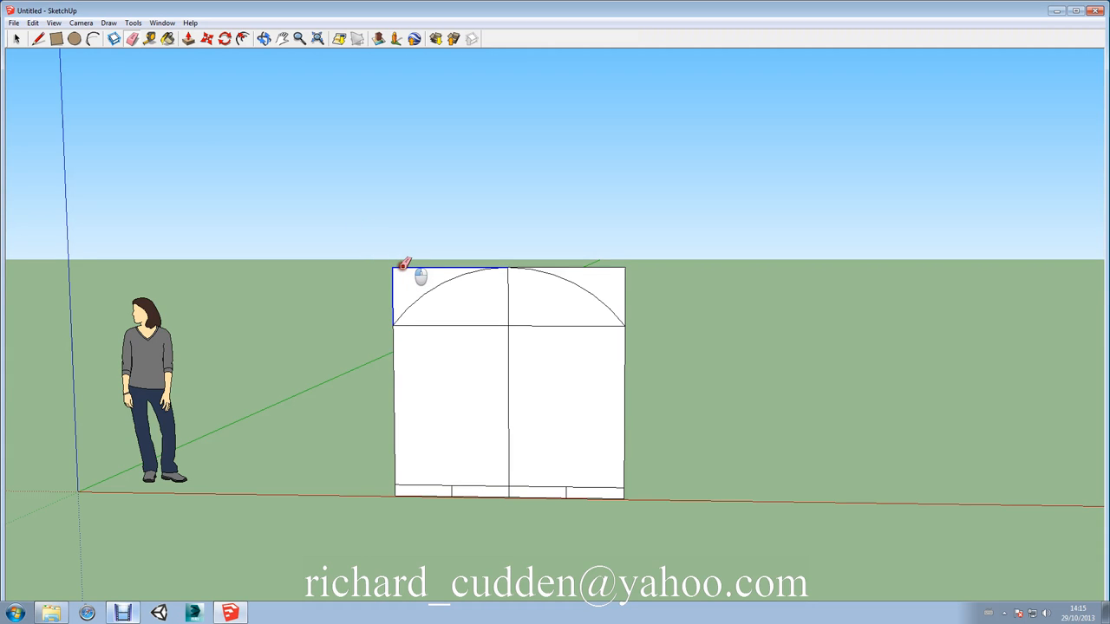
left_click(421, 277)
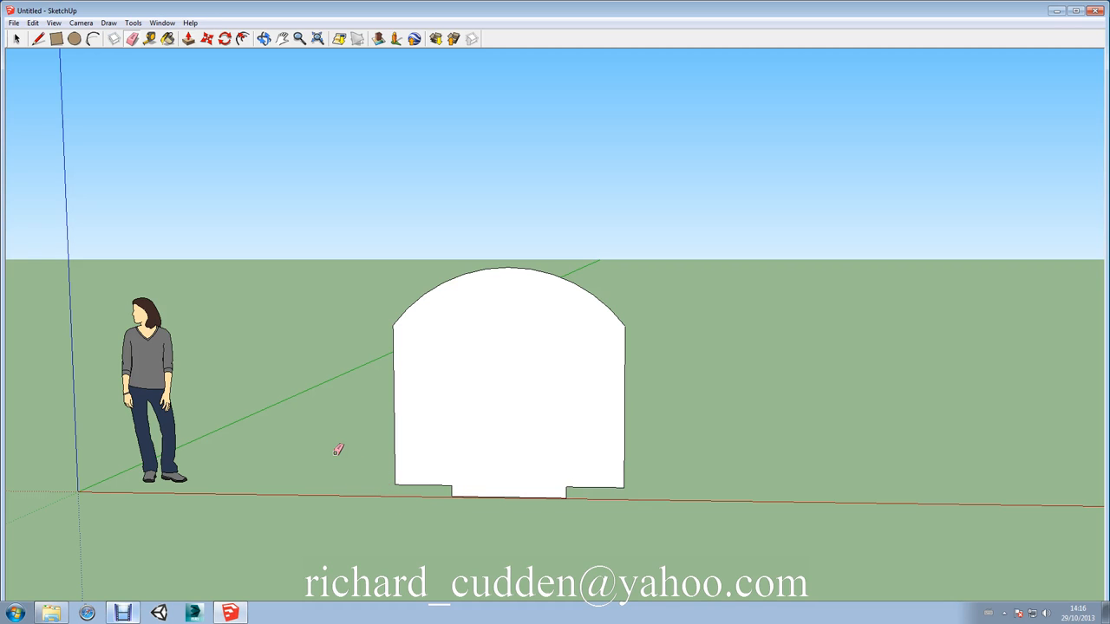
mouse_move(583, 473)
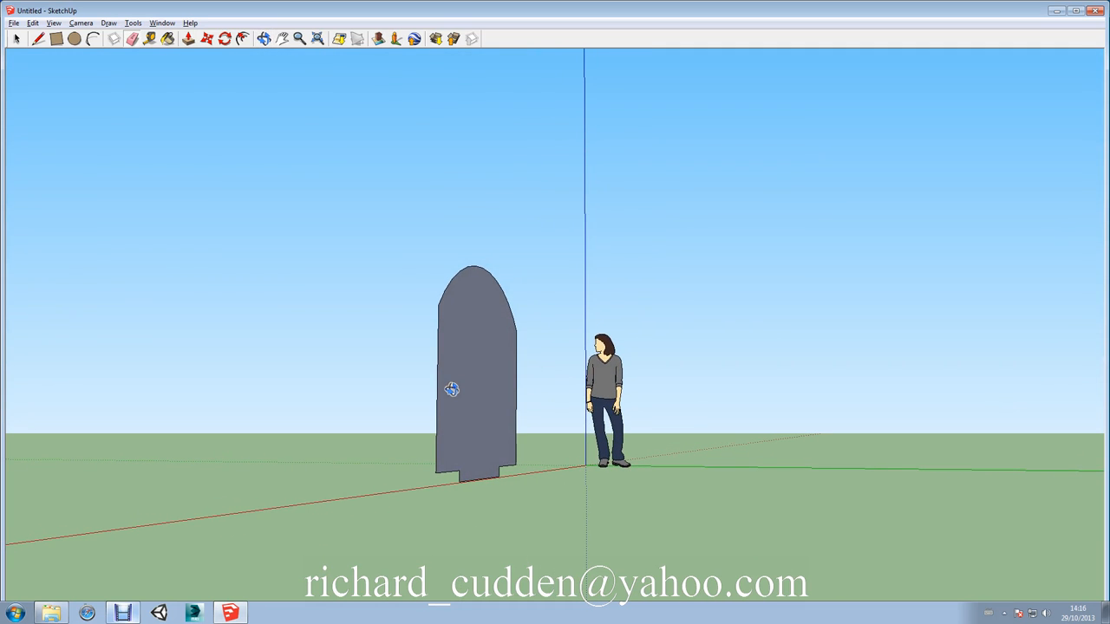
mouse_move(511, 415)
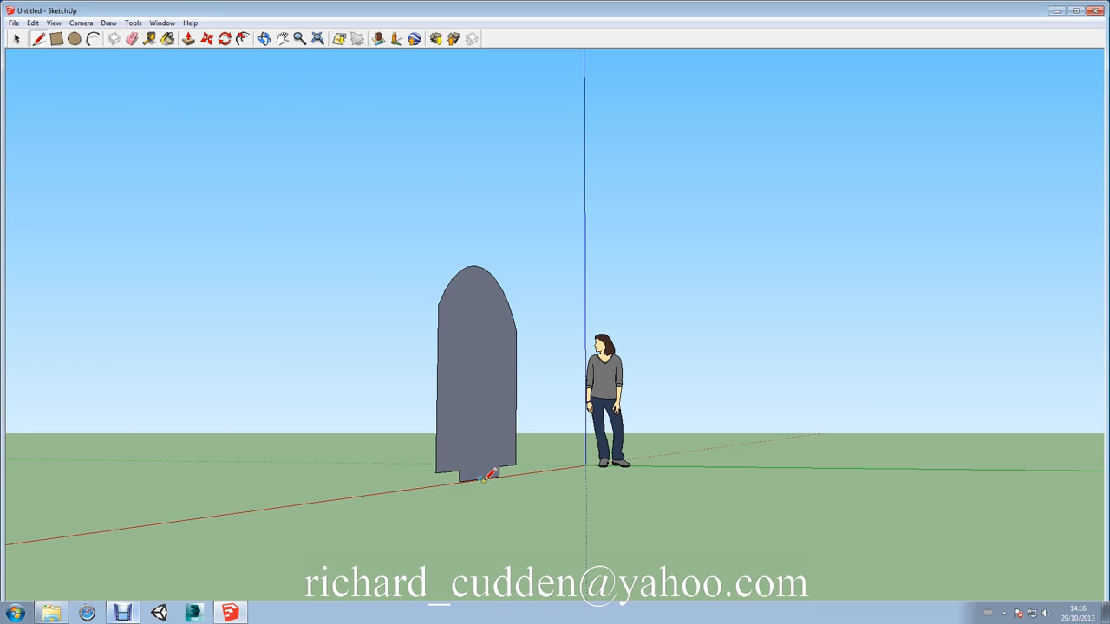
mouse_move(1004, 498)
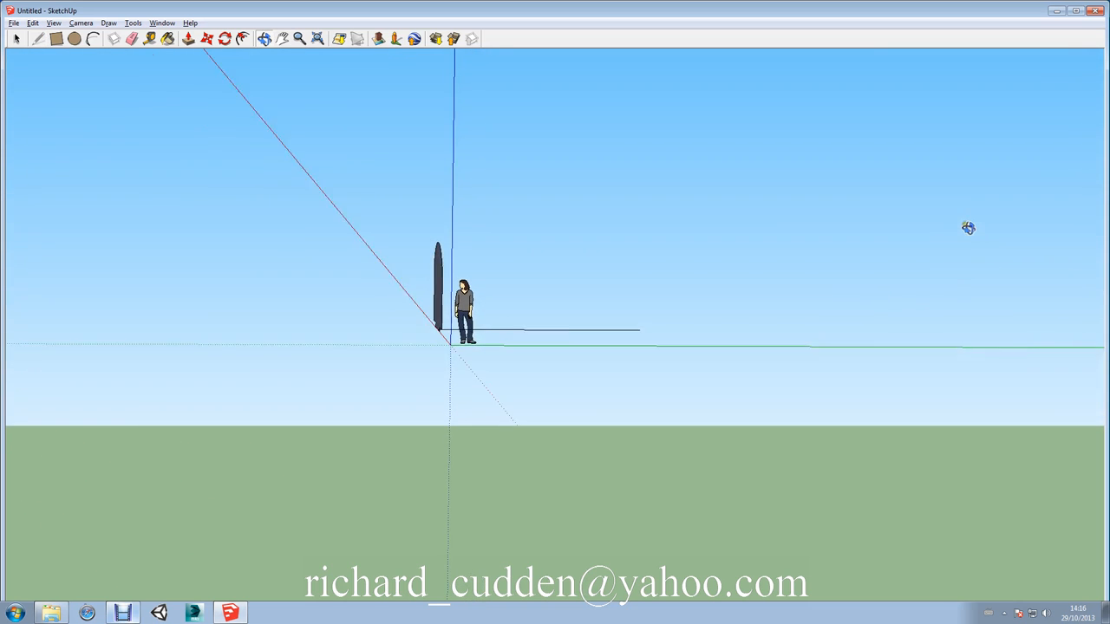
Draw a zig-zag ground path from the arch and a large floor rectangle split near one edge
left_click_drag(969, 228, 895, 369)
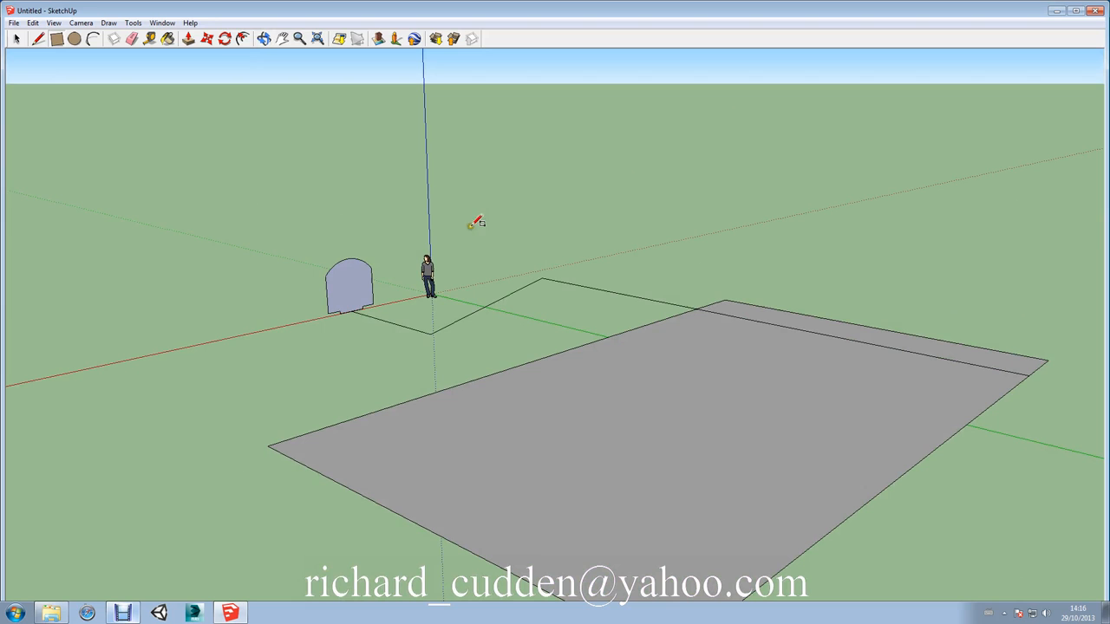
mouse_move(737, 330)
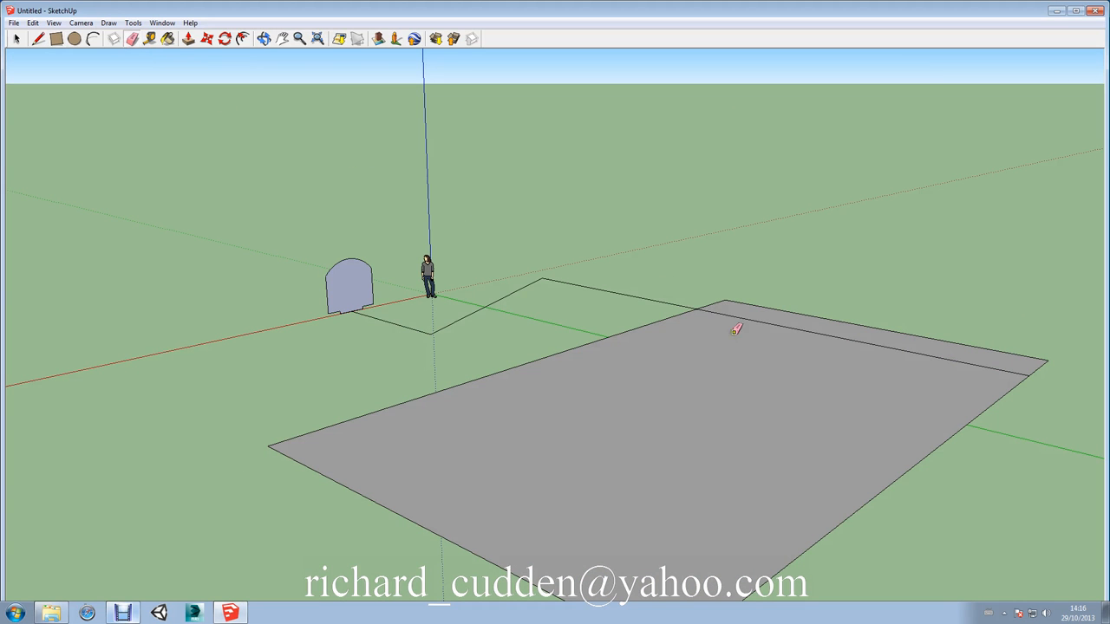
Select the bent path and sweep the arch along it with Follow Me into a vaulted tunnel
left_click_drag(737, 328, 663, 349)
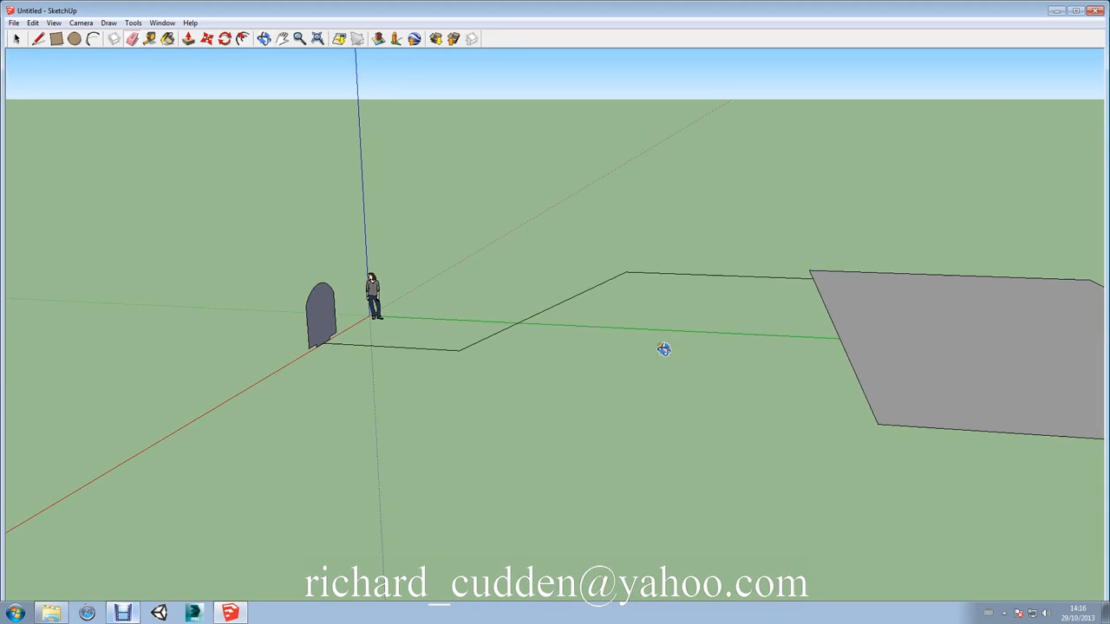
mouse_move(353, 250)
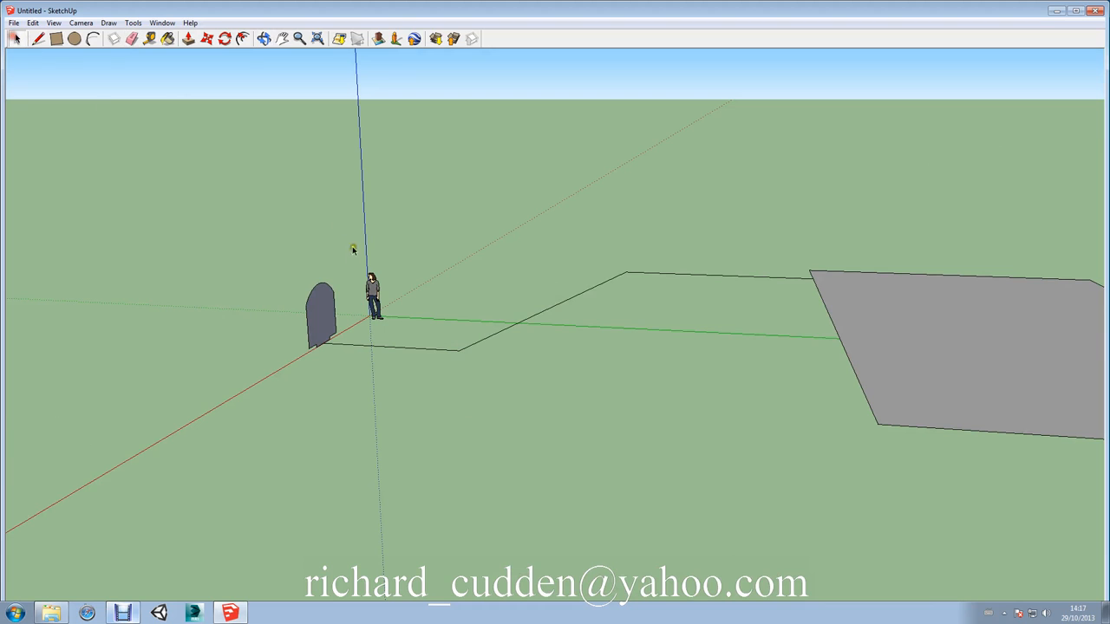
mouse_move(490, 339)
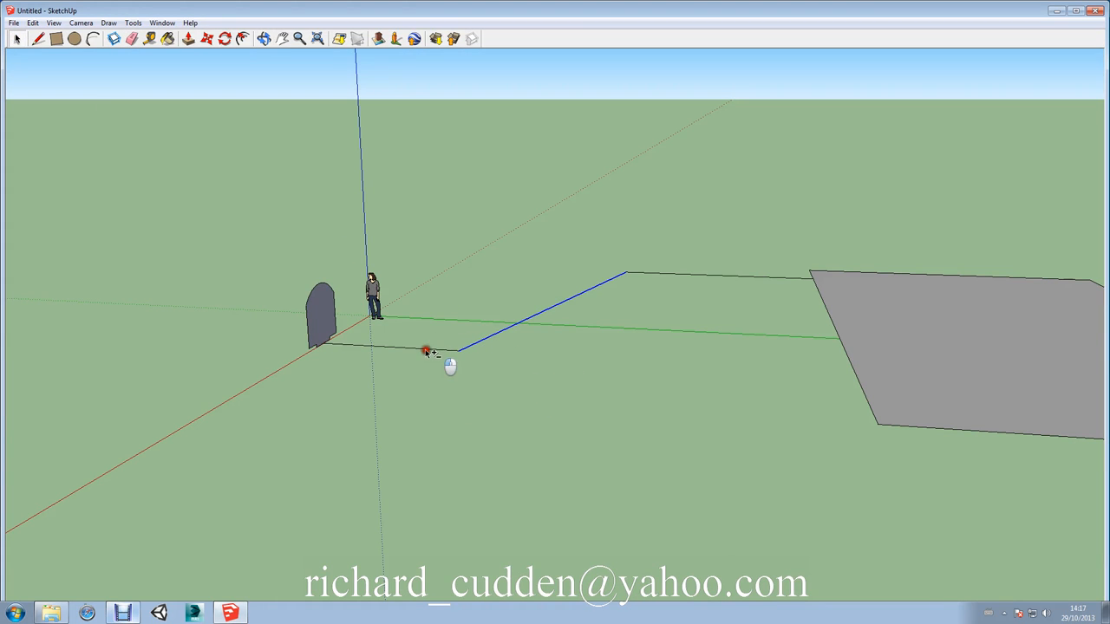
left_click(425, 351)
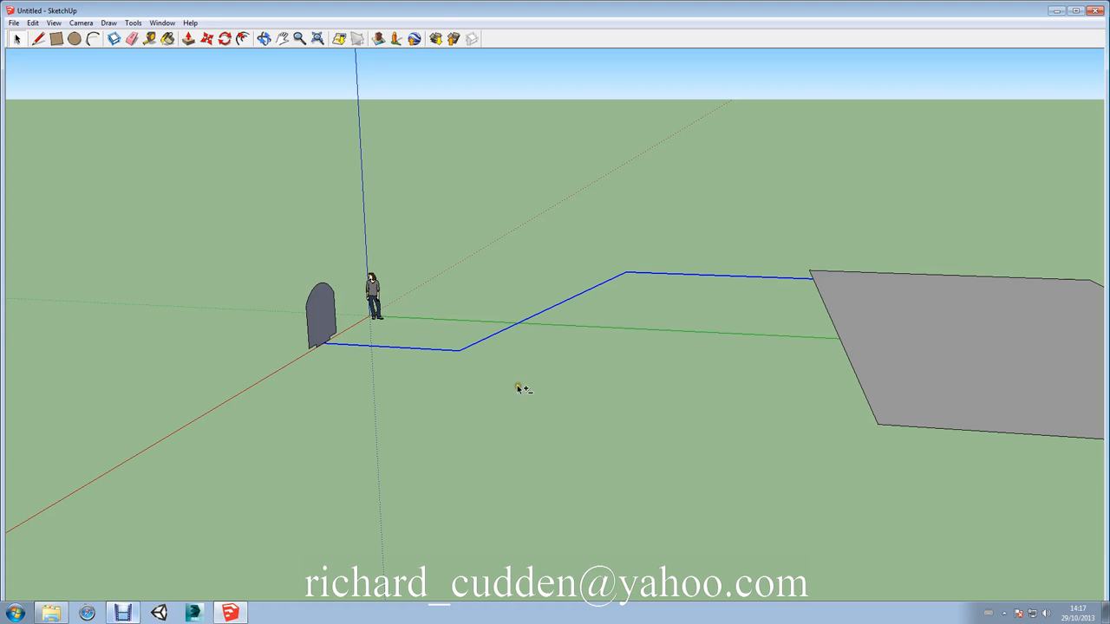
left_click(133, 22)
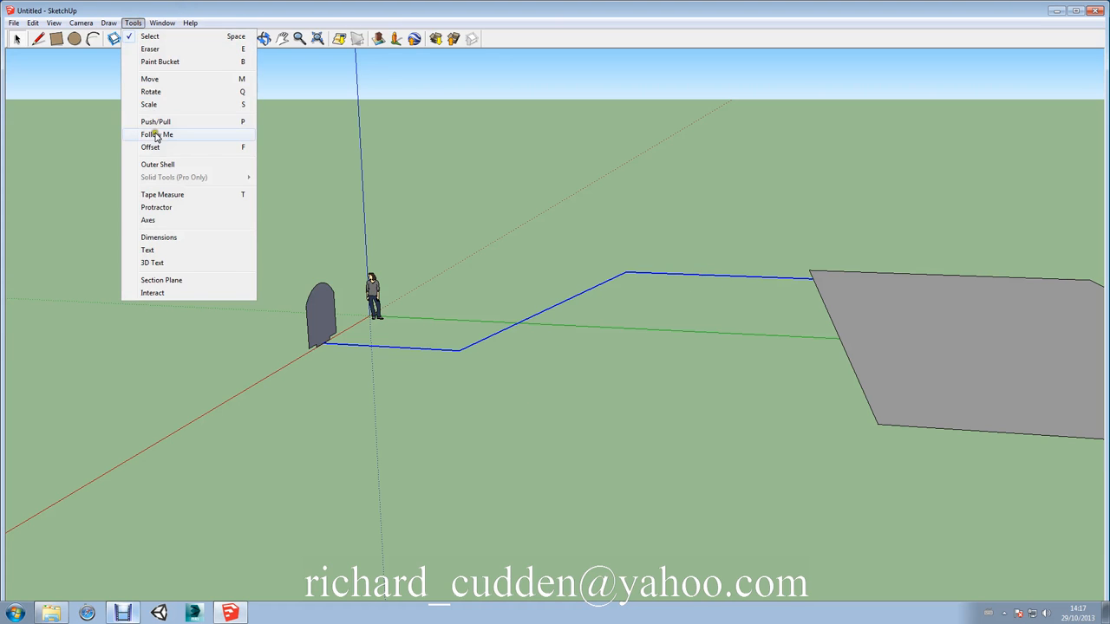
left_click(157, 134)
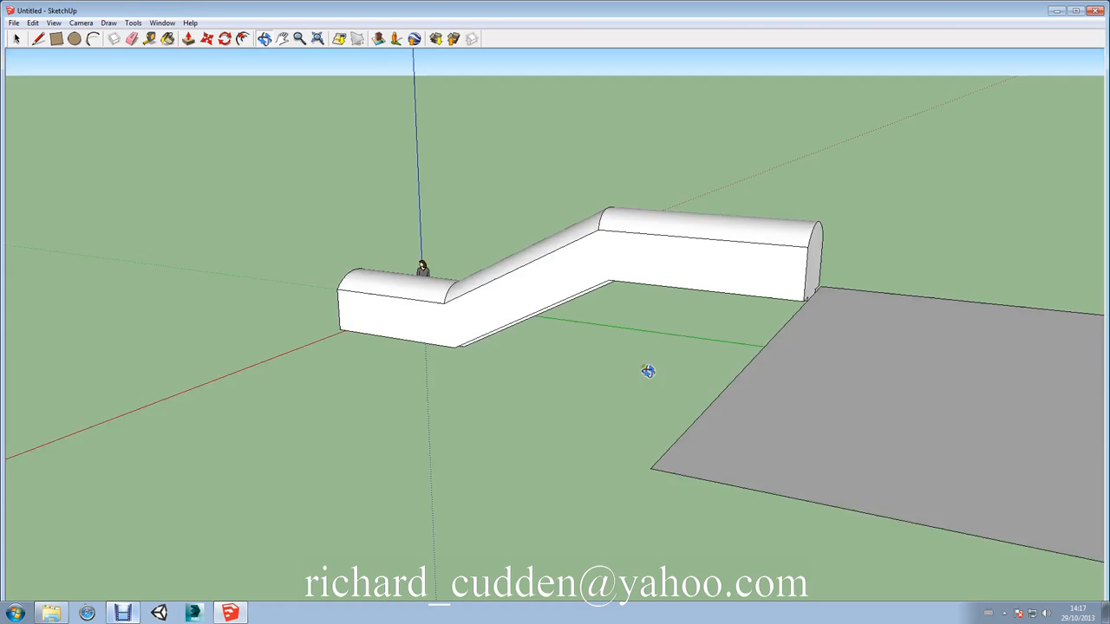
left_click_drag(648, 371, 305, 389)
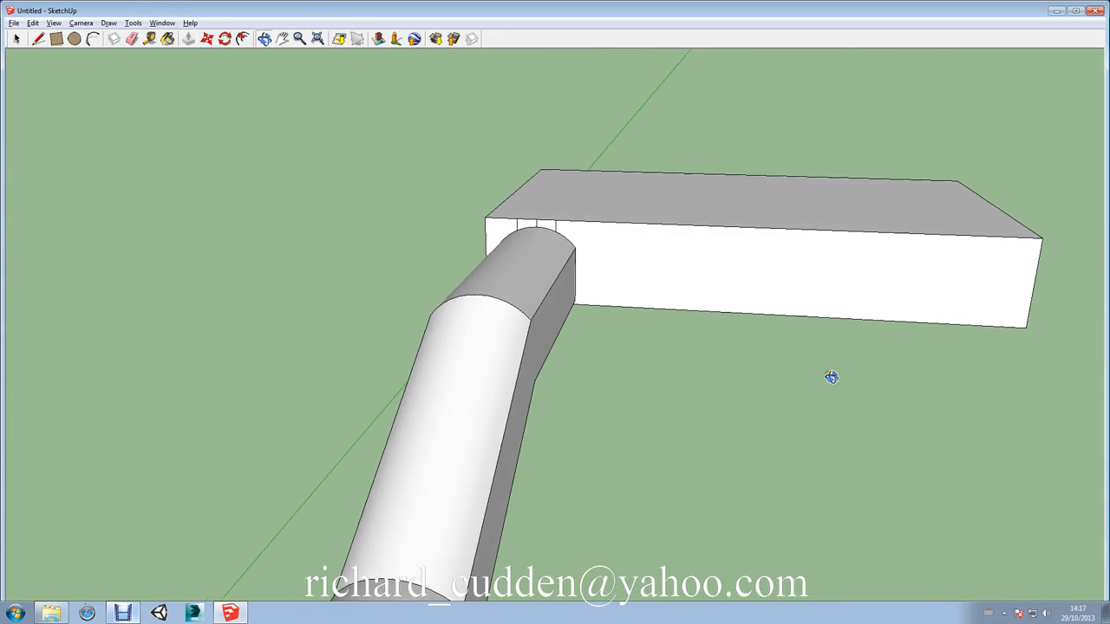
mouse_move(520, 220)
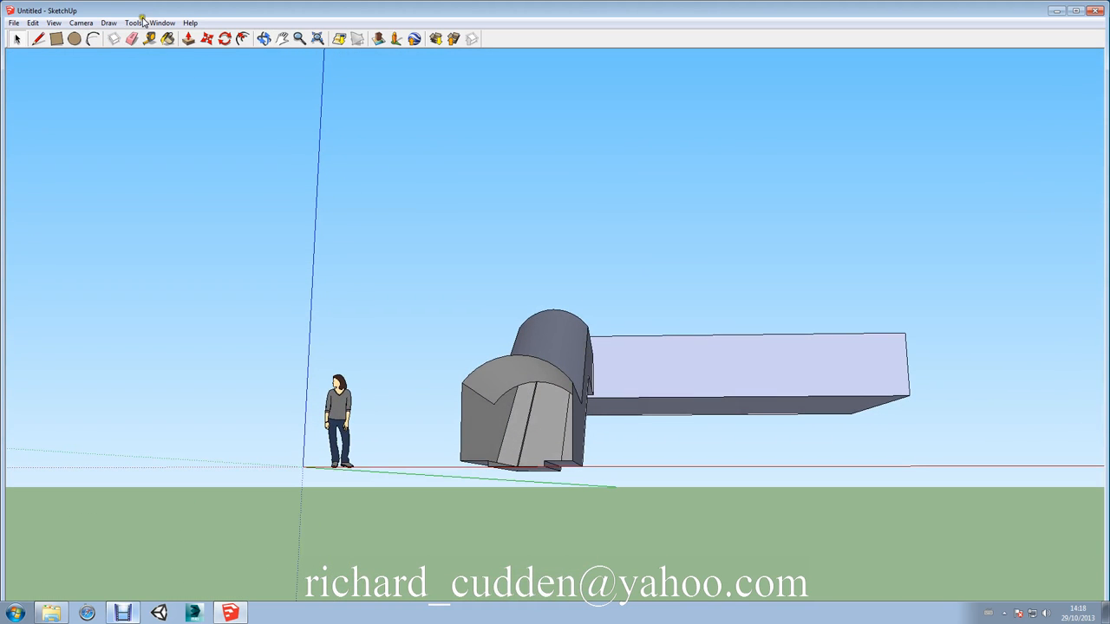
Paint the tunnel walls, vault and floor with a dark brick from Brick and Cladding
left_click(162, 22)
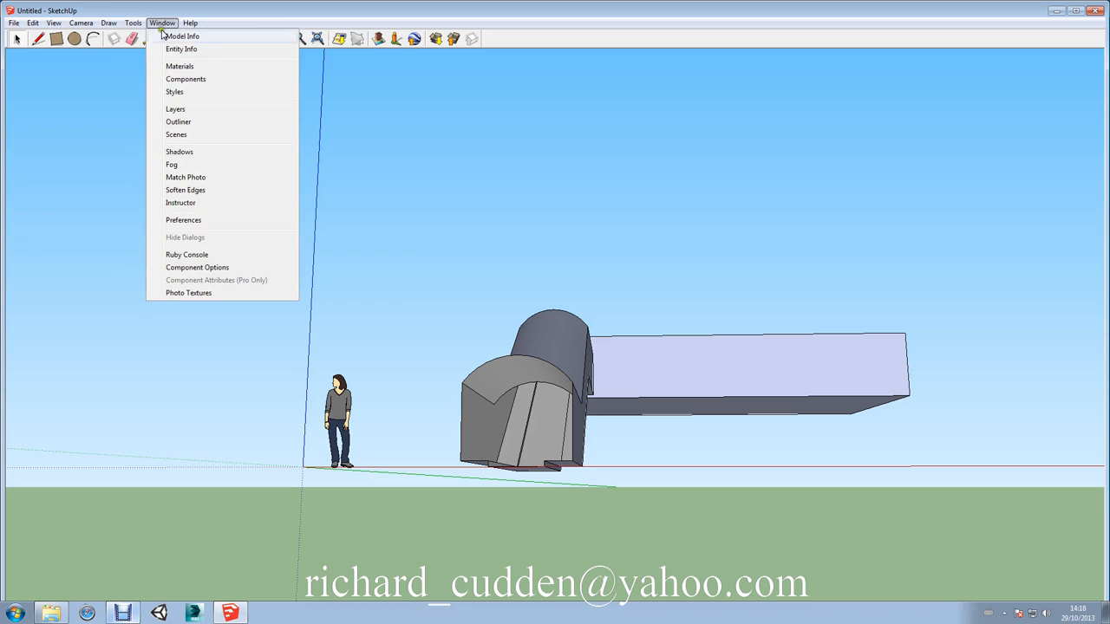
left_click(180, 66)
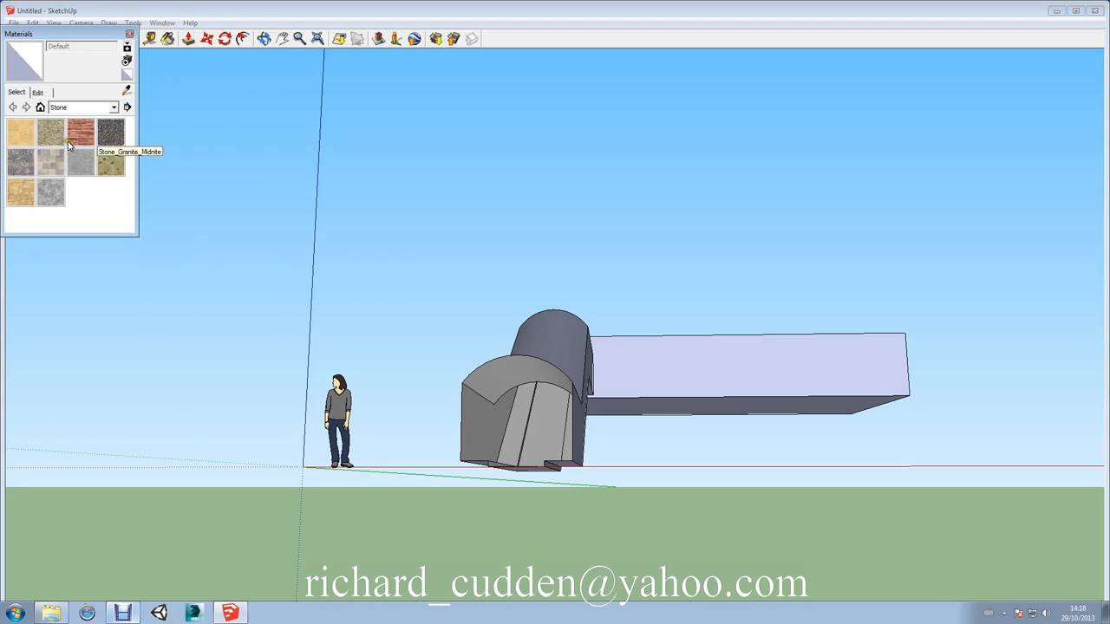
left_click(113, 107)
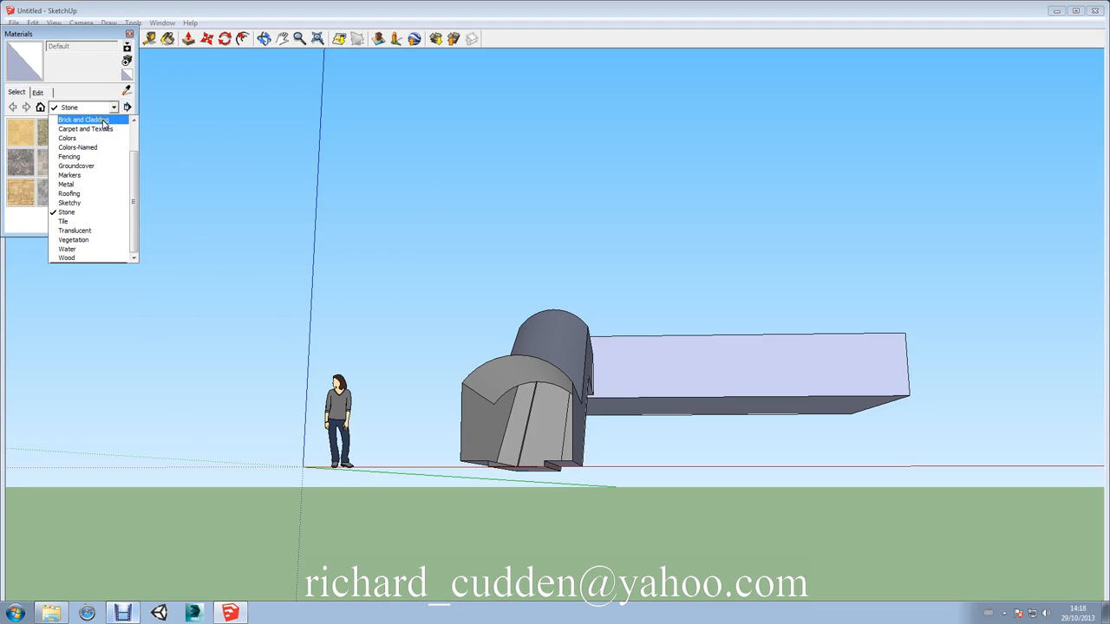
left_click(81, 118)
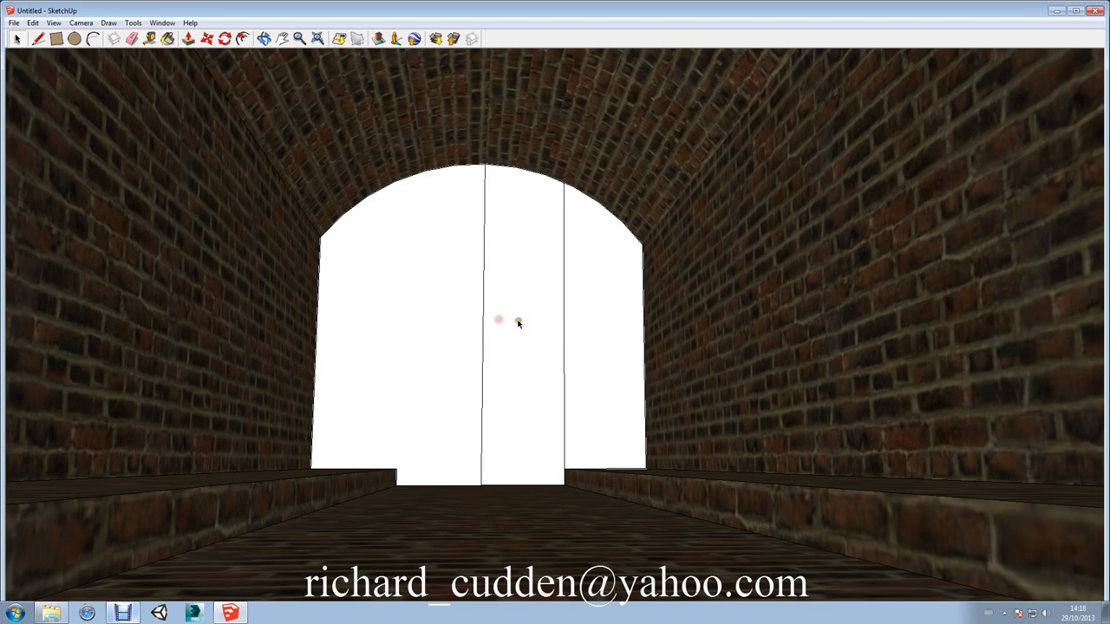
left_click(498, 321)
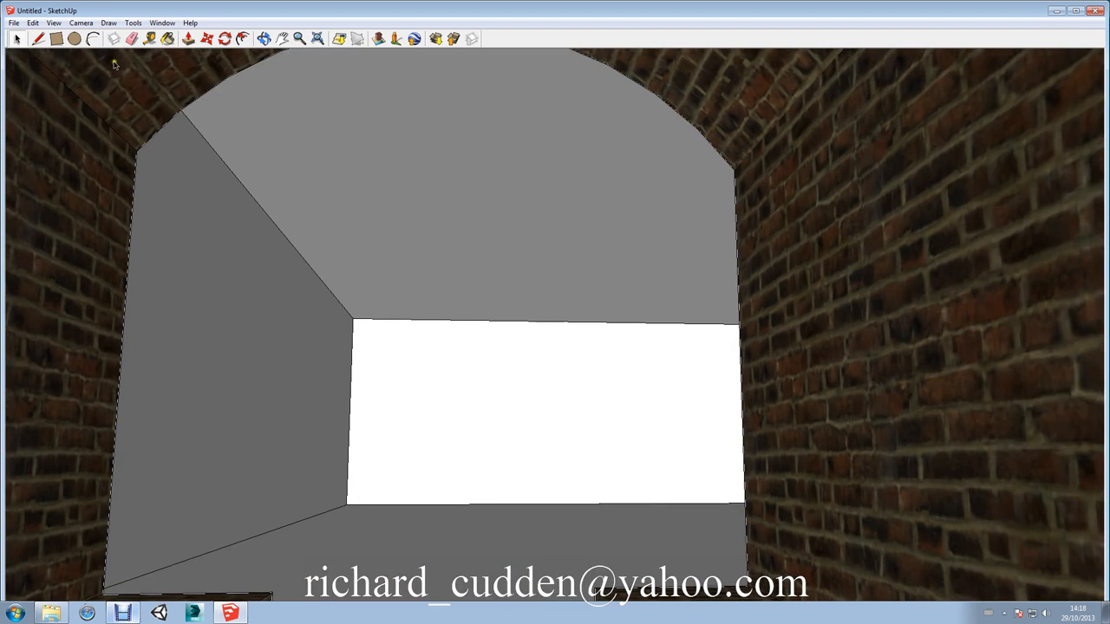
Paint the chamber walls with Stone_Pavers_Flagstone, then orbit out toward the brick tunnel entrance
left_click(162, 22)
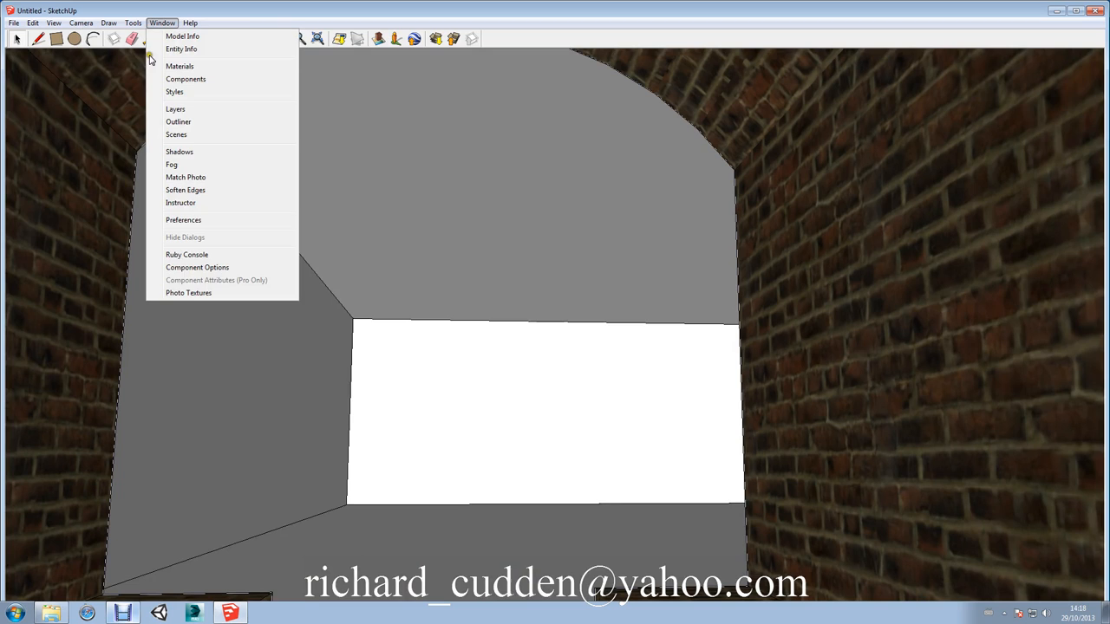
left_click(180, 66)
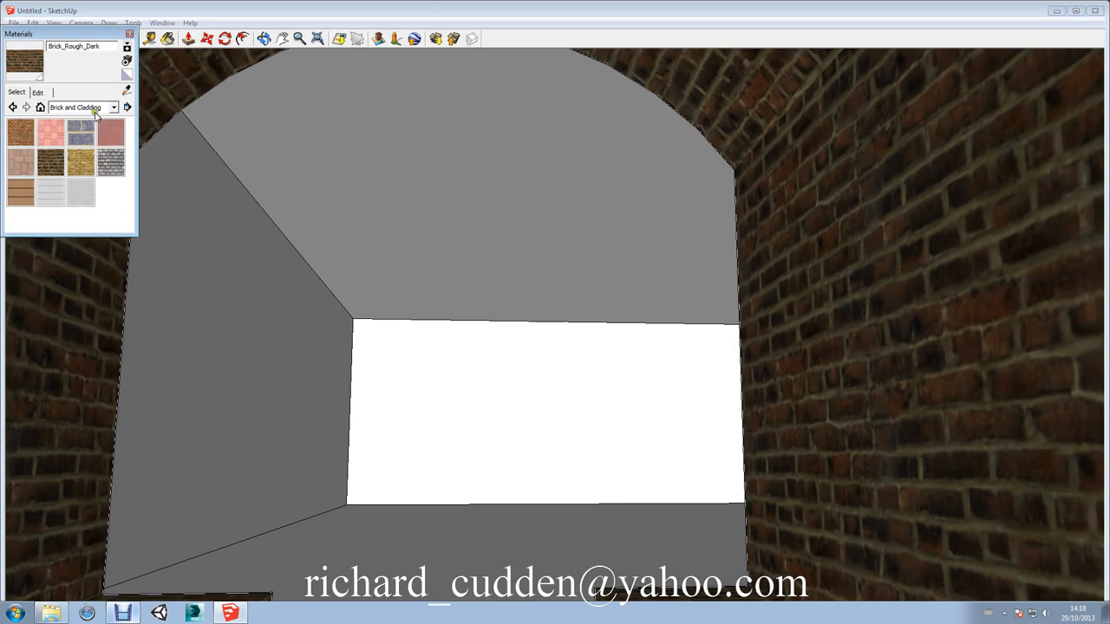
left_click(113, 107)
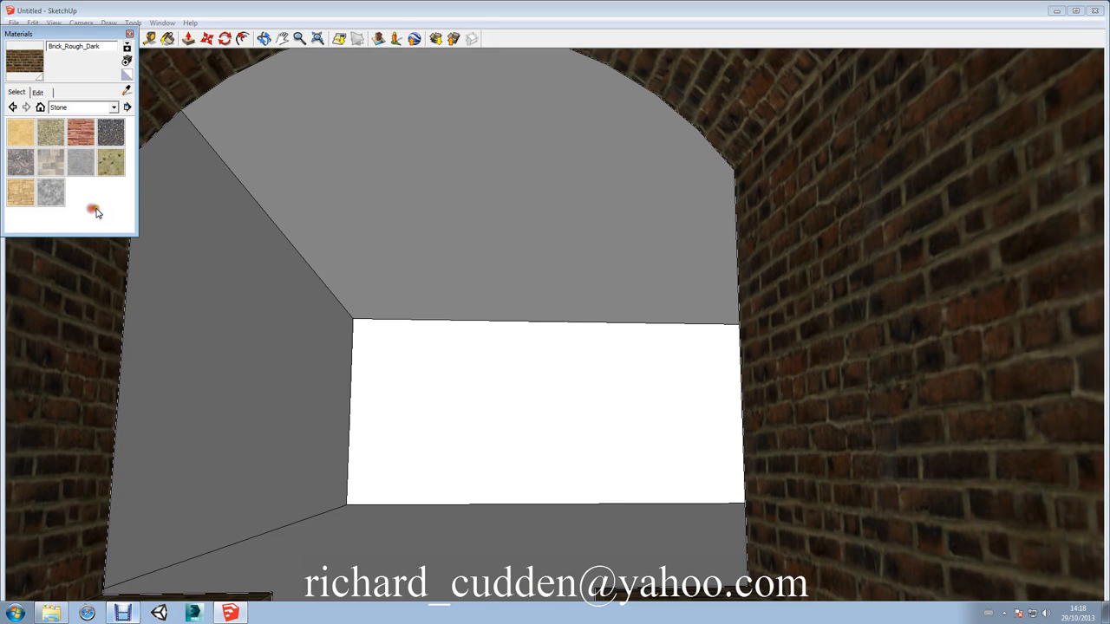
left_click(49, 162)
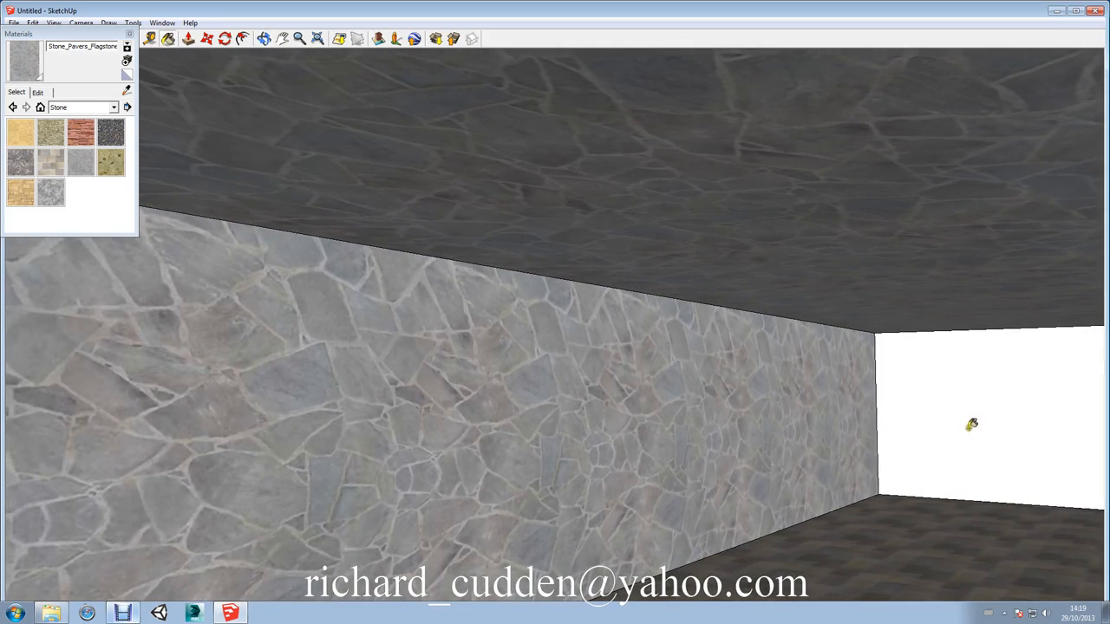
left_click(989, 429)
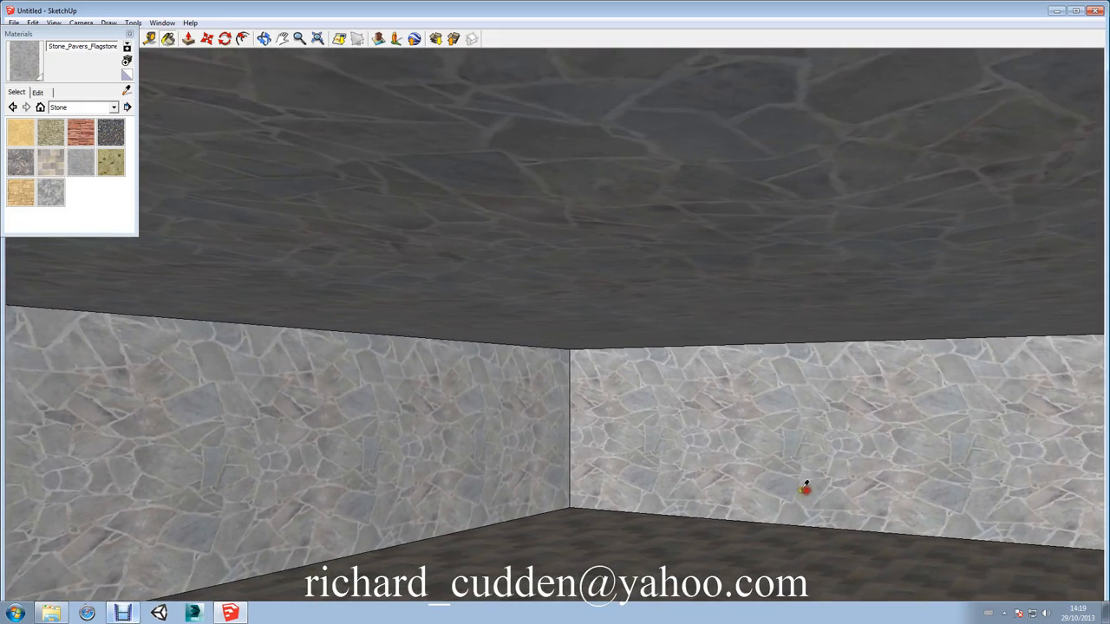
left_click_drag(805, 488, 950, 445)
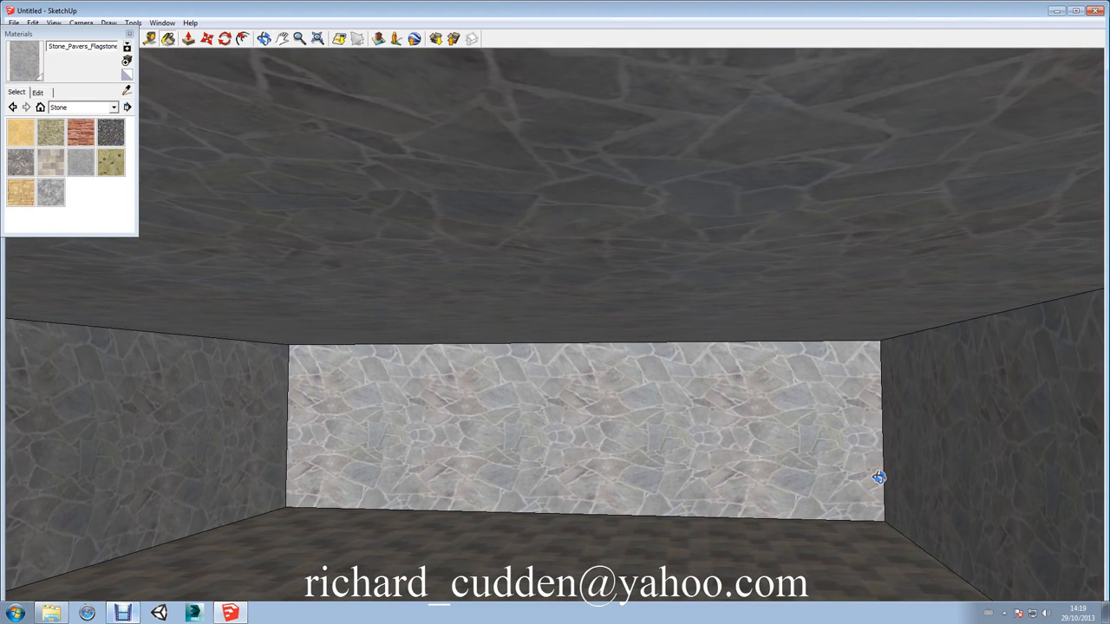
mouse_move(280, 407)
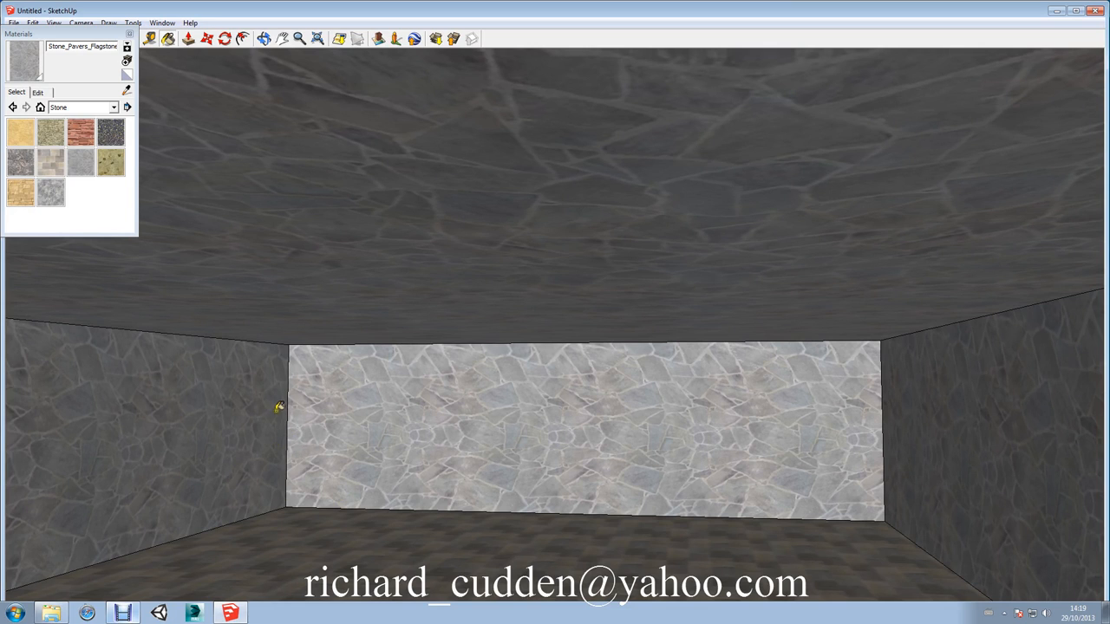
mouse_move(526, 117)
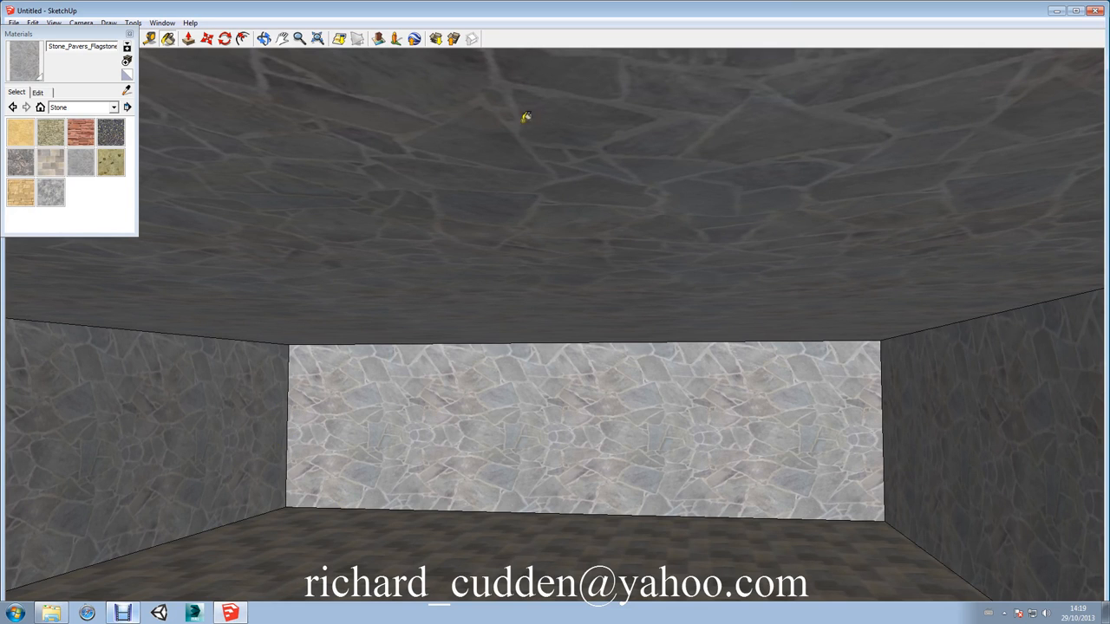
mouse_move(378, 480)
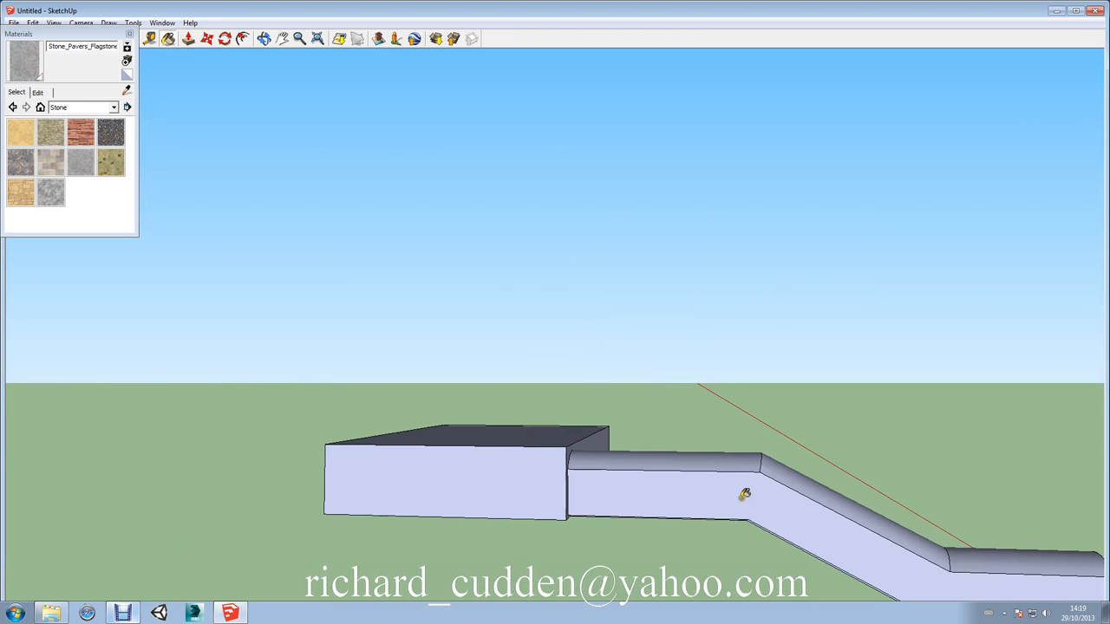
left_click_drag(745, 495, 460, 466)
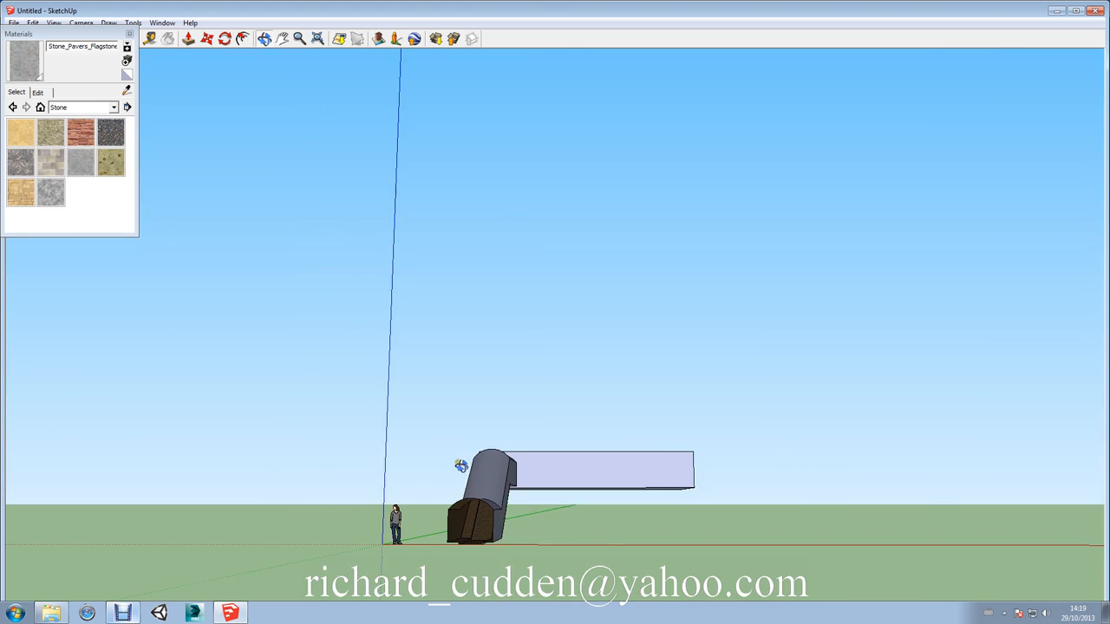
left_click_drag(462, 466, 490, 402)
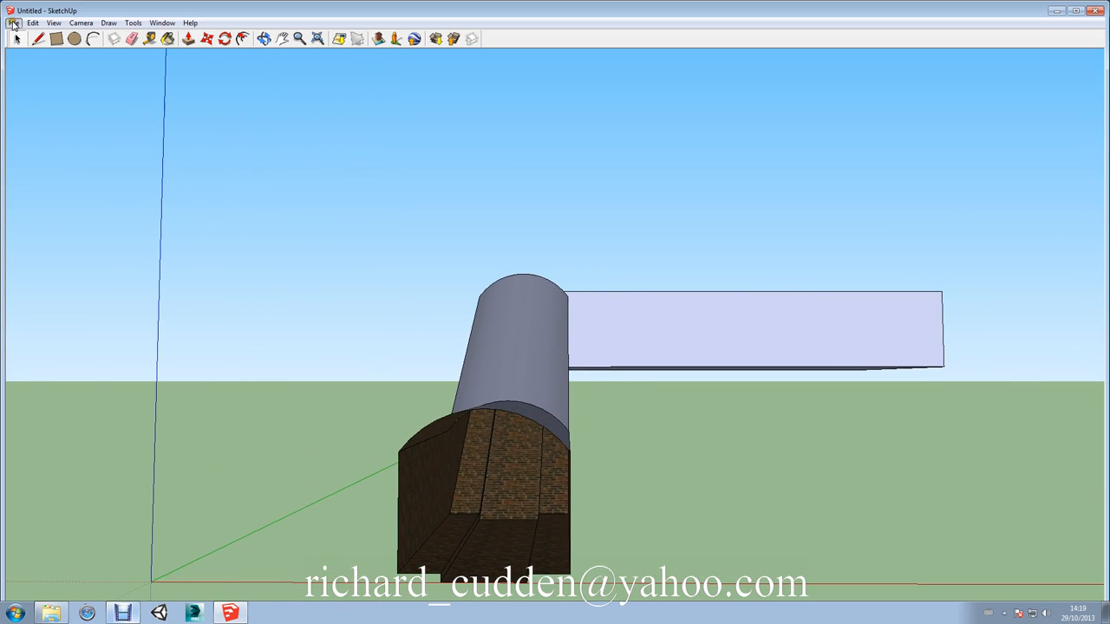
Export the model as COLLADA file Sewer1 into a new Sewer folder, triangulating all faces
left_click(14, 22)
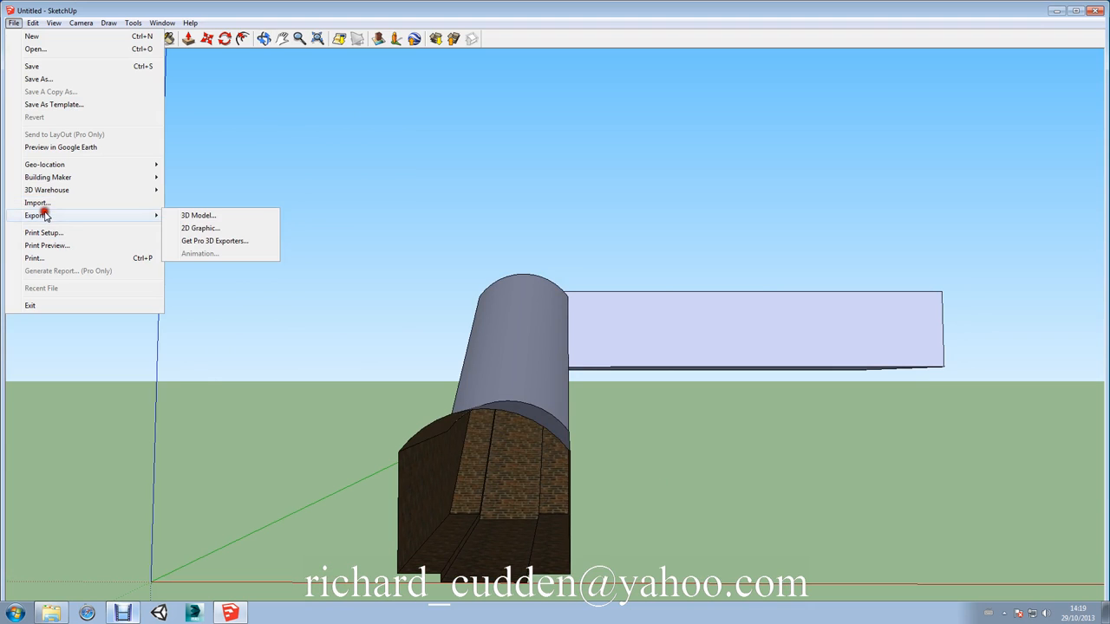
left_click(198, 215)
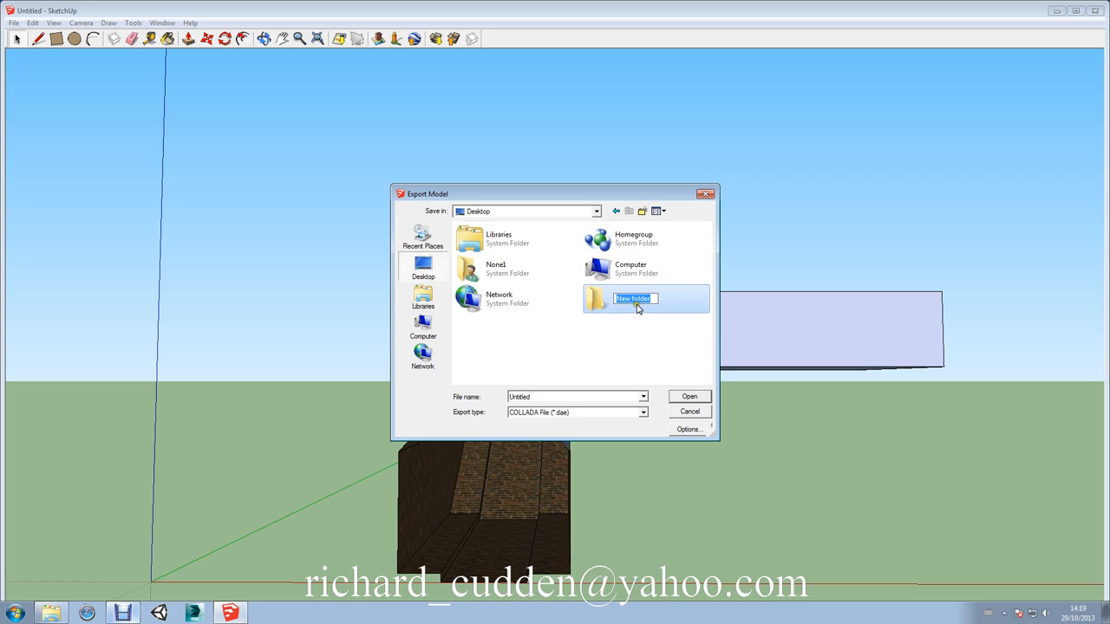
type("Sew")
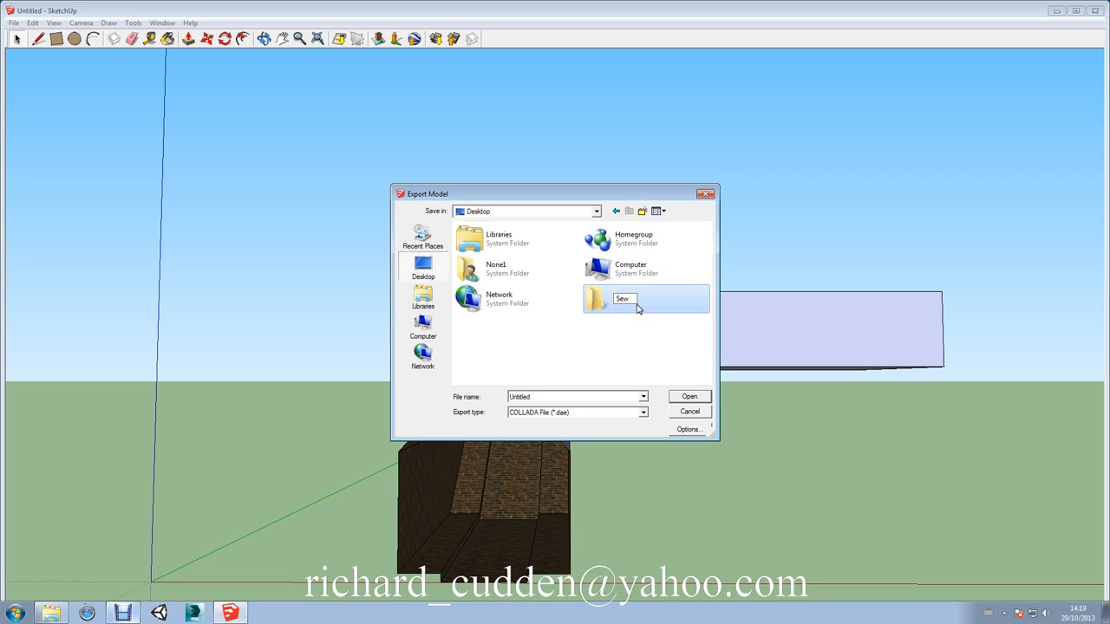
type("er")
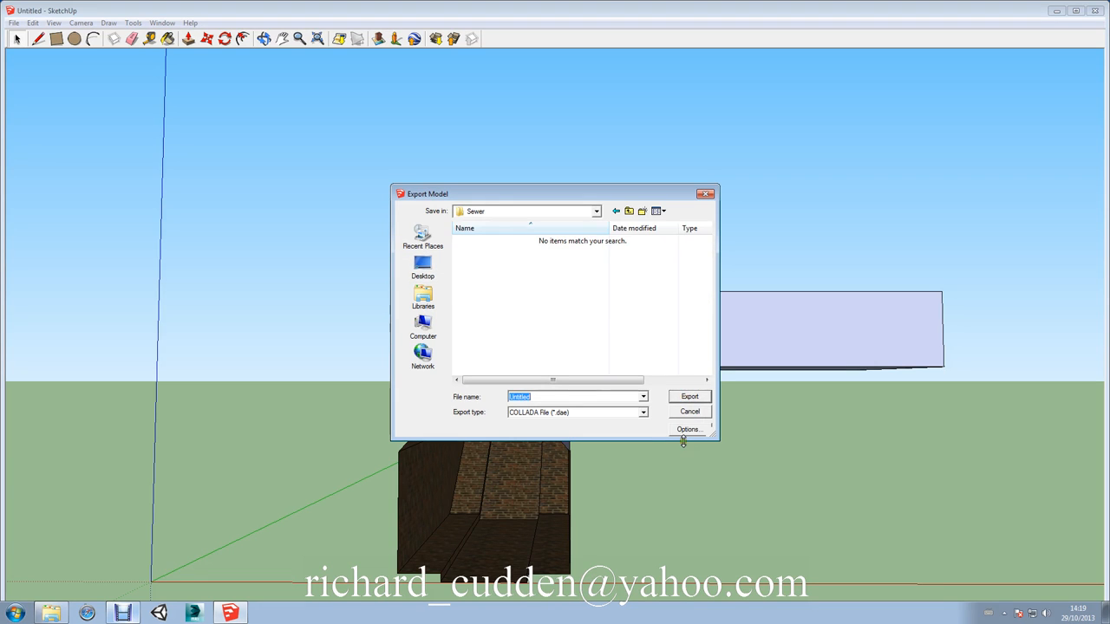
left_click(689, 429)
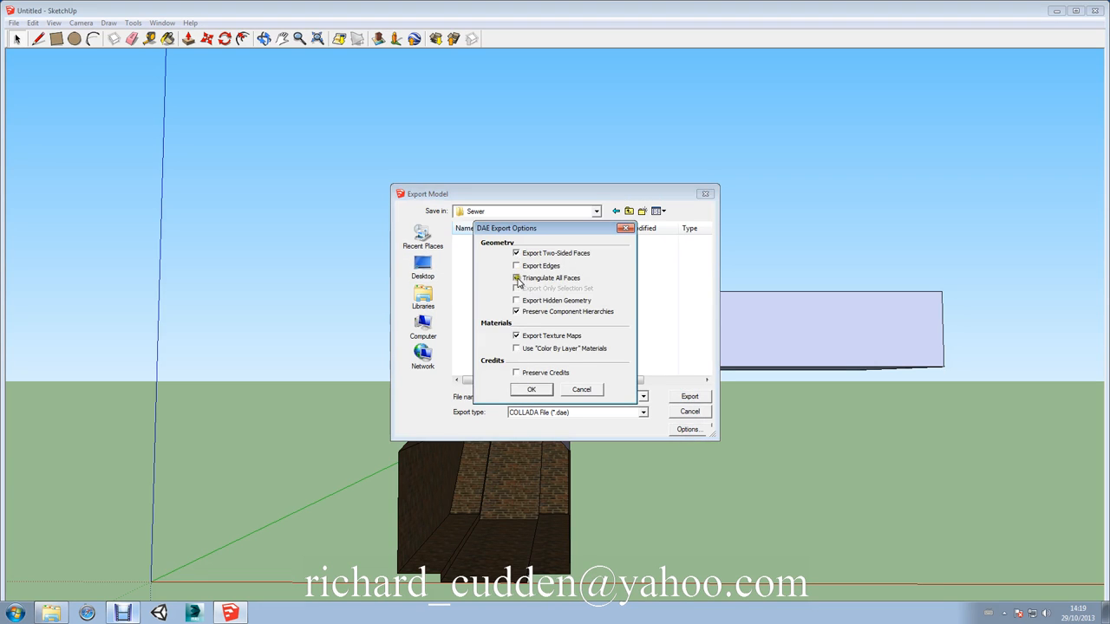
left_click(531, 389)
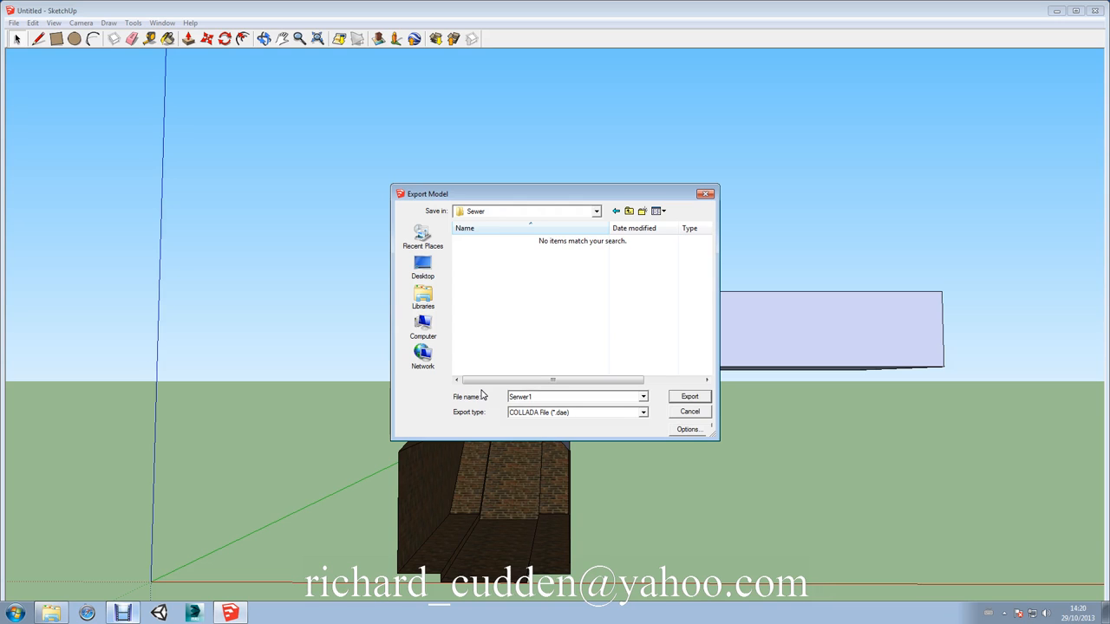
mouse_move(663, 409)
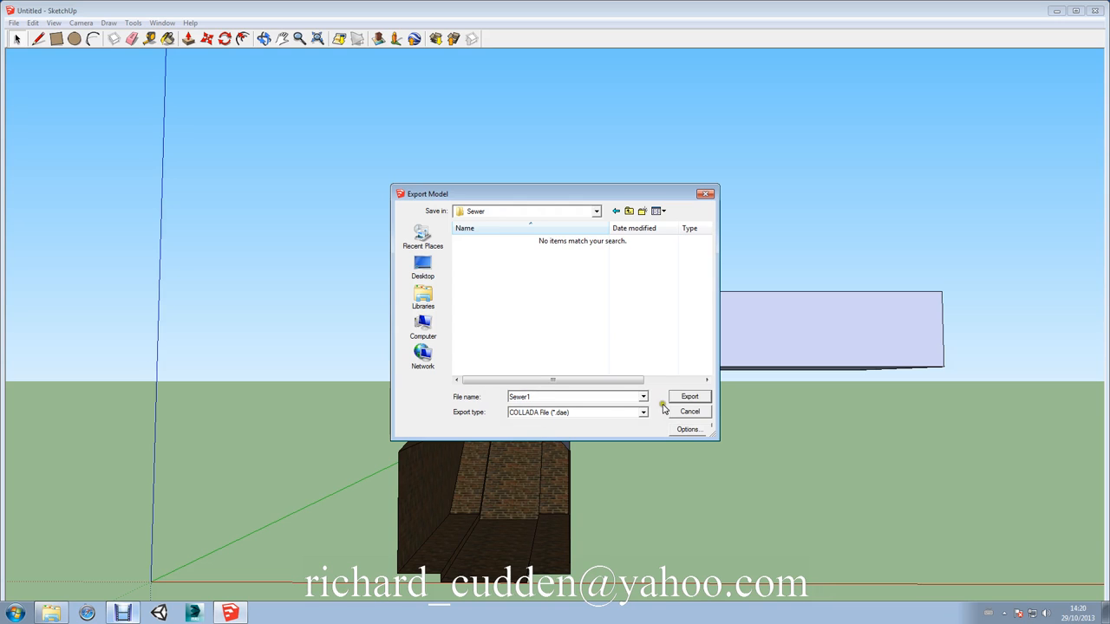
left_click(690, 396)
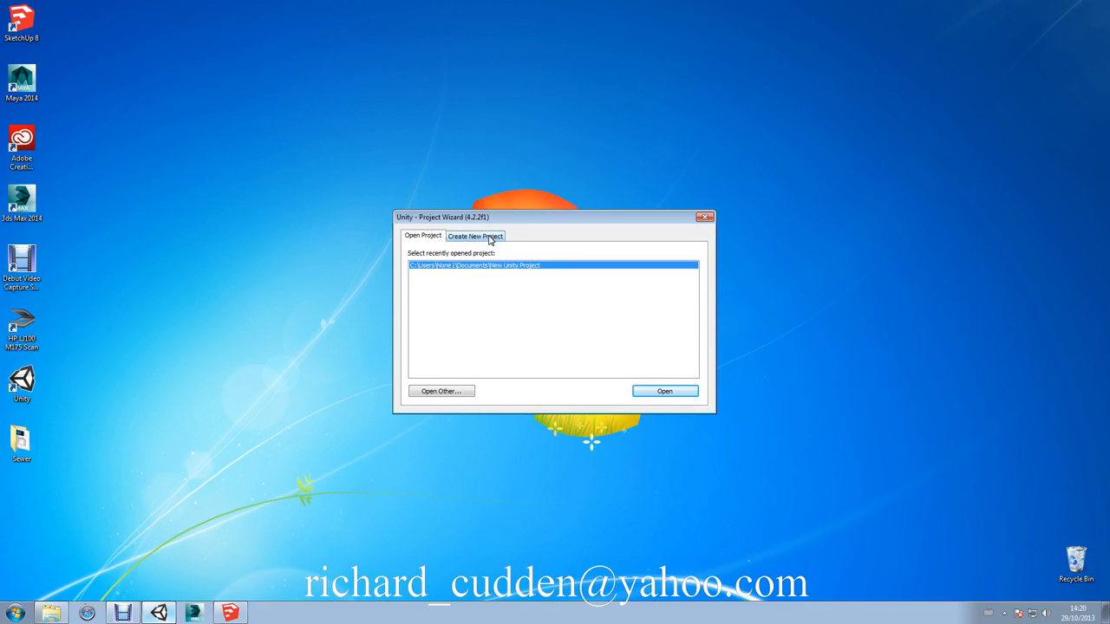
Create the empty project New Unity Project 1 from the Project Wizard
left_click(475, 236)
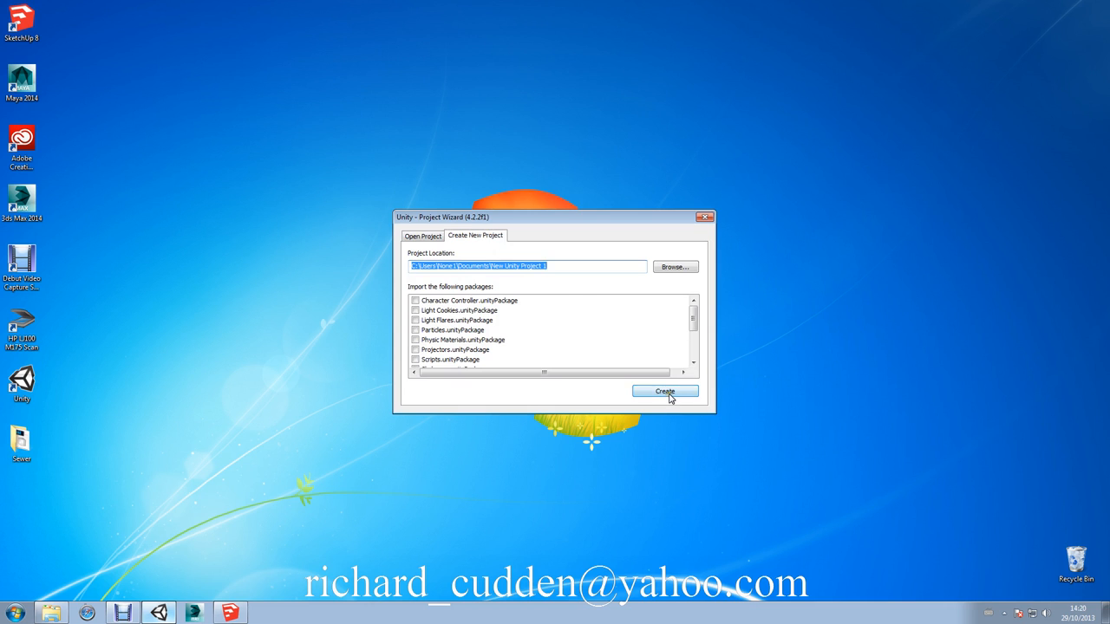
left_click(664, 391)
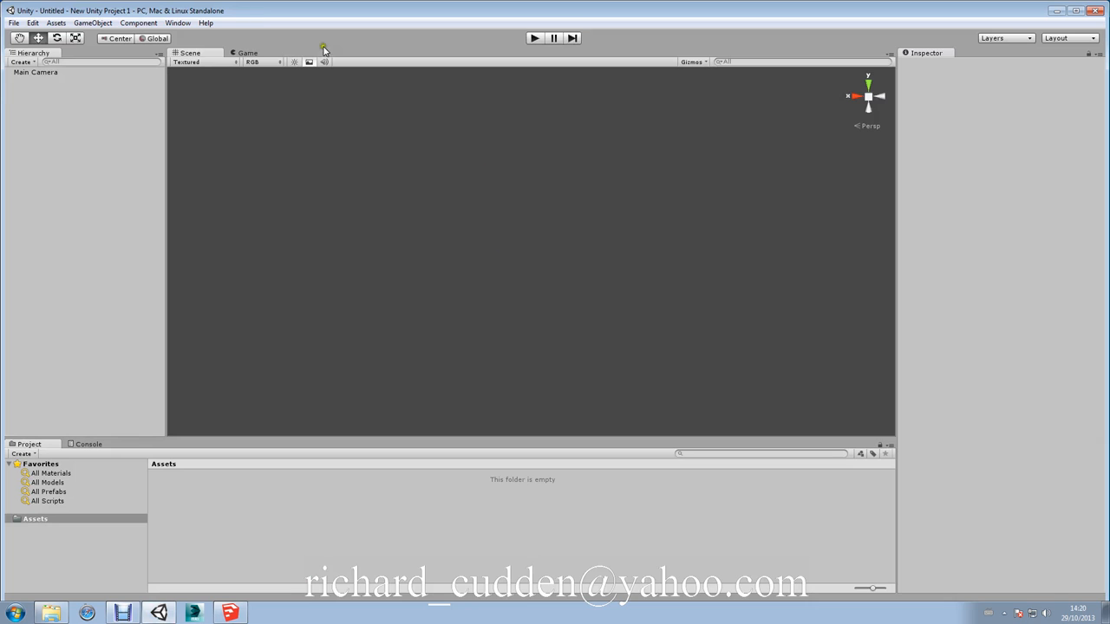
Add a terrain from GameObject > Create Other and import the Sewer folder into Assets
left_click(92, 22)
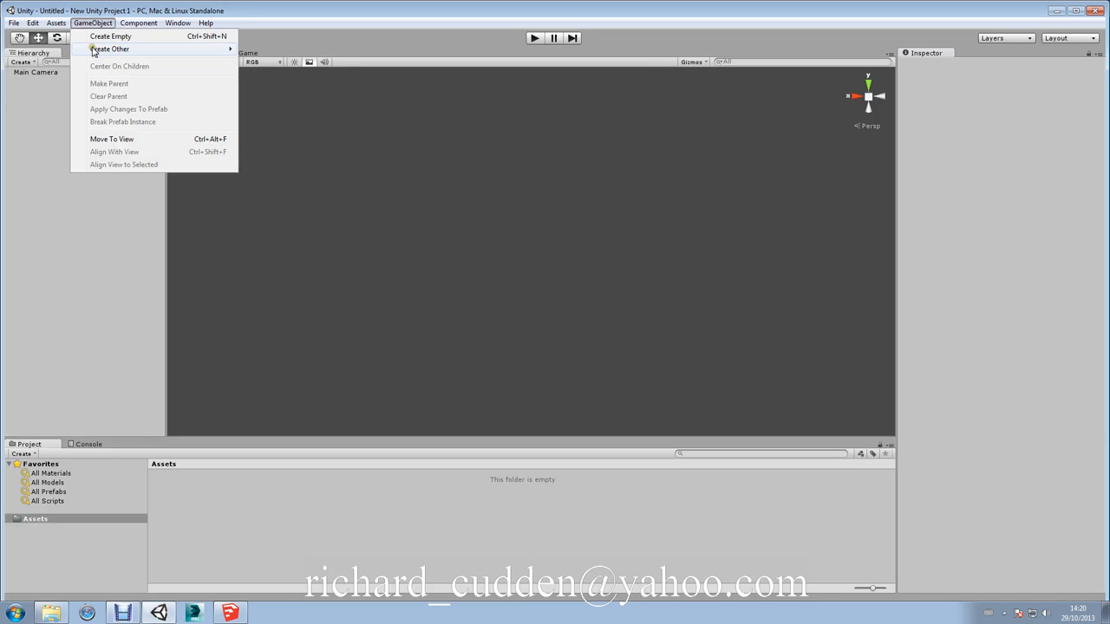
left_click(269, 307)
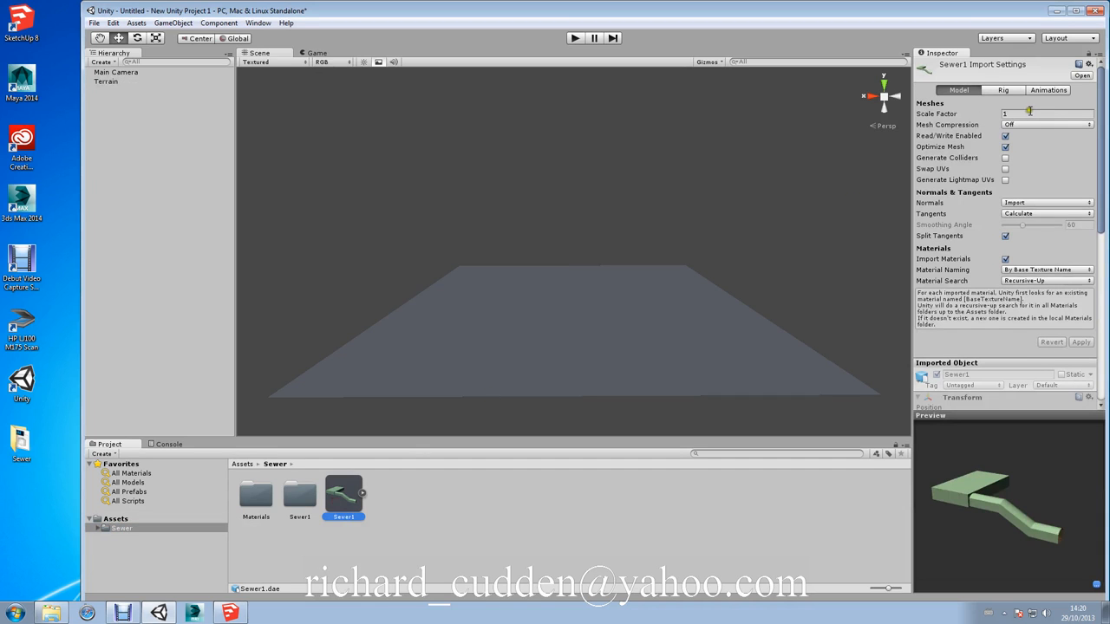
Place the Sewer1 model in the scene and orbit to face its tunnel entrance
left_click(1041, 113)
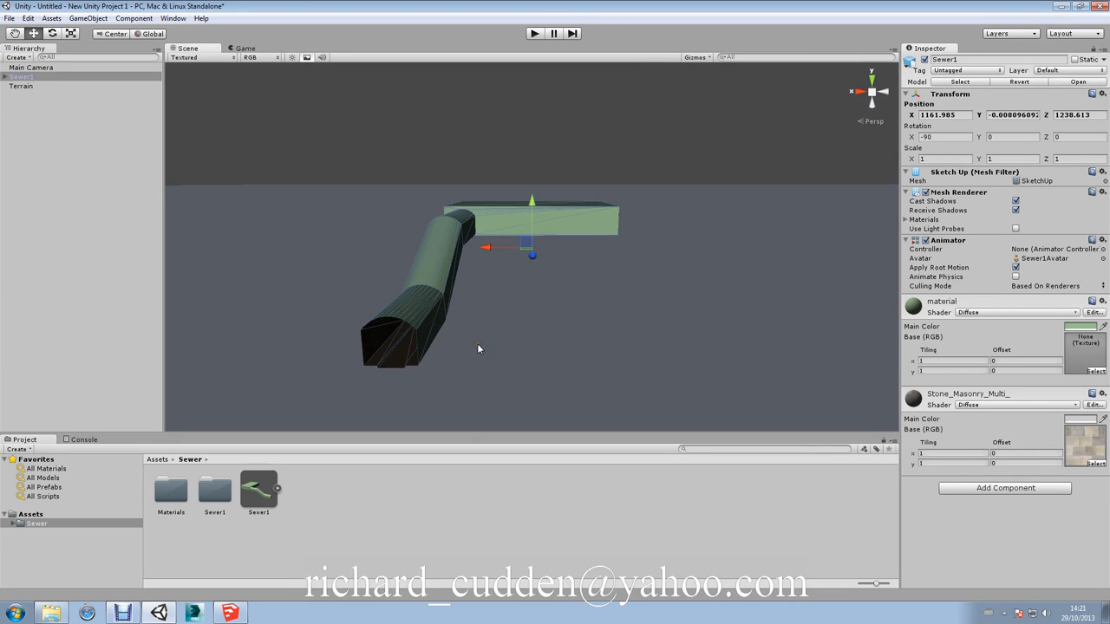
left_click_drag(477, 349, 571, 271)
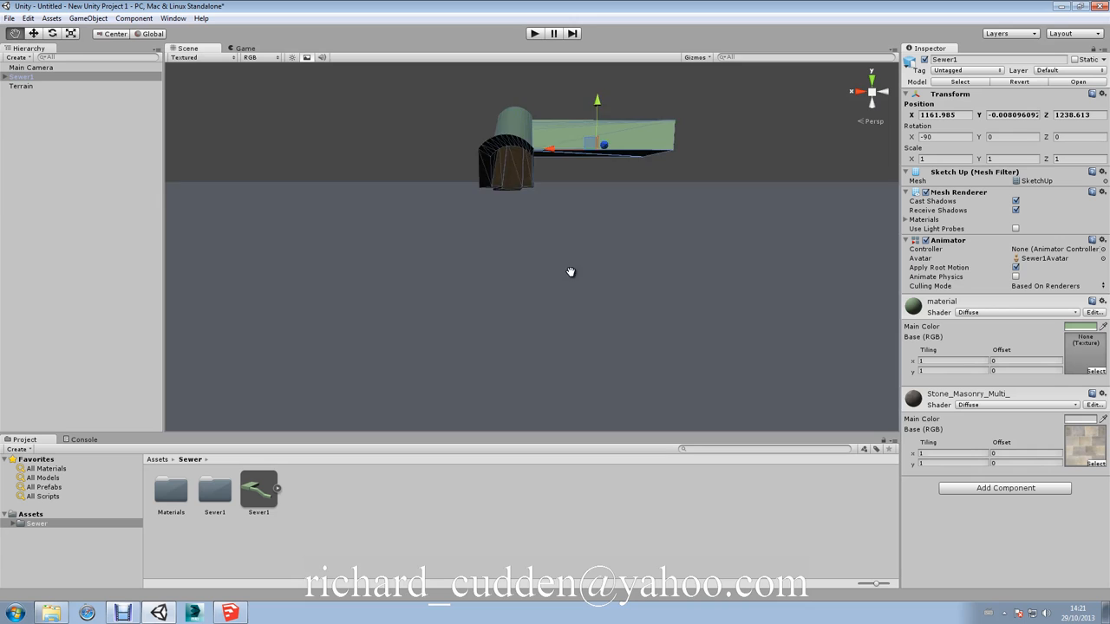
left_click_drag(571, 272, 657, 278)
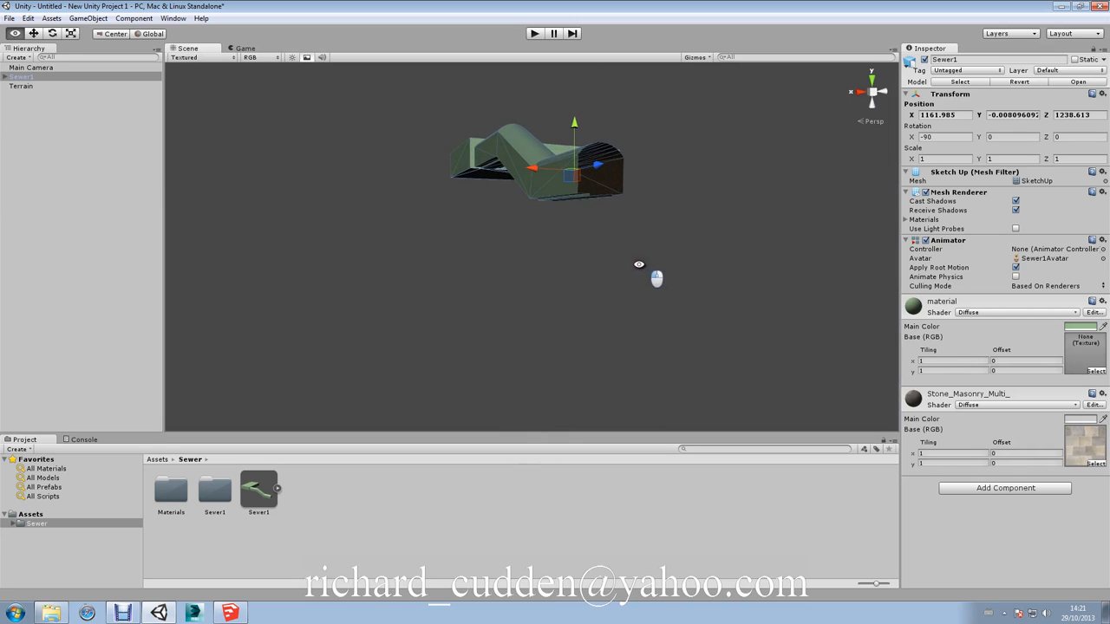
left_click_drag(639, 265, 495, 241)
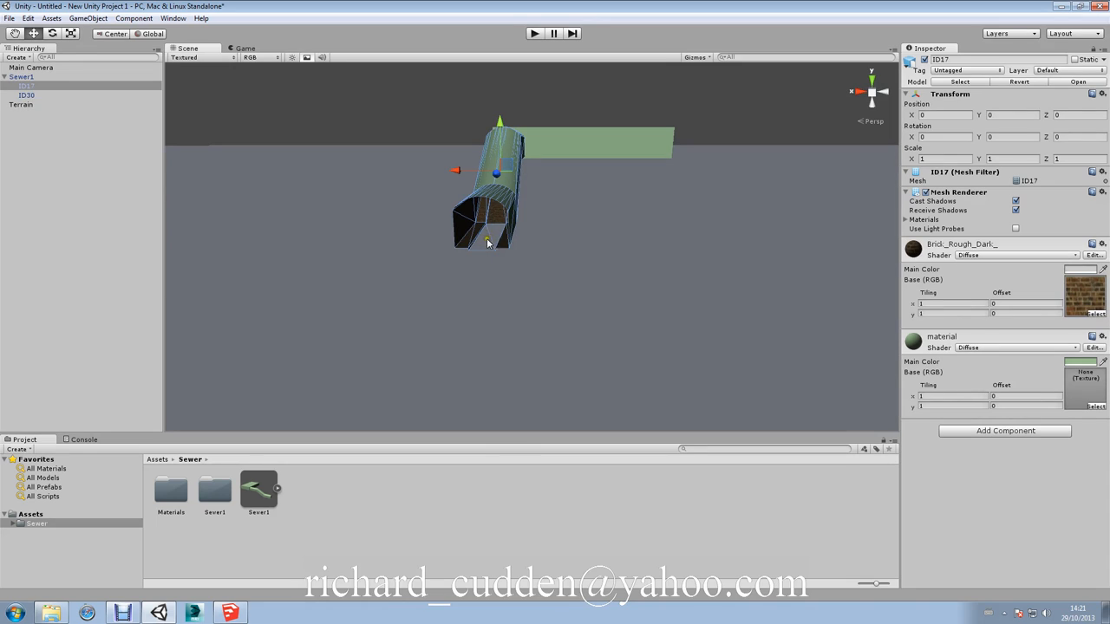
mouse_move(579, 177)
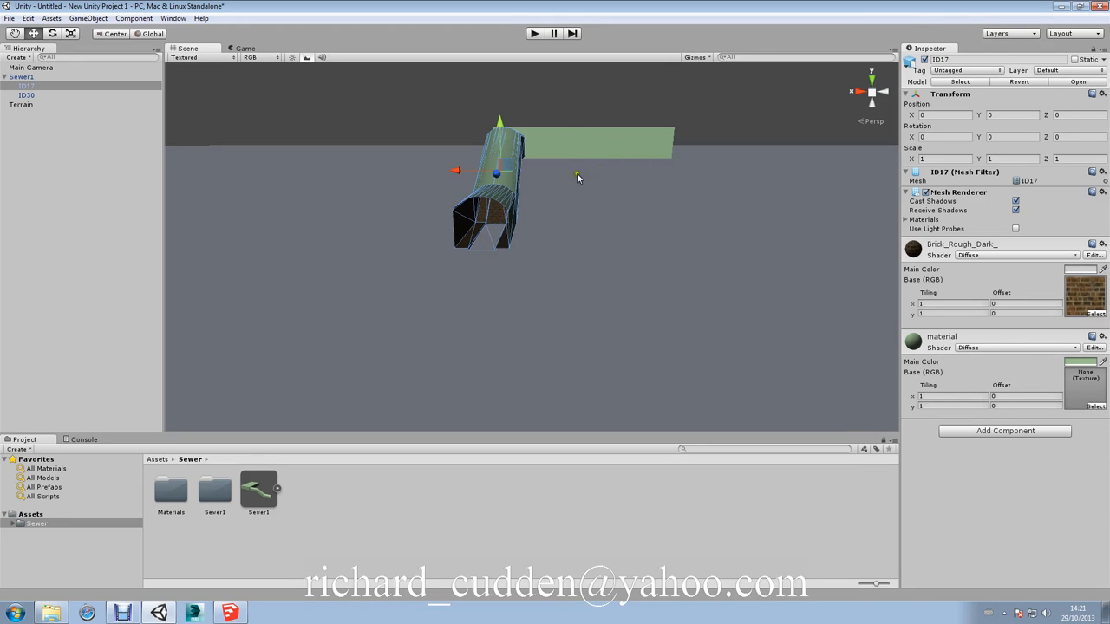
Lower Sewer1 to height 0.05 and bring up the Assets menu's Import Package options
left_click(26, 95)
type(".05")
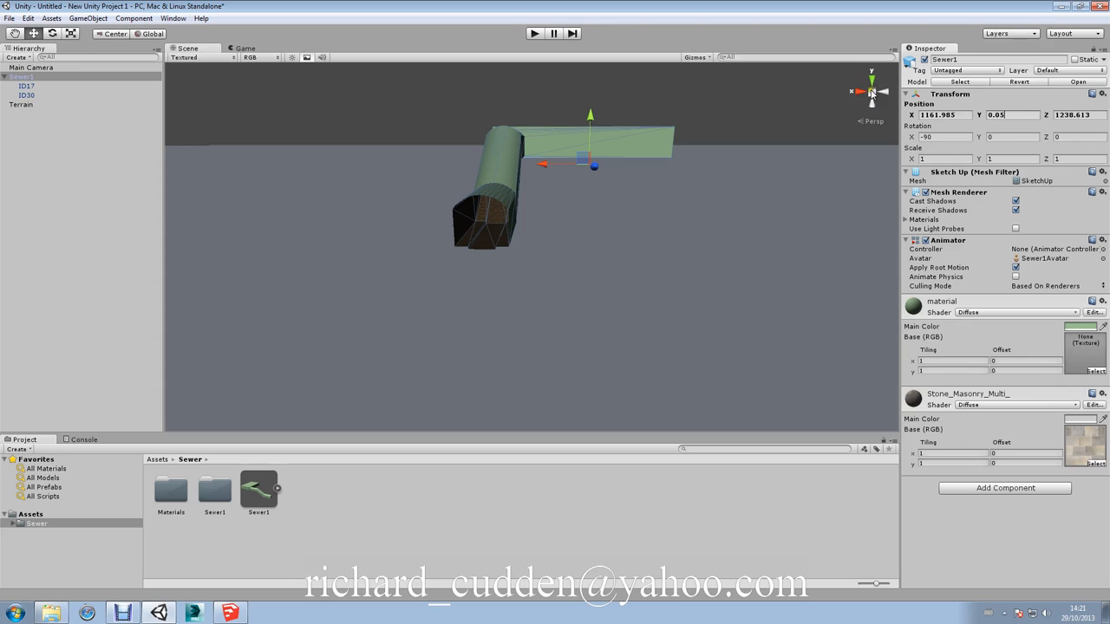
mouse_move(571, 179)
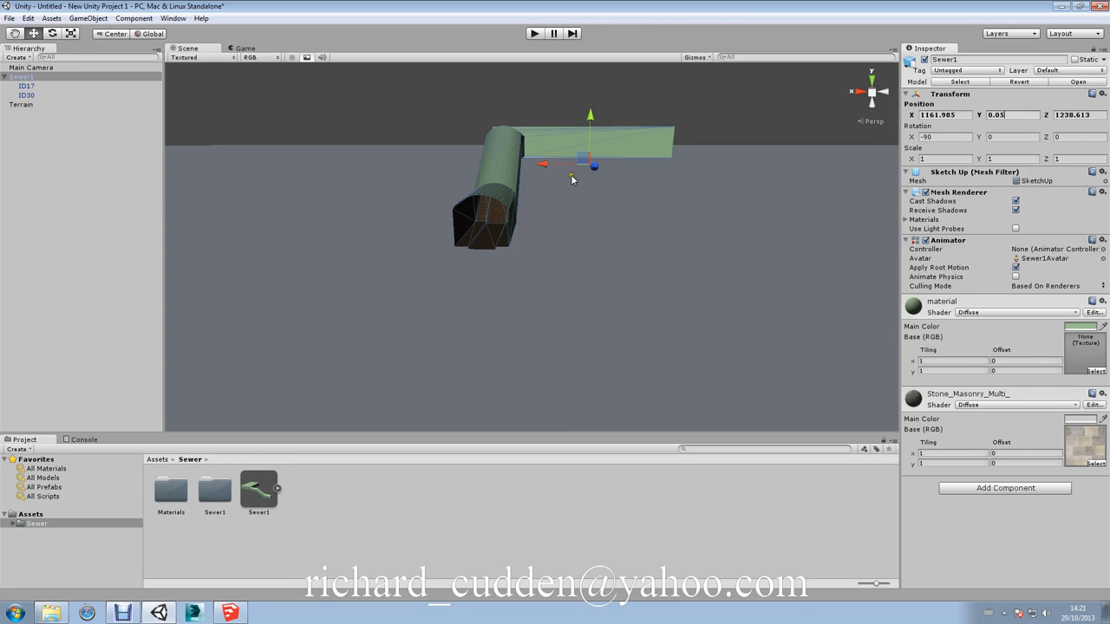
mouse_move(601, 174)
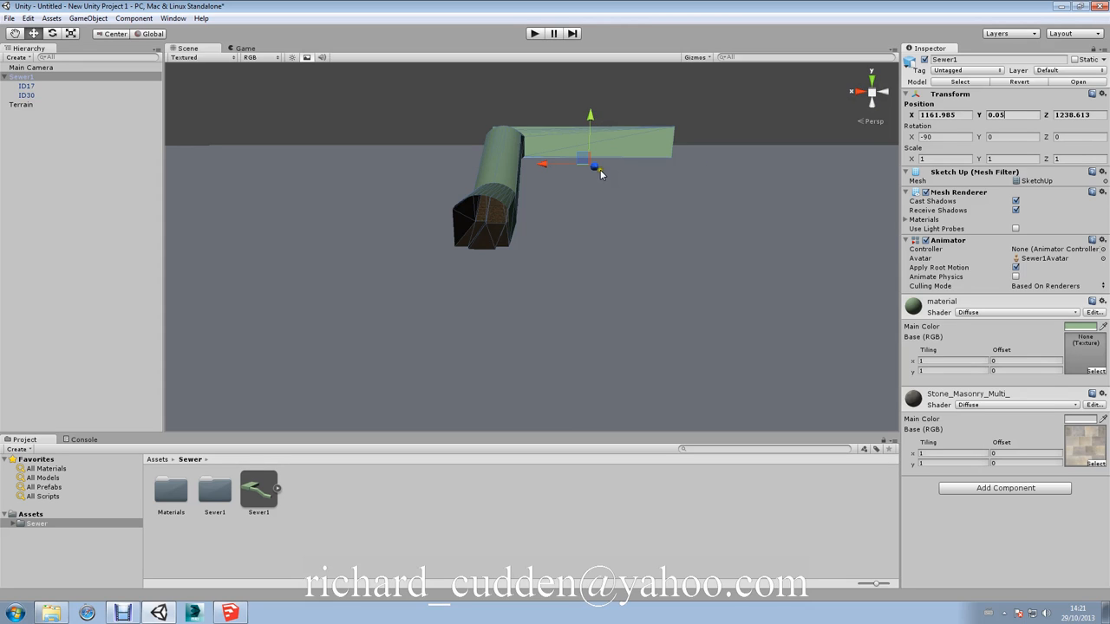
mouse_move(359, 228)
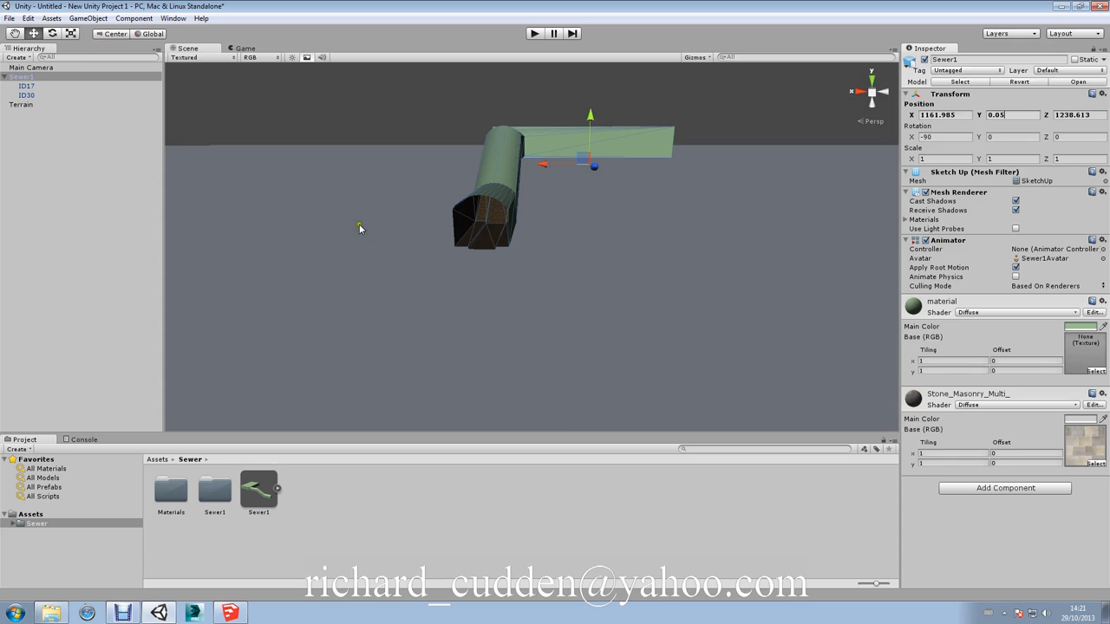
left_click(51, 18)
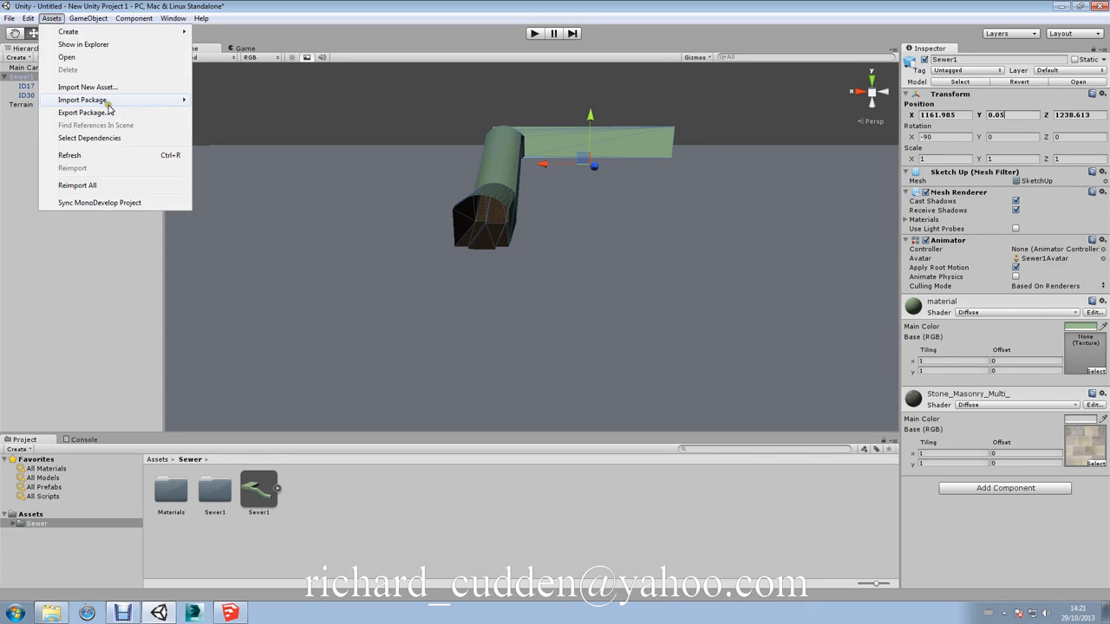
Import Character Controllers and place a First Person Controller in the tunnel, turned 180°
left_click(82, 100)
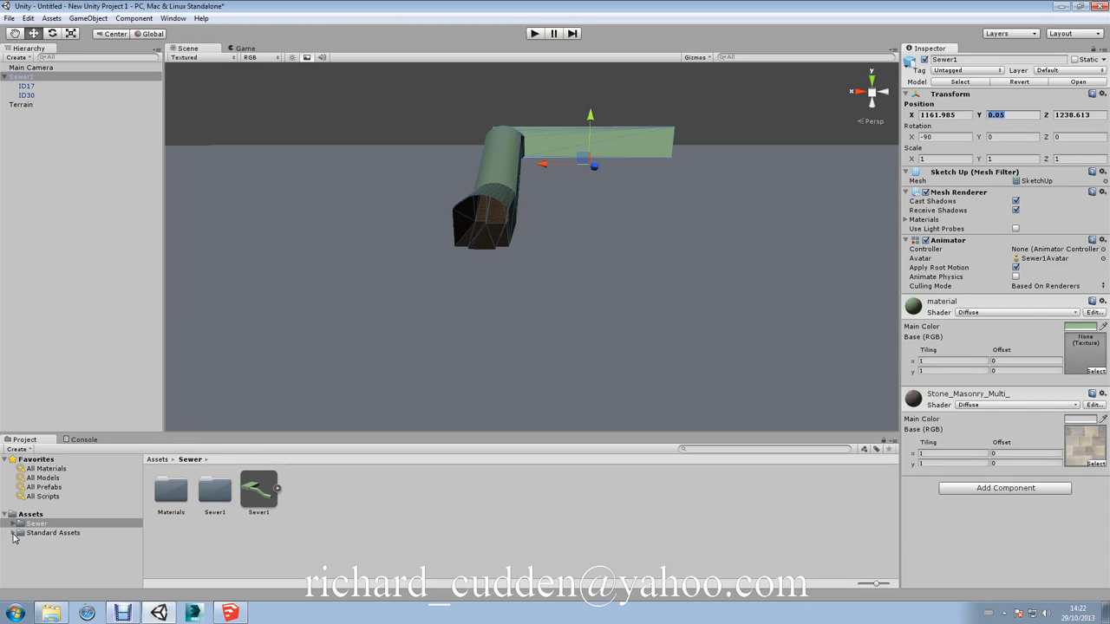
left_click(53, 532)
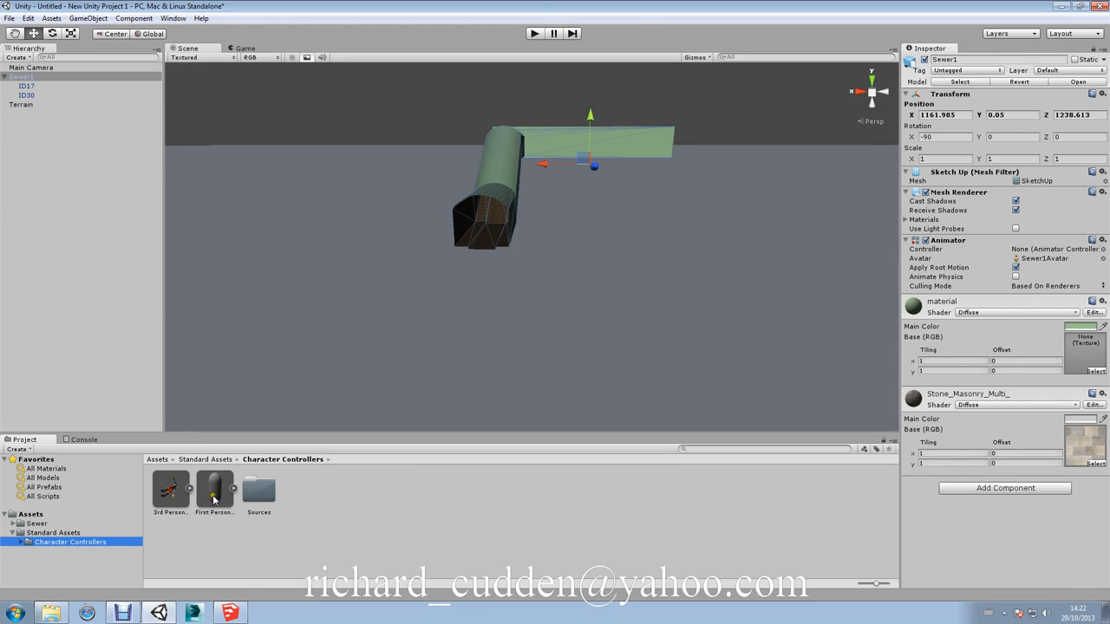
left_click_drag(214, 486, 488, 243)
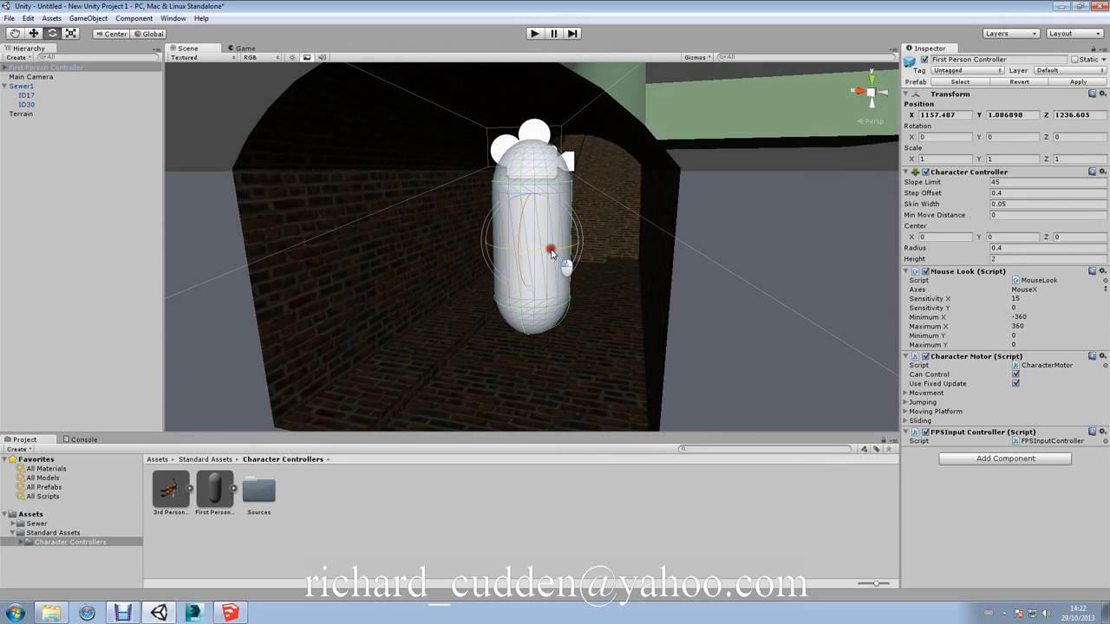
left_click_drag(551, 252, 451, 251)
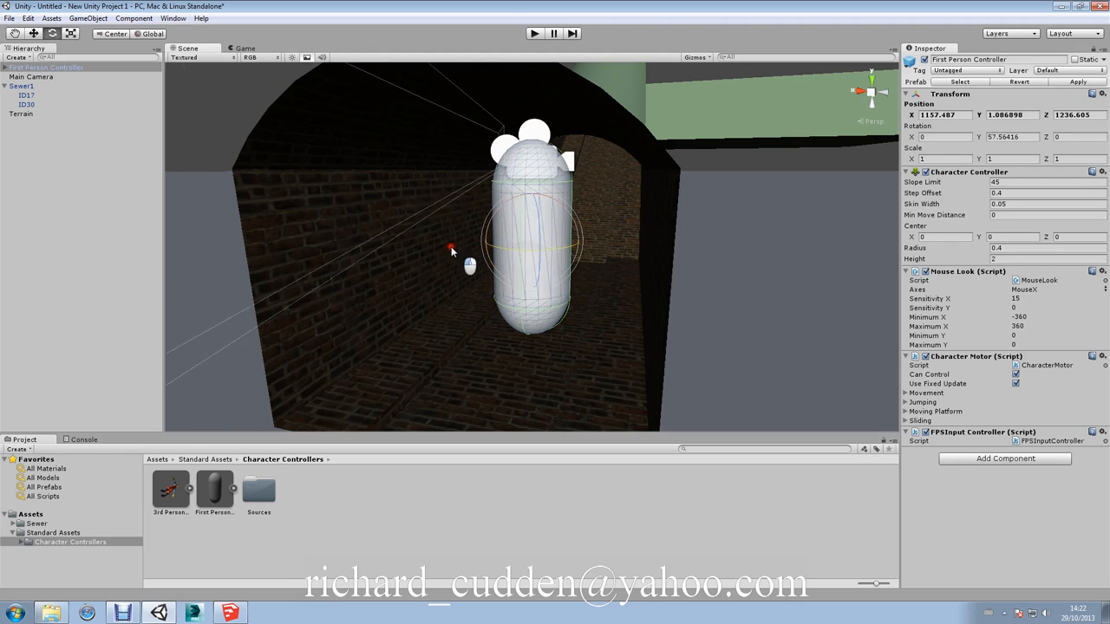
left_click_drag(451, 250, 312, 252)
type("180")
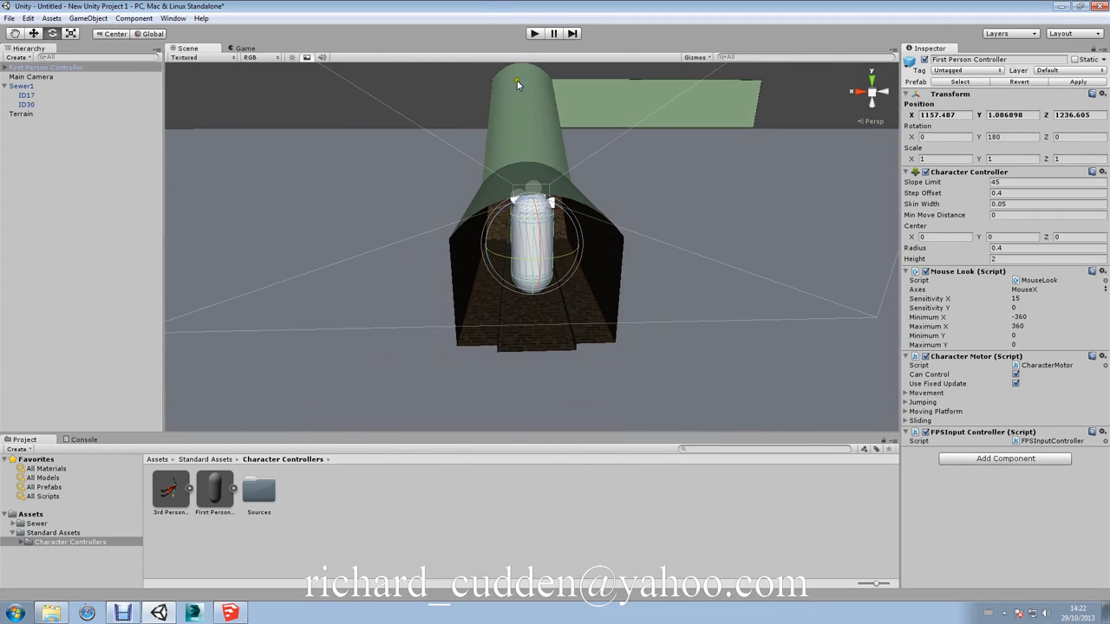
Play-test the scene, then enable and apply Generate Colliders on the Sewer1 model
left_click(533, 33)
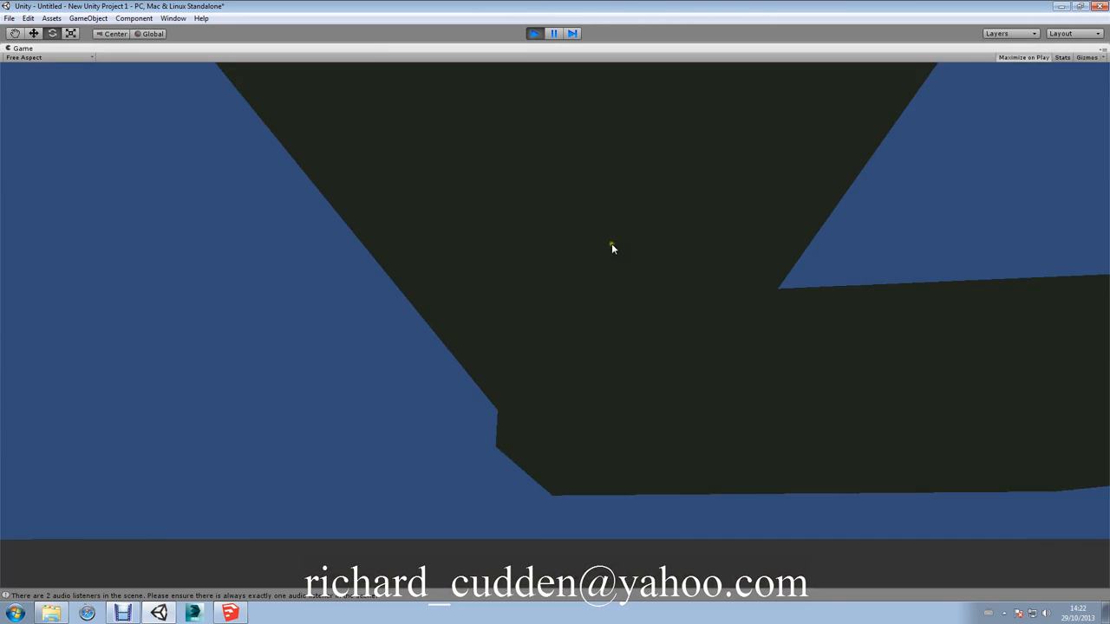
left_click(534, 33)
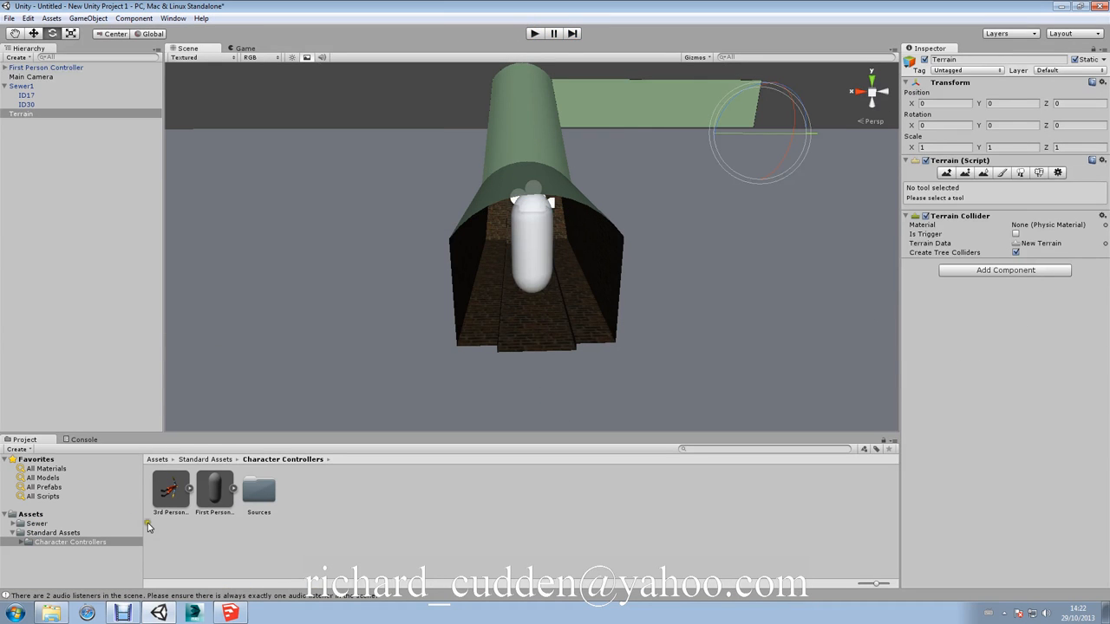
left_click(30, 523)
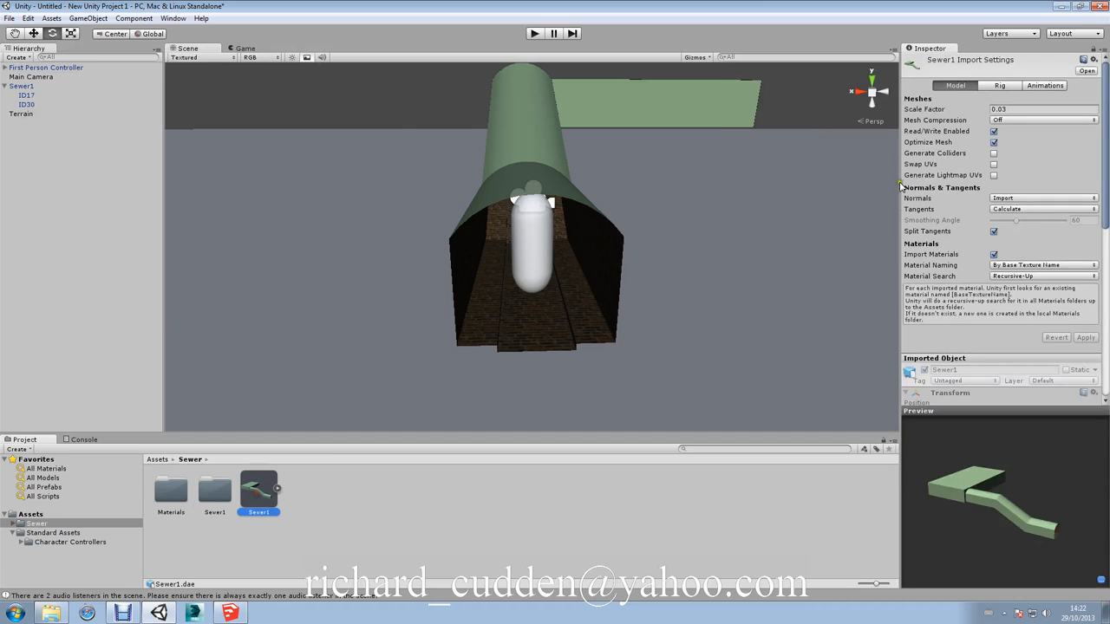
left_click(994, 154)
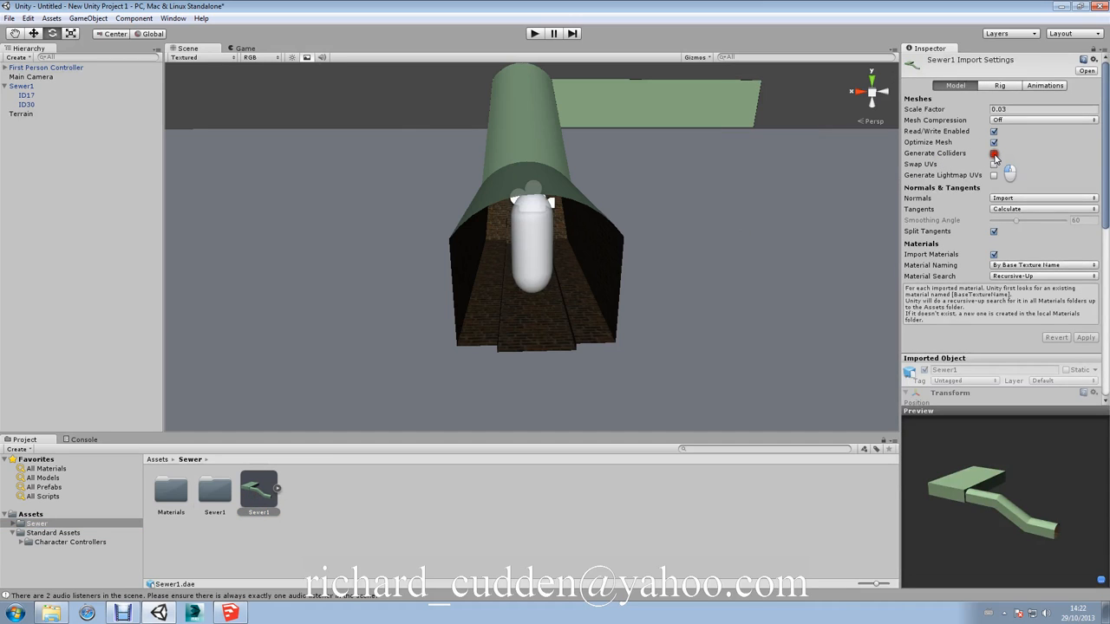
left_click(994, 154)
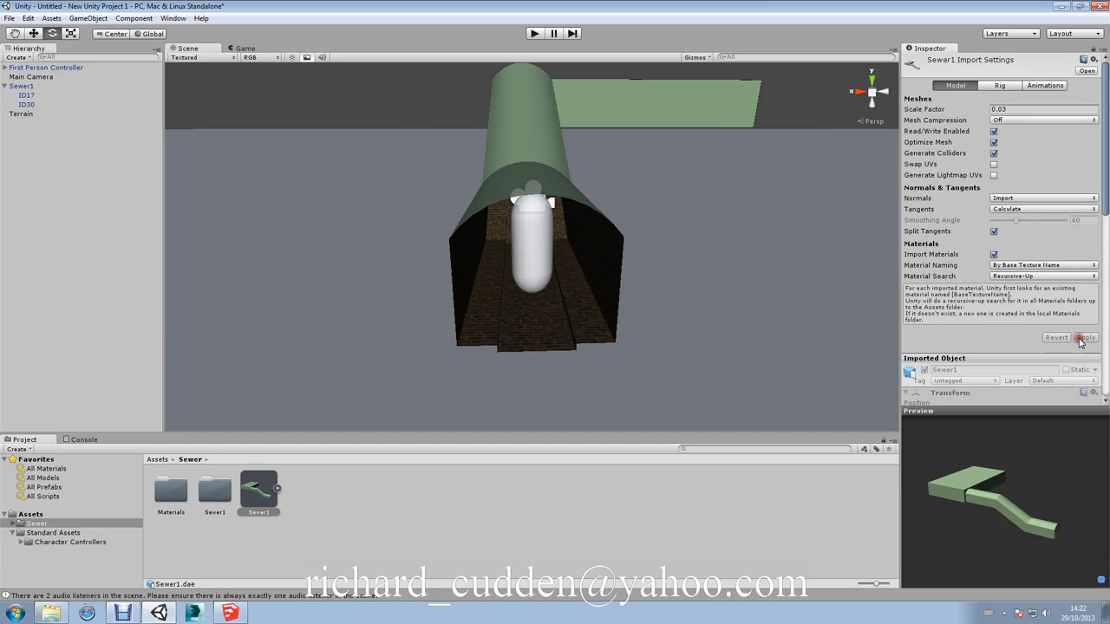
left_click(1084, 337)
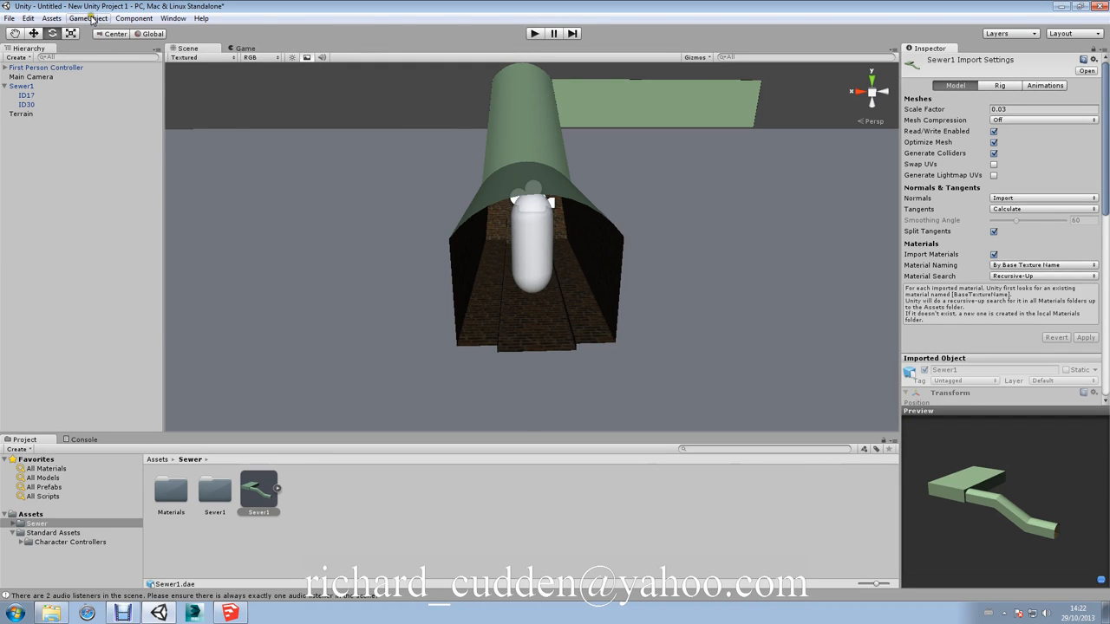
left_click(87, 17)
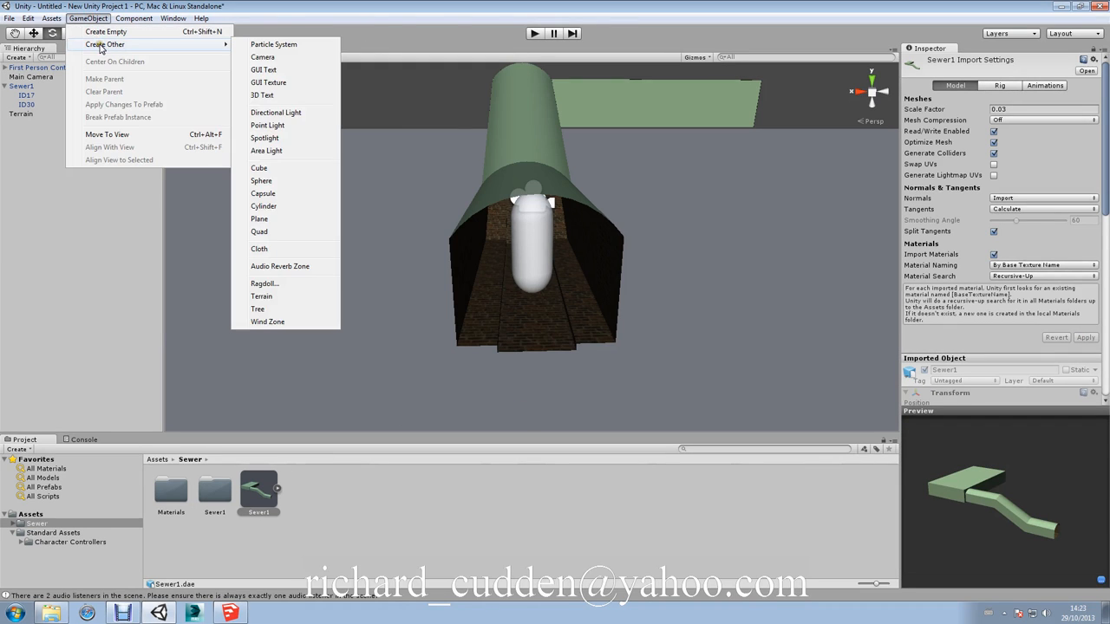
Add a point light to the tunnel, play-test it, move it deeper, and color it green
left_click(267, 125)
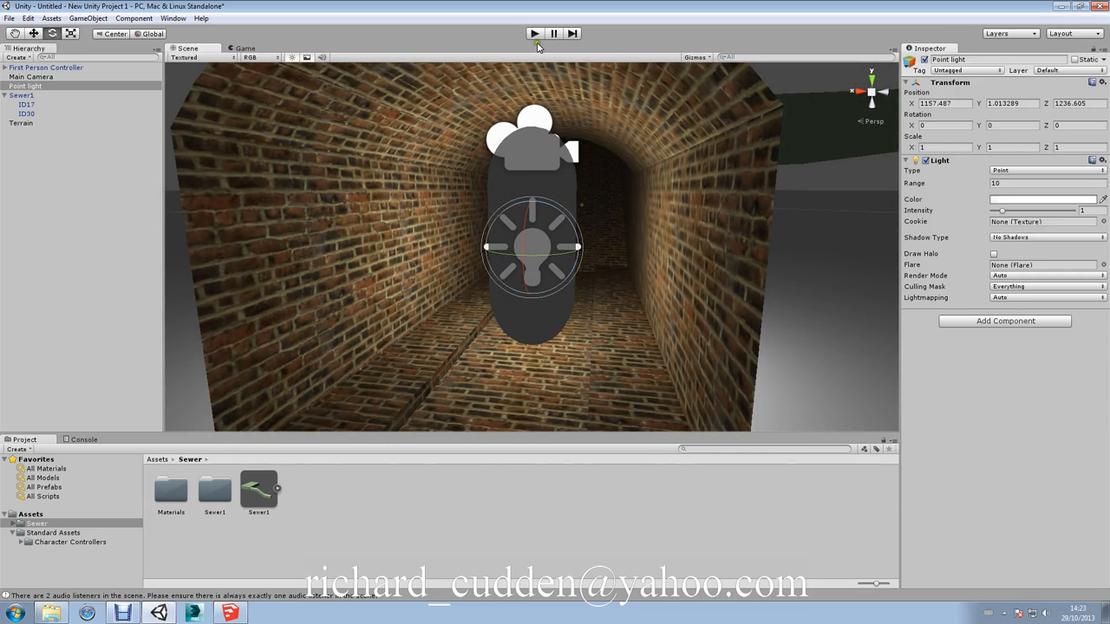
left_click(534, 33)
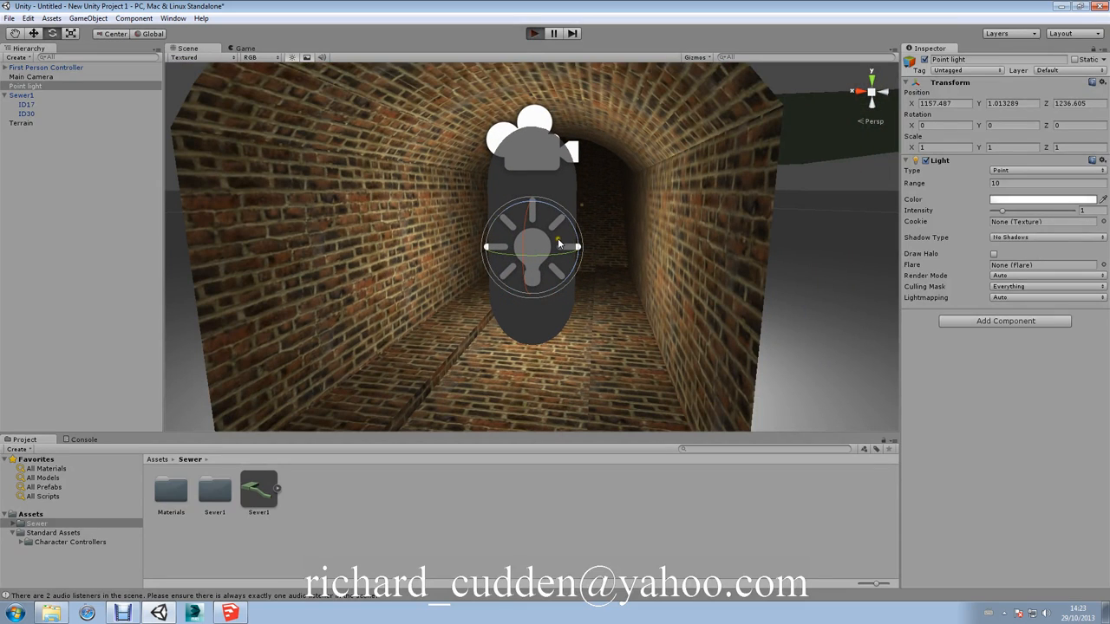
left_click(534, 33)
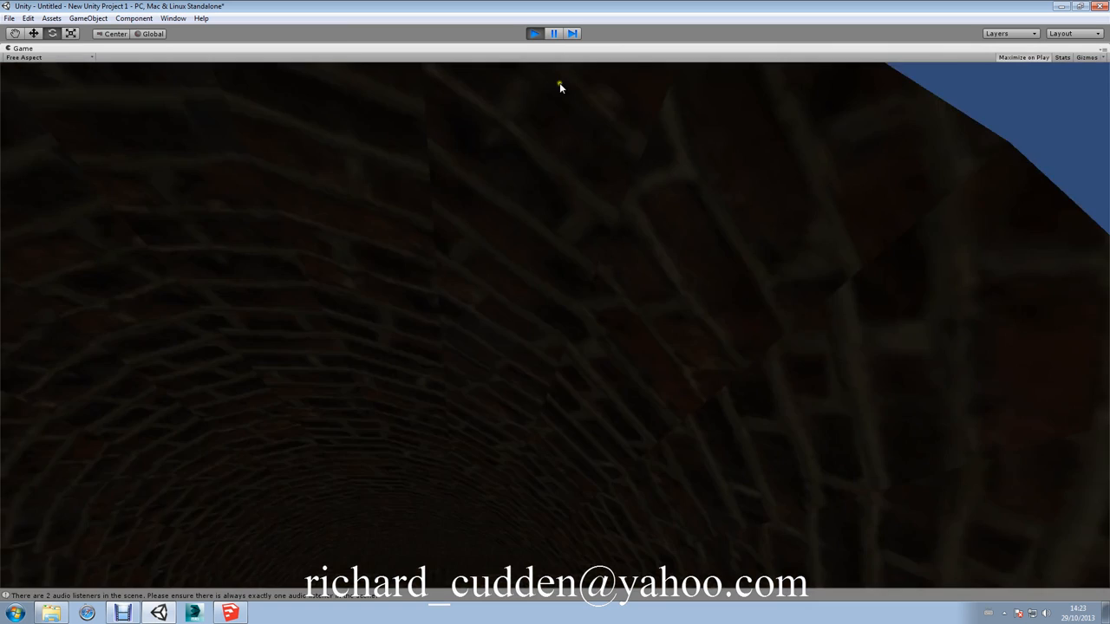
left_click(534, 33)
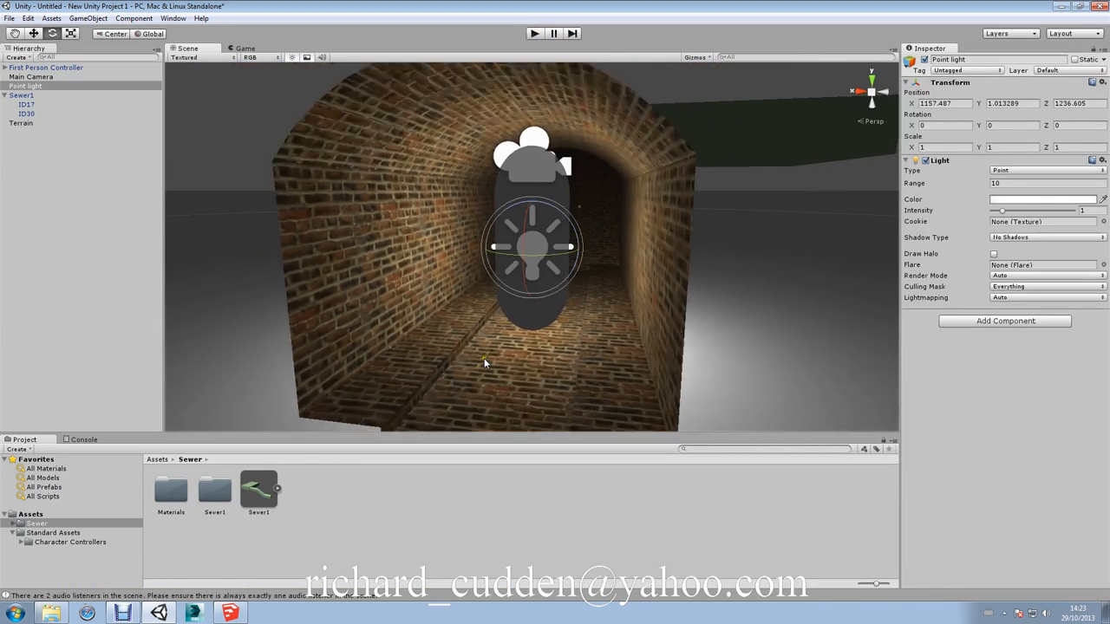
left_click_drag(485, 363, 528, 337)
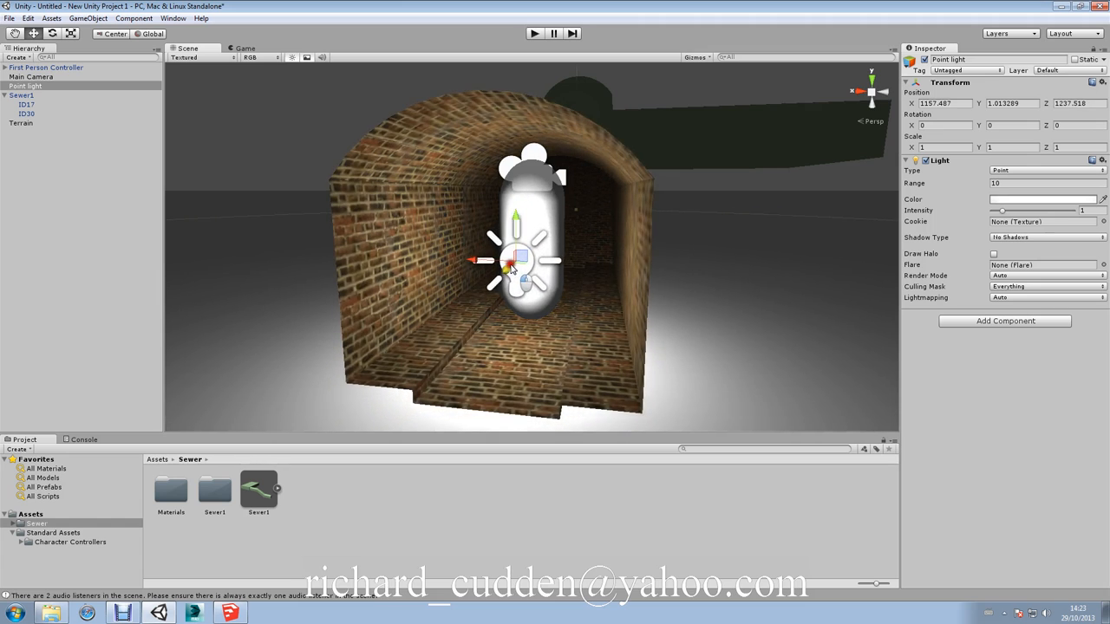
left_click_drag(521, 260, 503, 273)
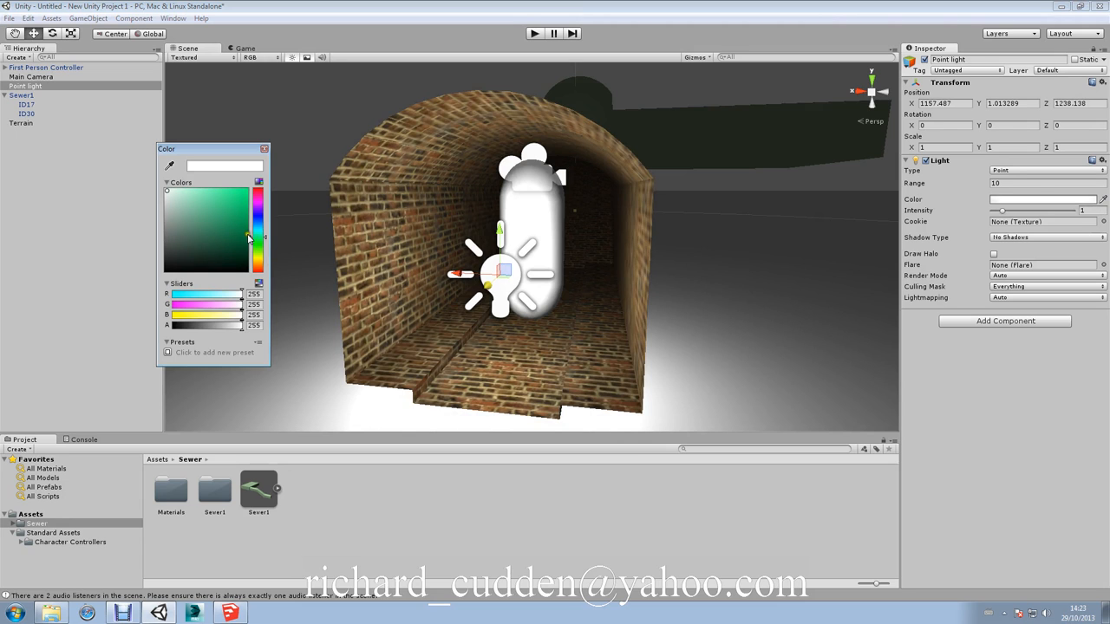
left_click(239, 195)
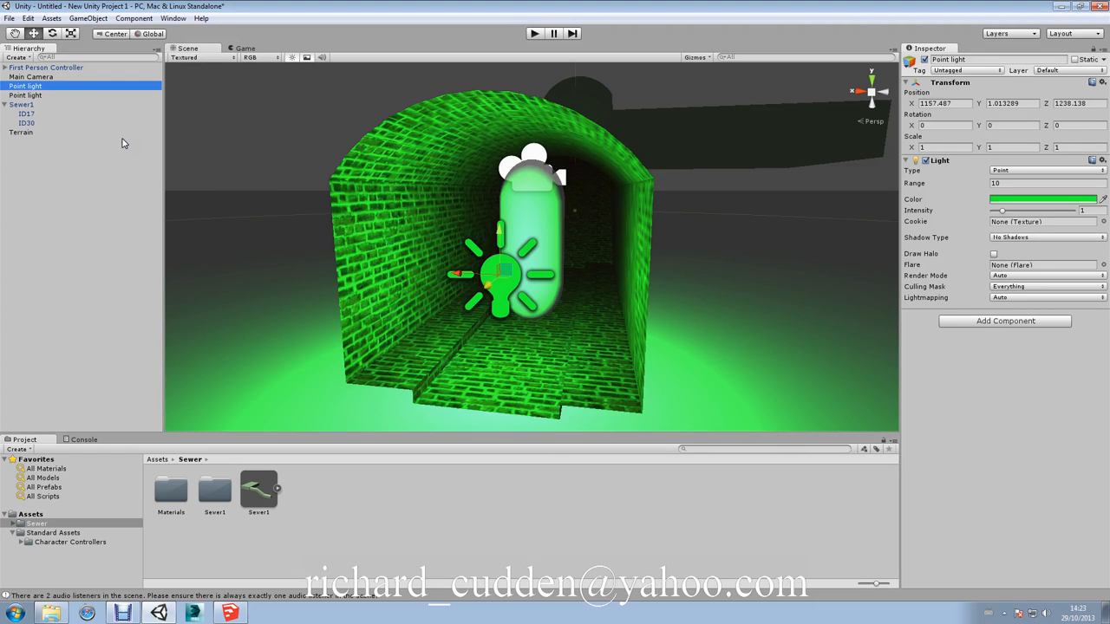
Duplicate the green light as Point light2–4 and spread the copies along the tunnel
left_click(26, 94)
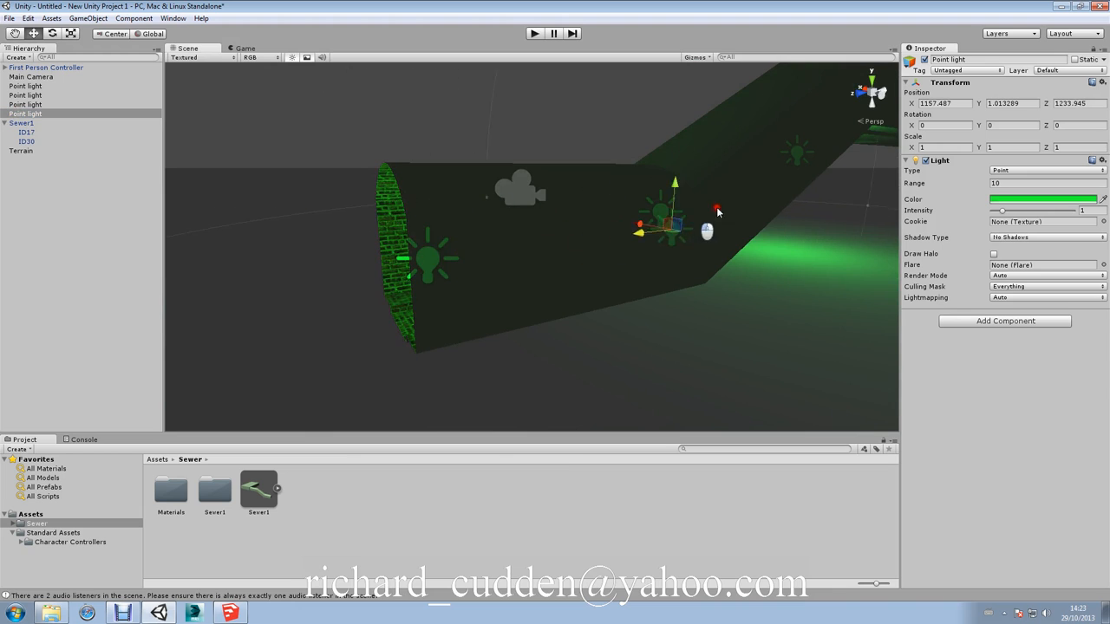
left_click_drag(707, 230, 865, 206)
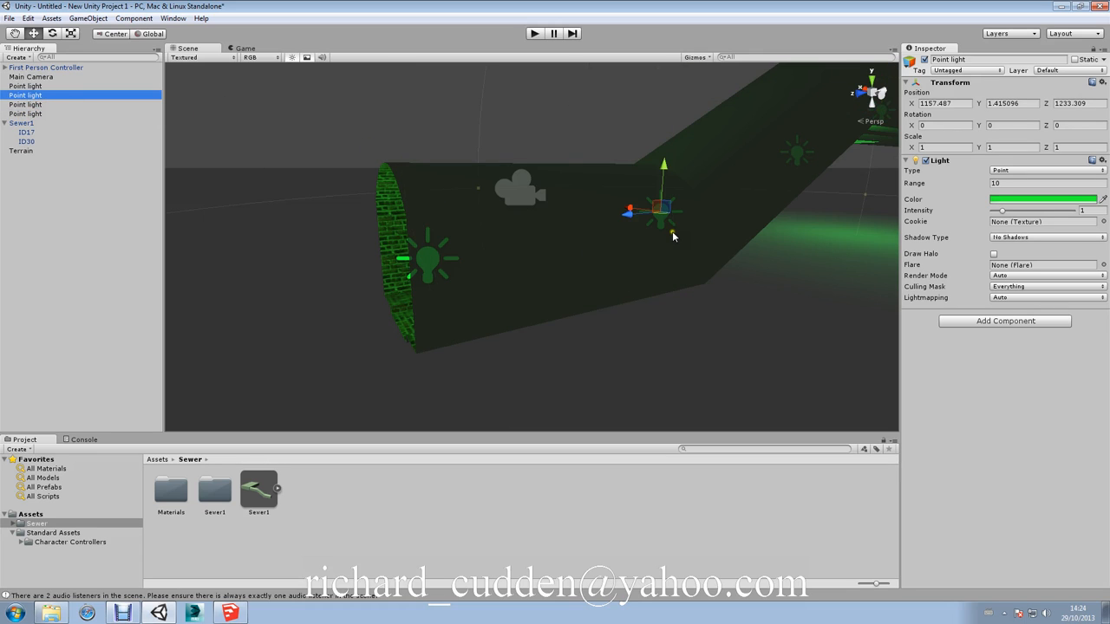
mouse_move(643, 223)
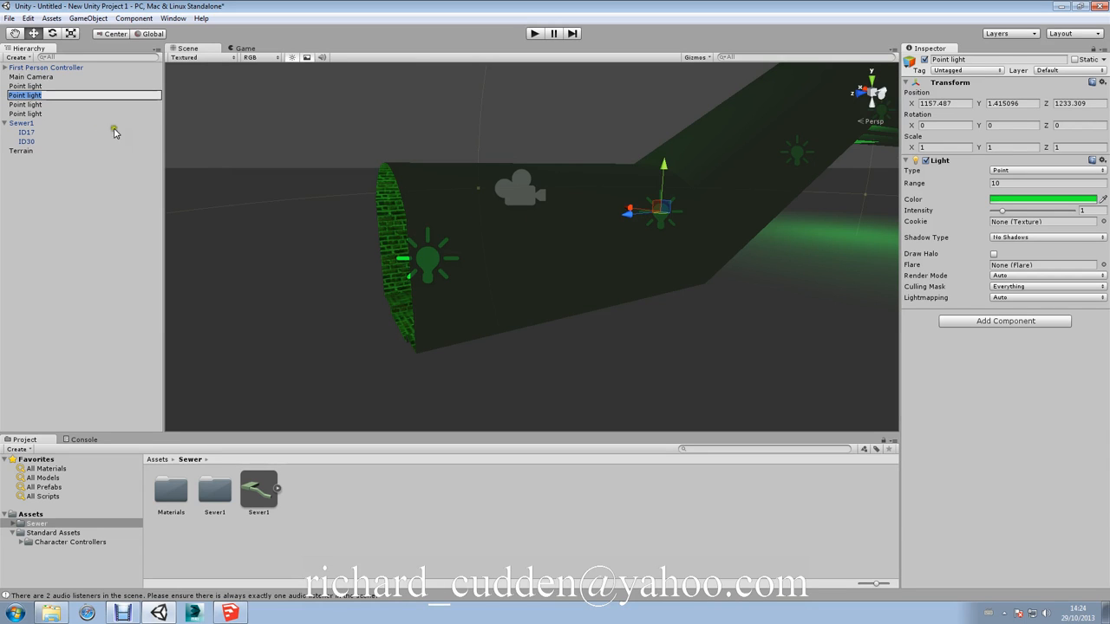
left_click(26, 95)
type("2")
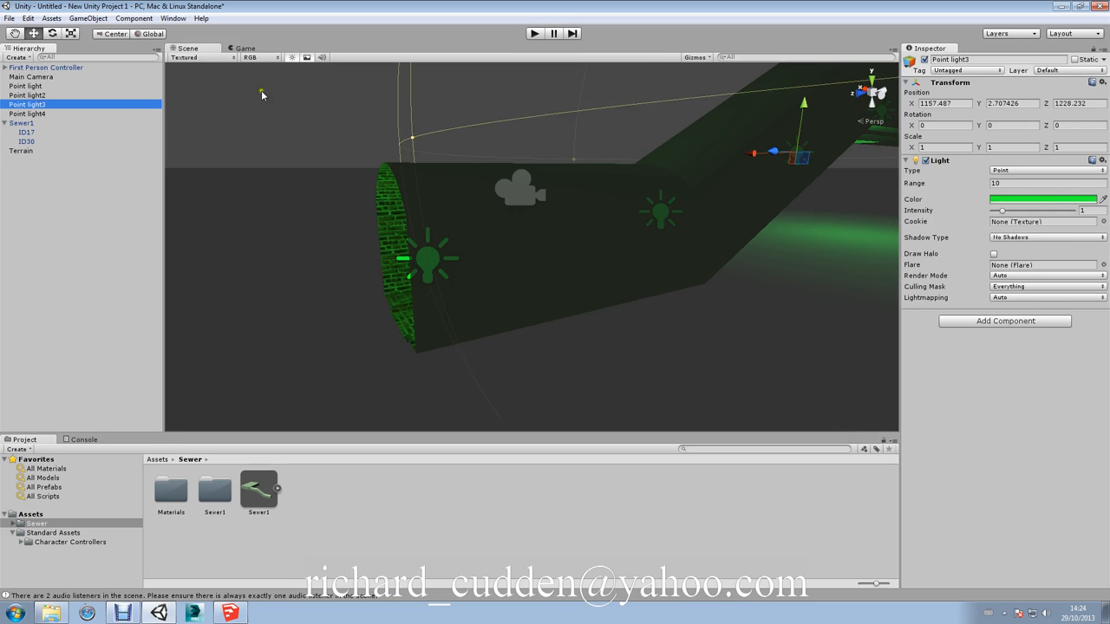
left_click_drag(802, 104, 802, 87)
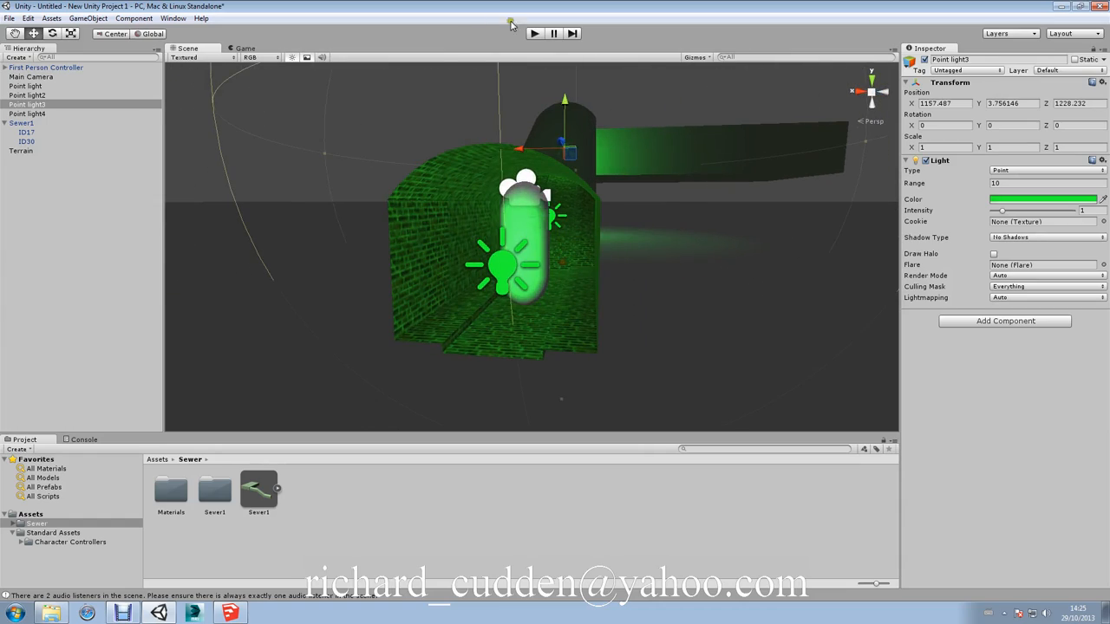
Play-test the green-lit tunnel twice, then open GameObject > Create Other
left_click(534, 33)
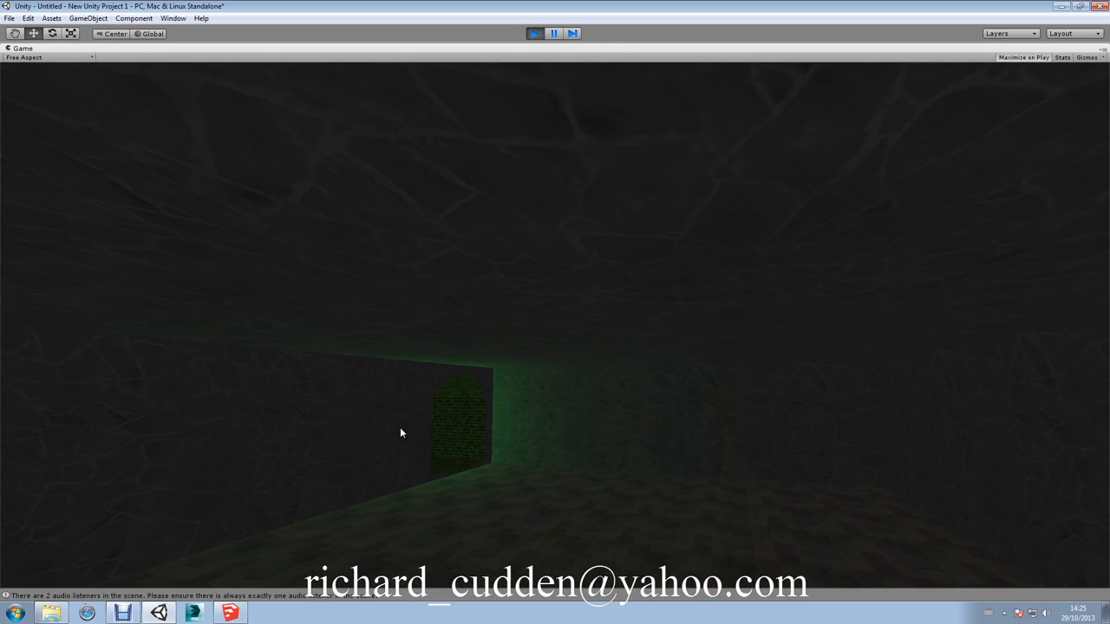
left_click(533, 33)
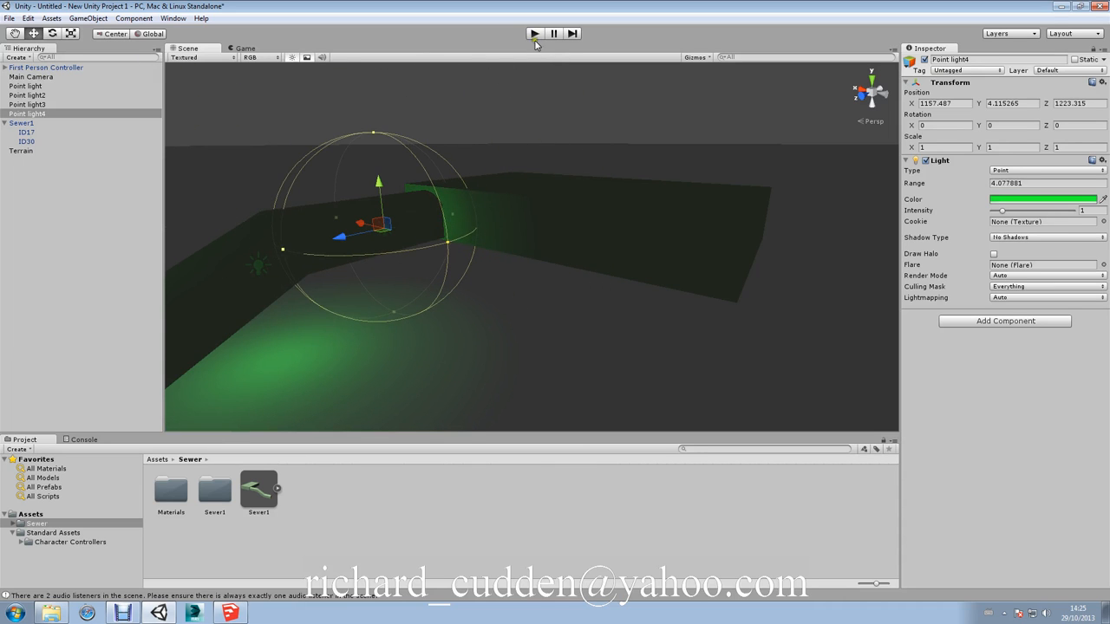
left_click(534, 33)
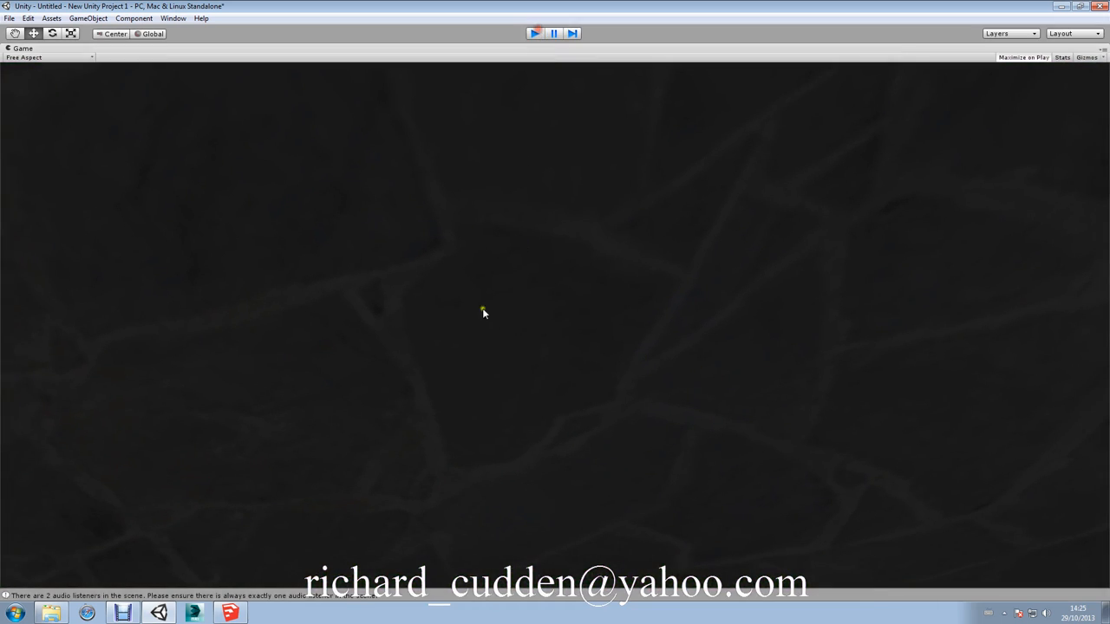
left_click(87, 18)
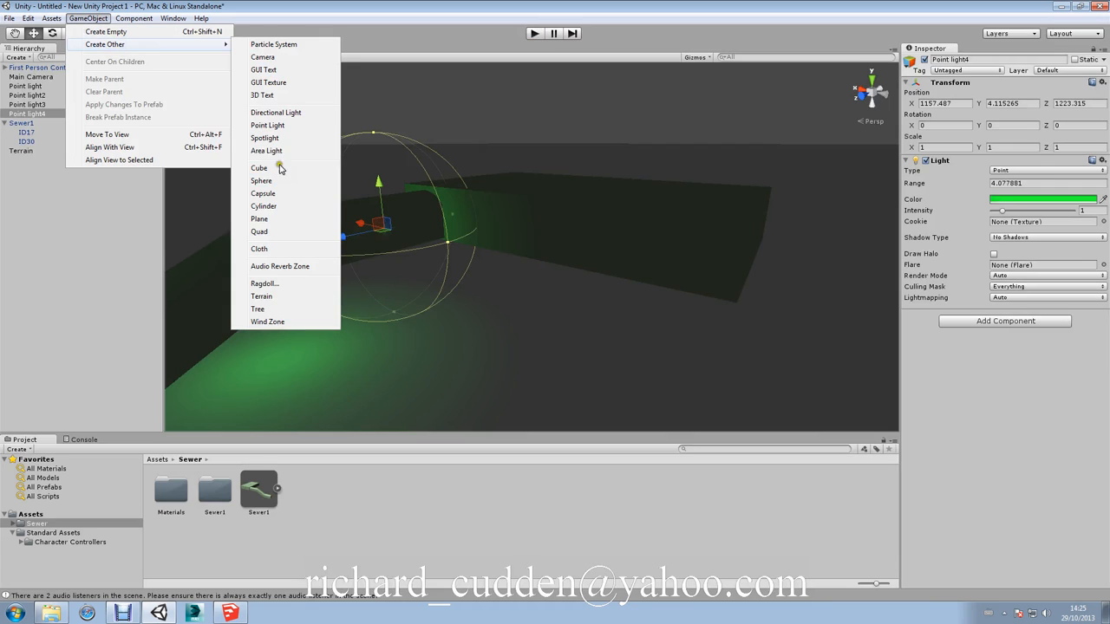
Add a white point light above the box section with its range shrunk to about 5.94
left_click(267, 125)
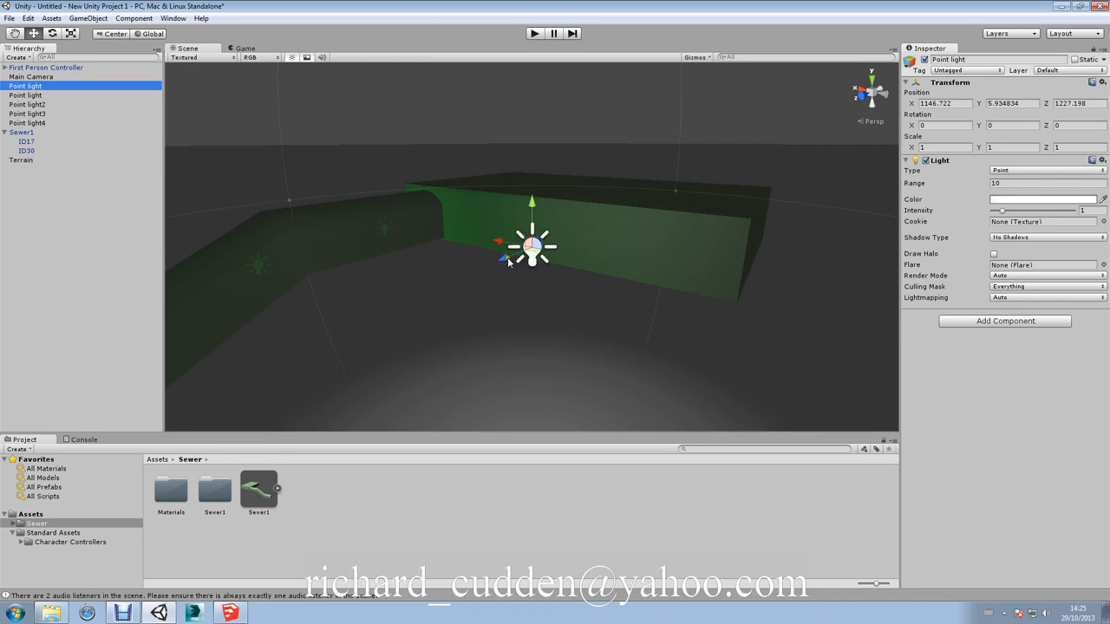
left_click_drag(532, 247, 571, 211)
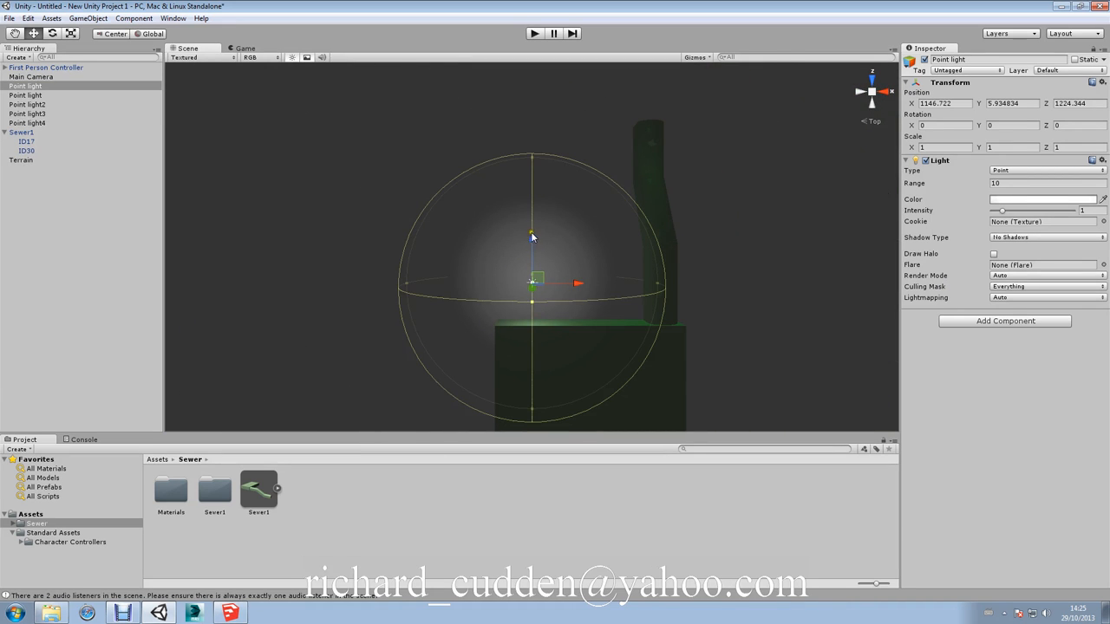
left_click_drag(532, 234, 587, 401)
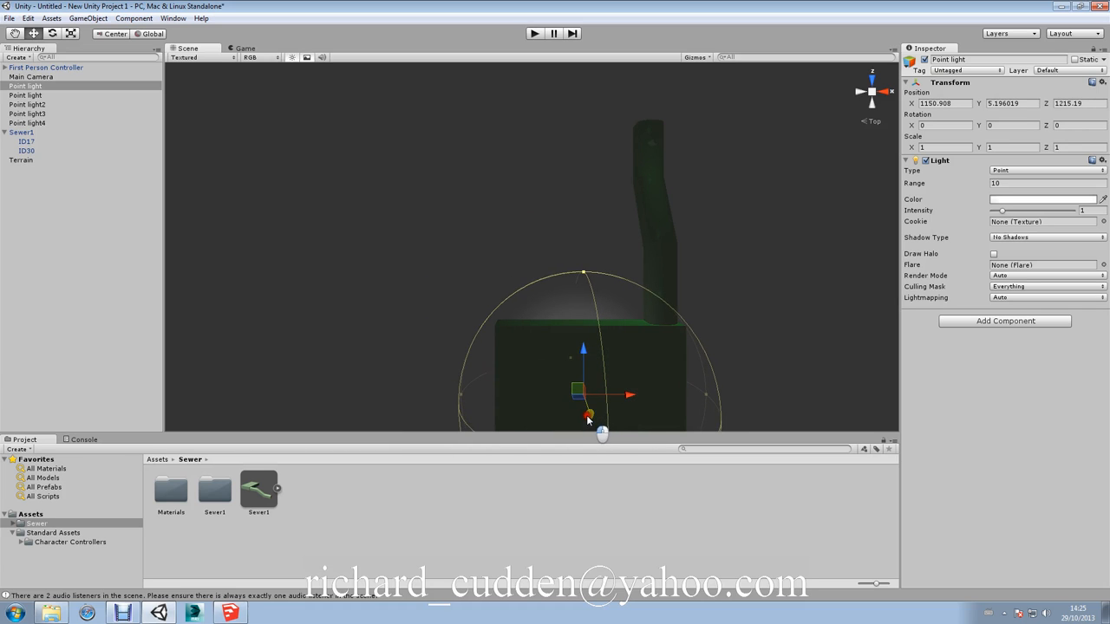
left_click_drag(589, 421, 750, 70)
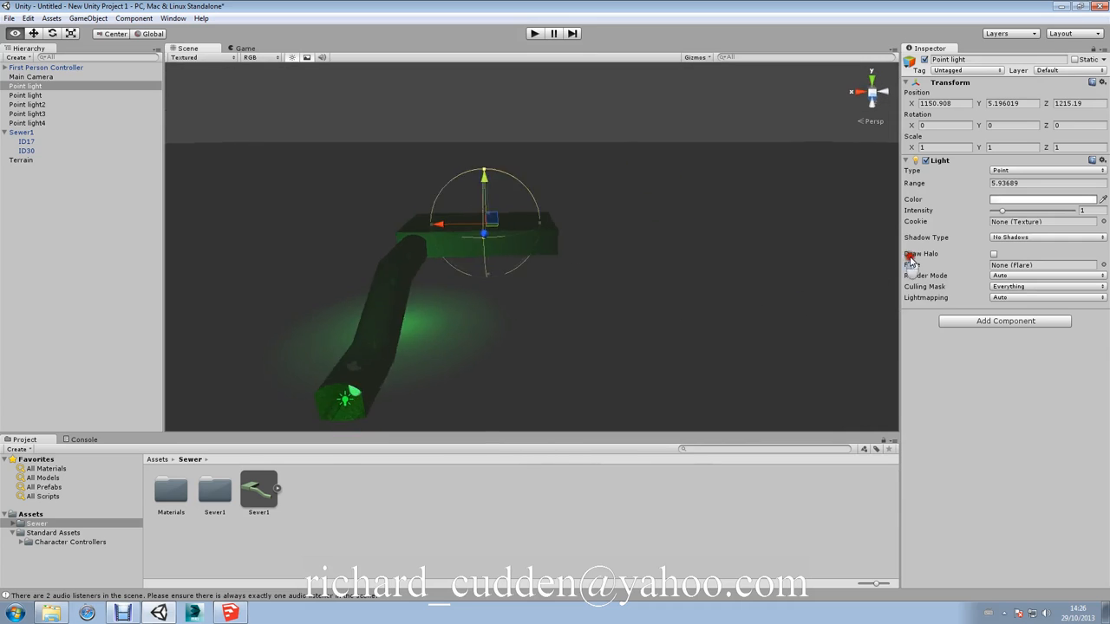
Rename the white light Point lightSwhite and start a test run
left_click_drag(483, 229, 659, 287)
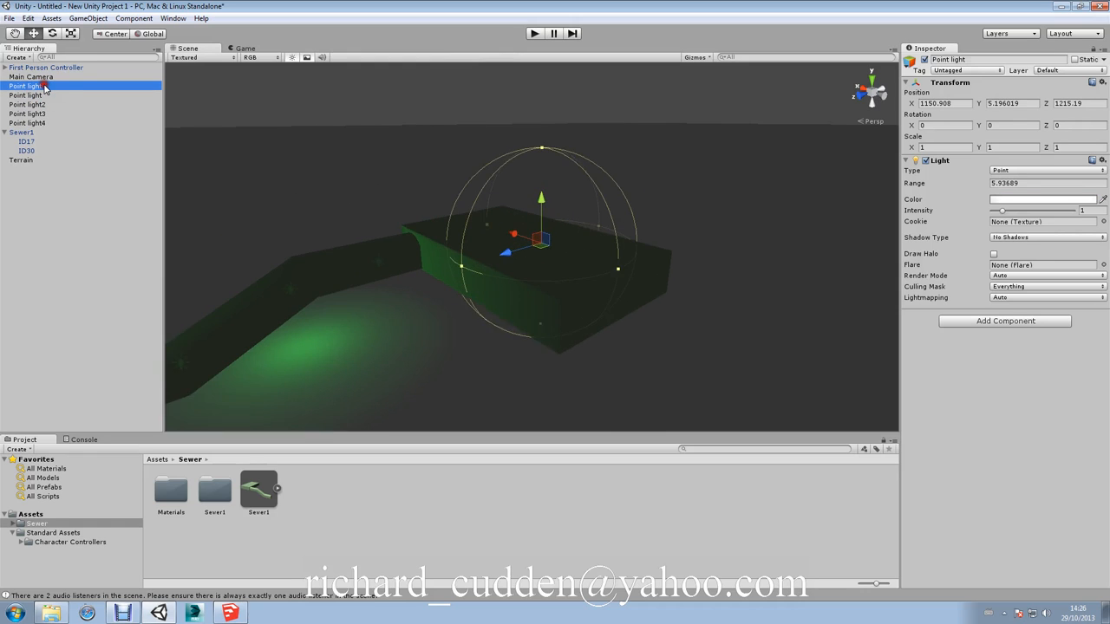
double_click(26, 85)
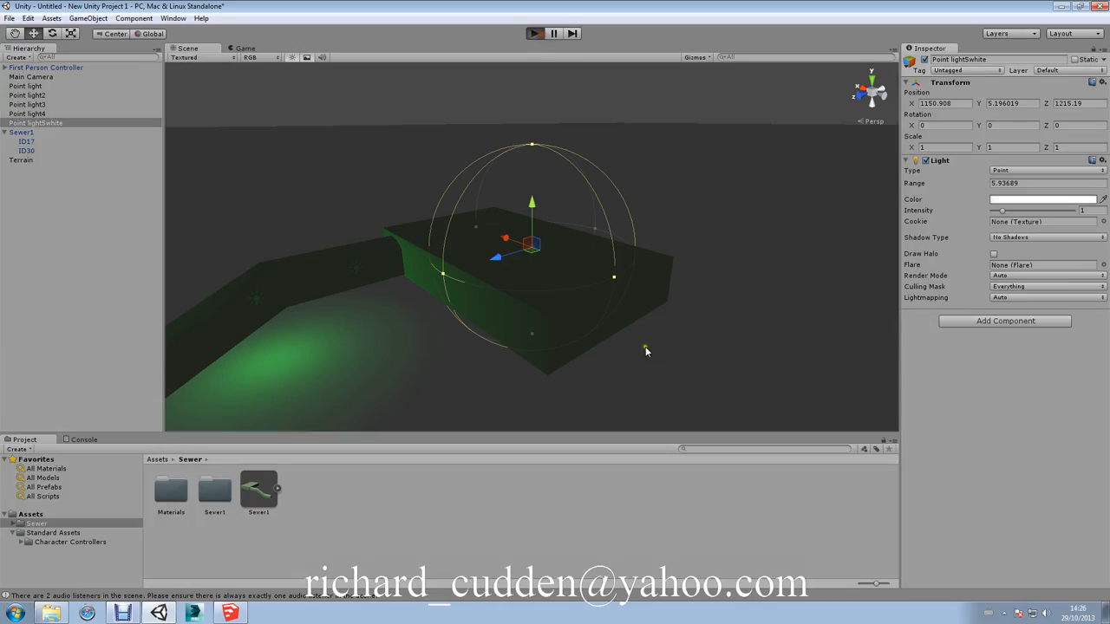
left_click(535, 33)
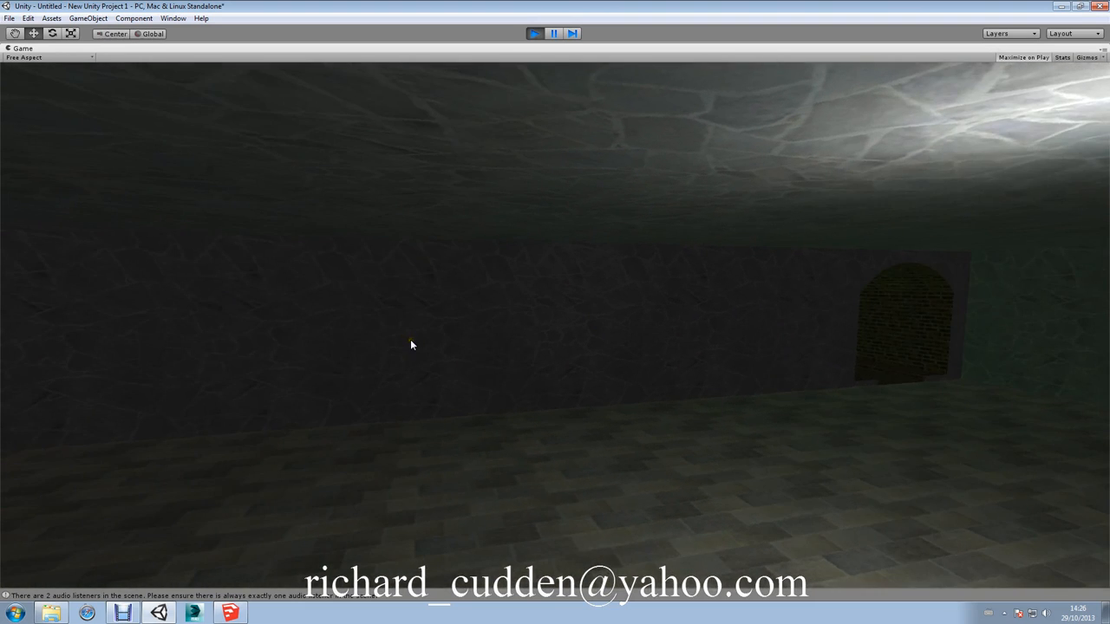
Exit Play mode and deselect the white light in the Scene view
left_click(535, 33)
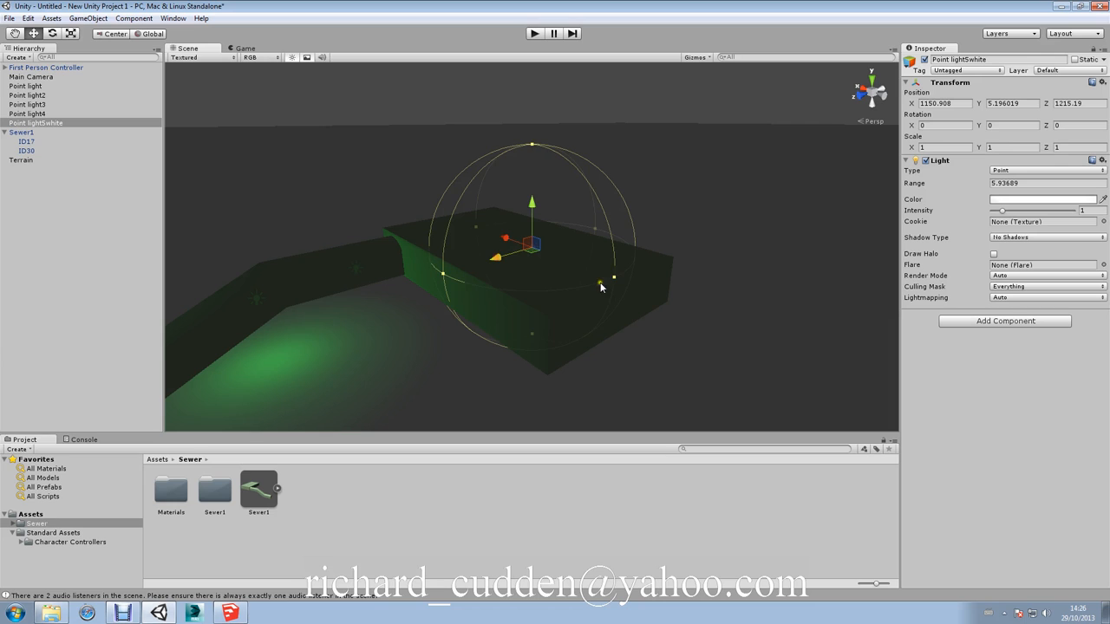
left_click_drag(602, 282, 641, 288)
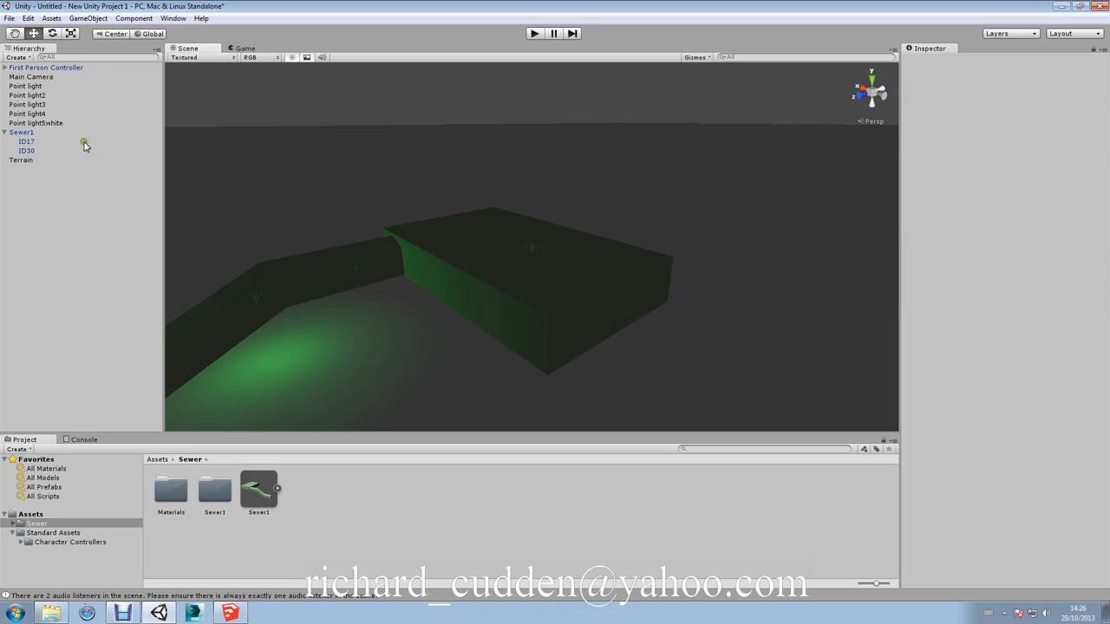
Resize the range handles of green Point light4 and Point light3, then play-test
left_click(27, 114)
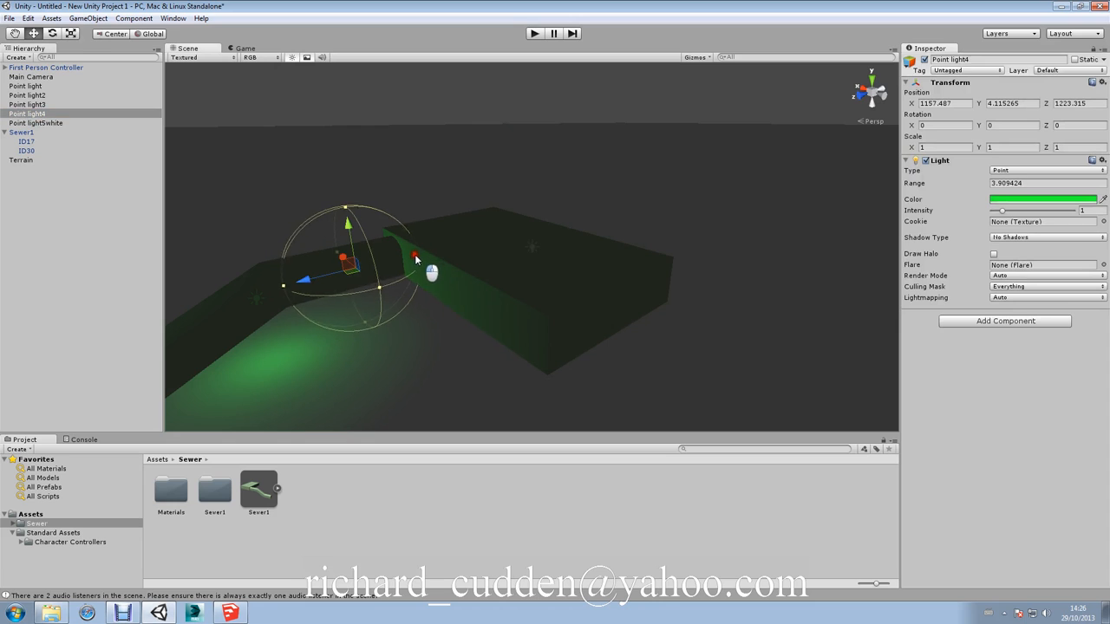
left_click_drag(414, 257, 375, 285)
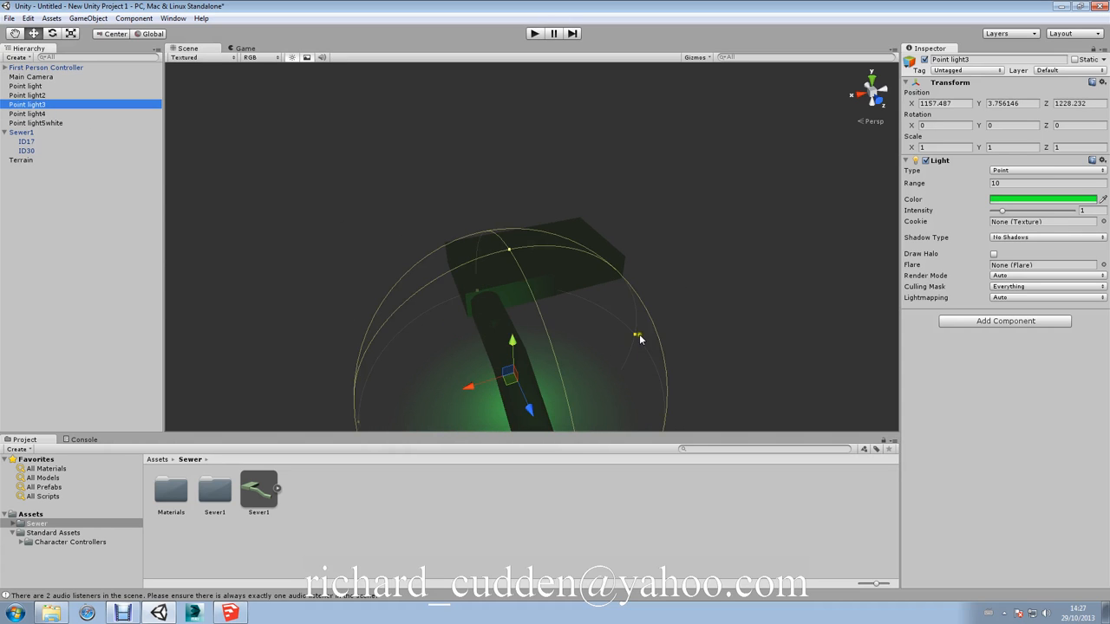
left_click_drag(641, 337, 542, 377)
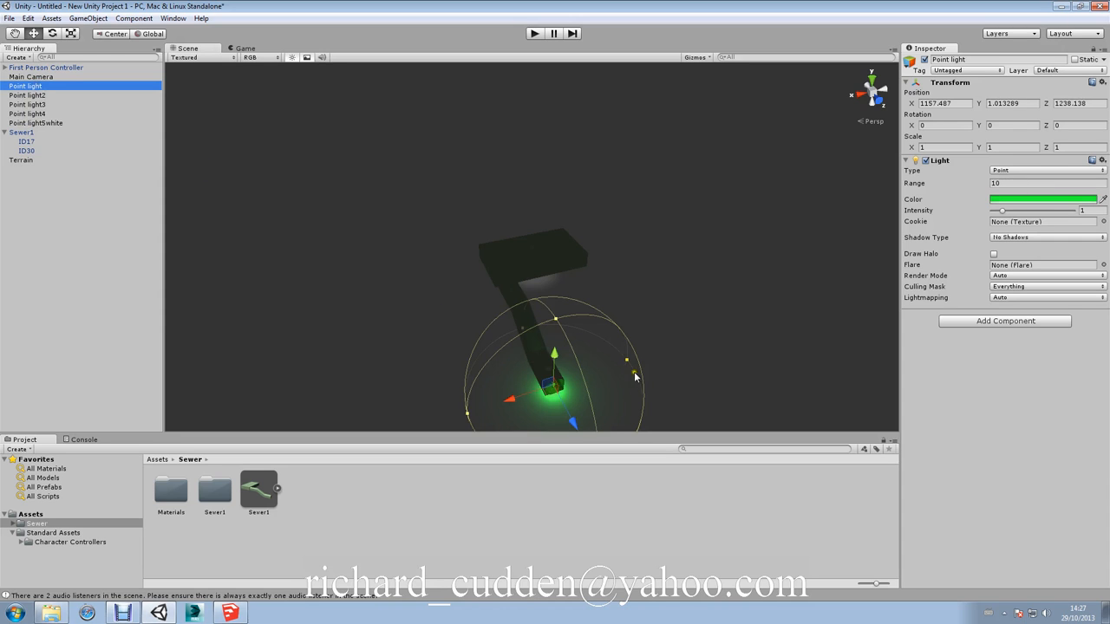
left_click(534, 33)
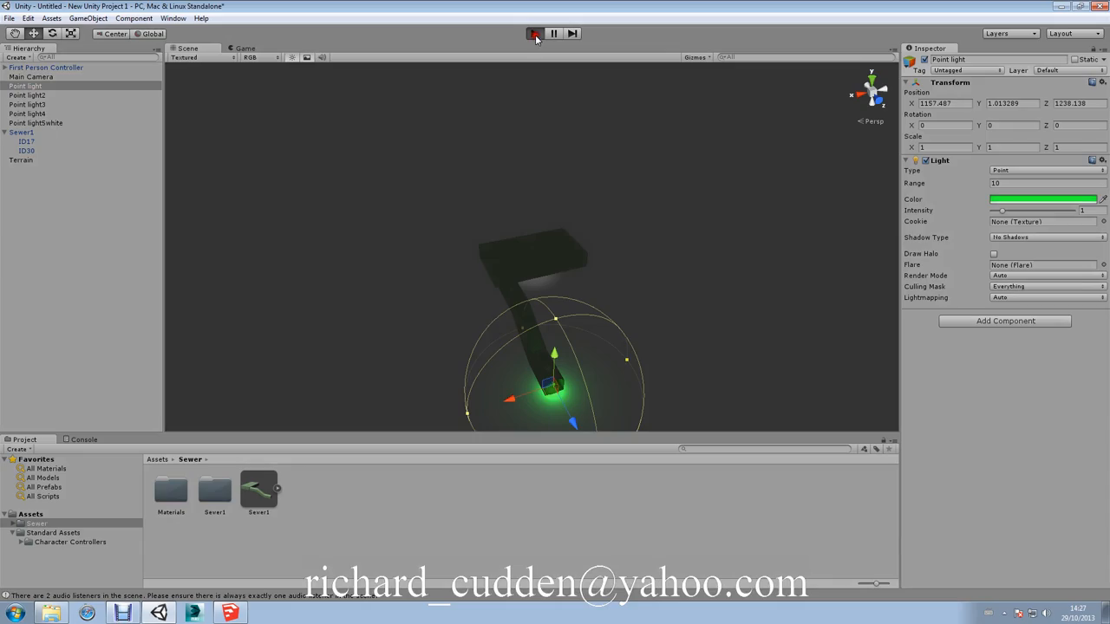
left_click(534, 33)
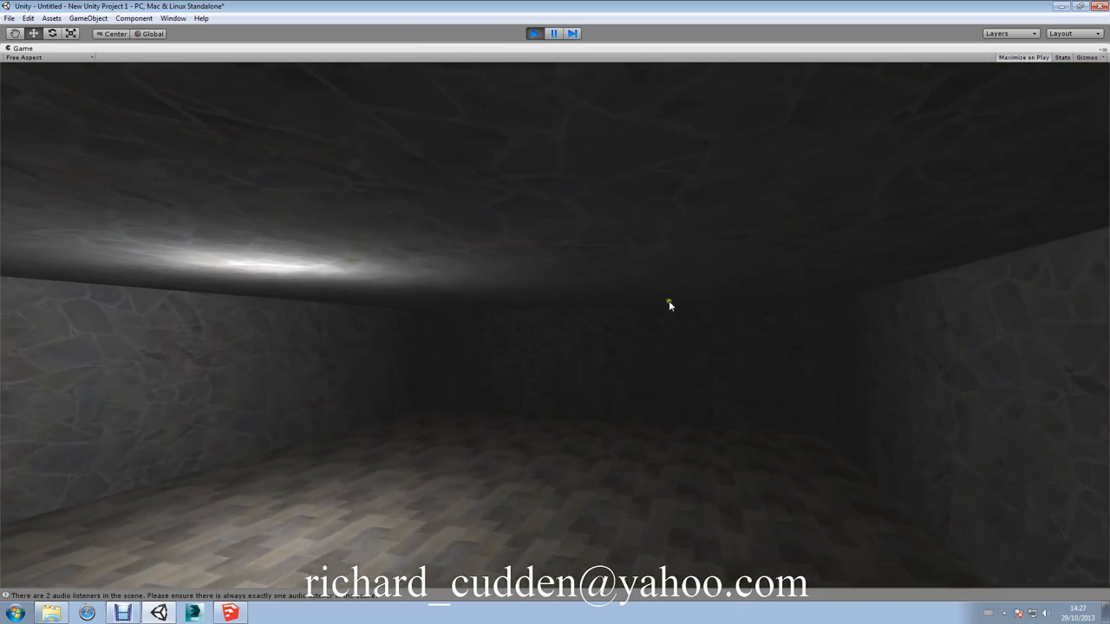
left_click(553, 33)
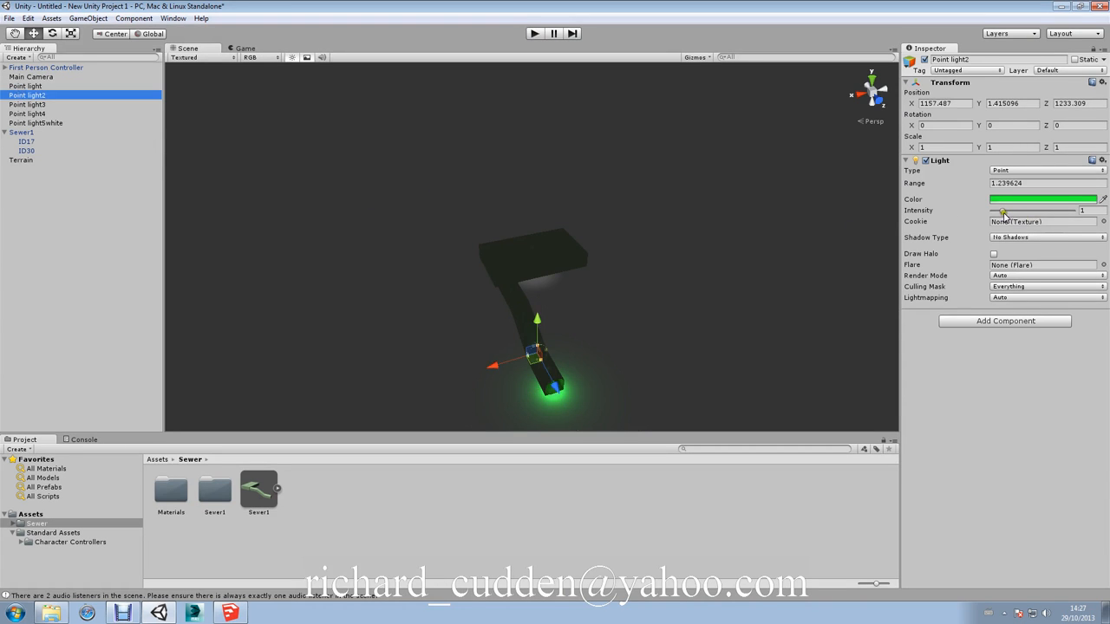
Set green Point light3's intensity to 2.25 and start a test run
left_click(26, 104)
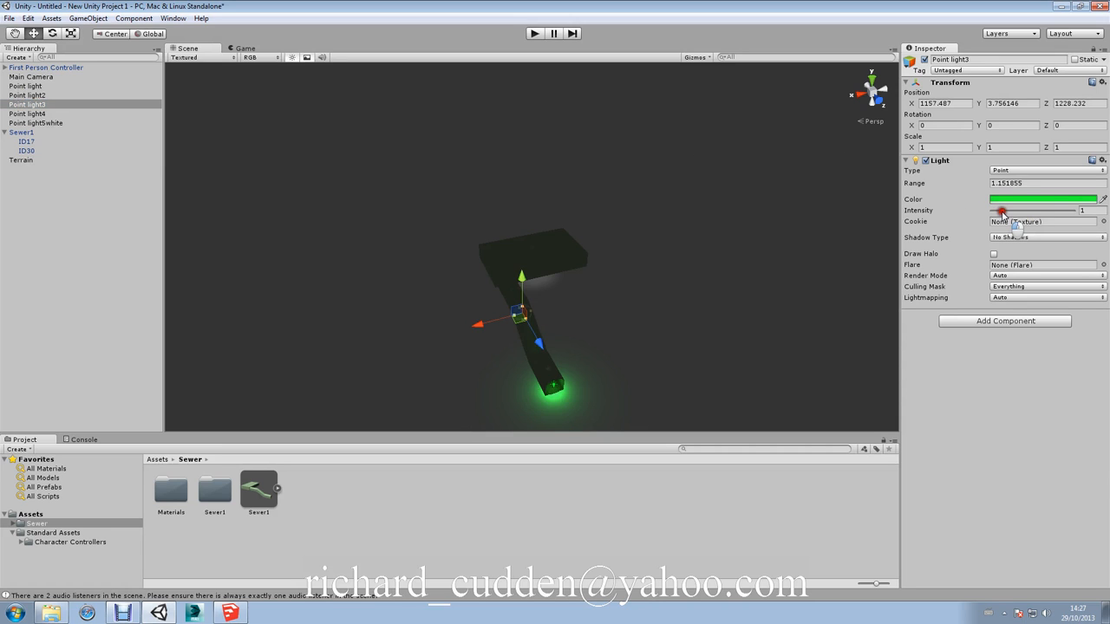
left_click_drag(1002, 211, 1015, 211)
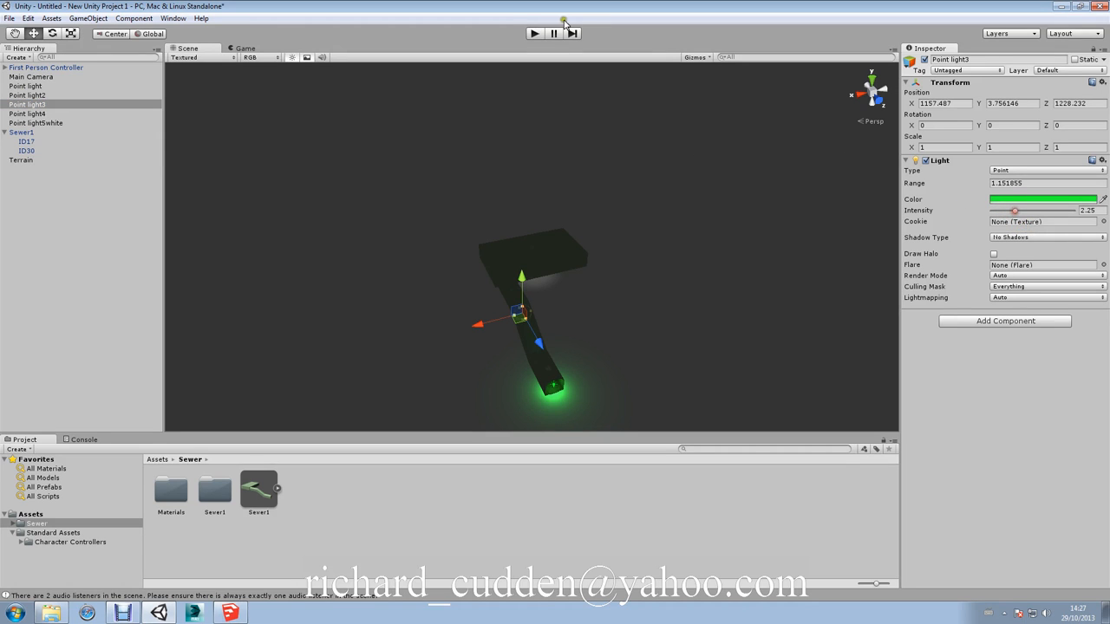
left_click(534, 33)
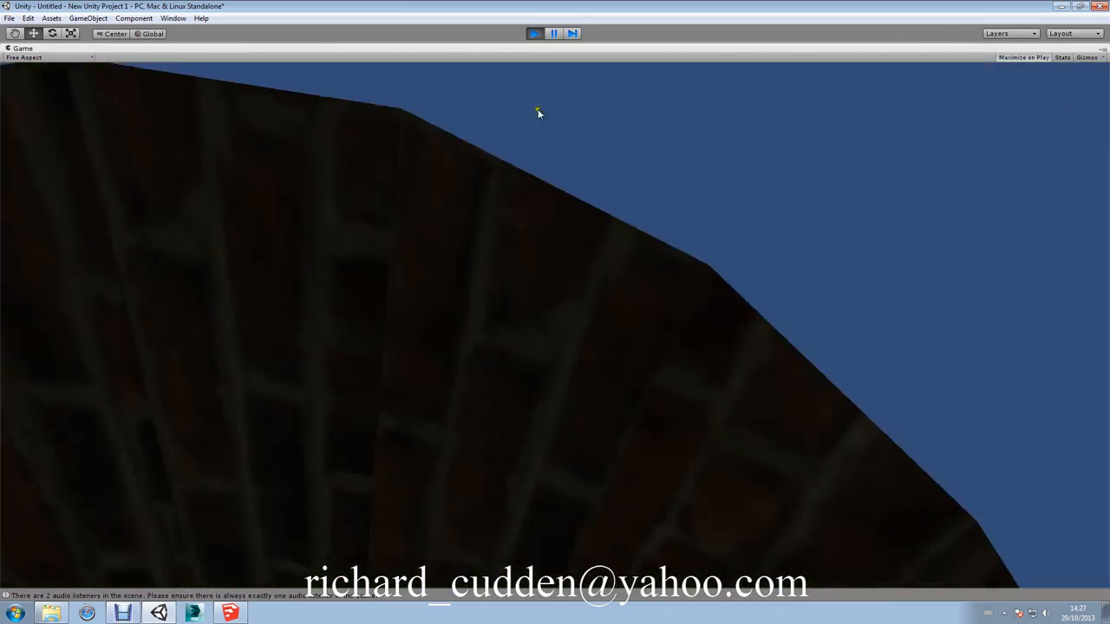
Enlarge Point light3's range to about 2.69 and play-test the green lighting
left_click(534, 33)
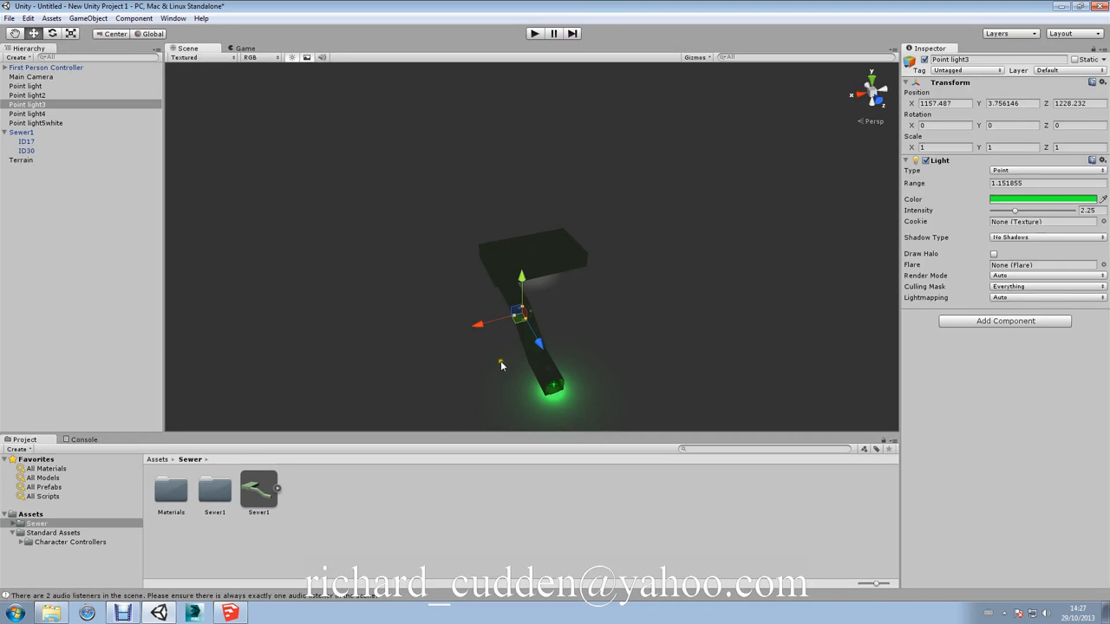
left_click_drag(520, 321, 529, 334)
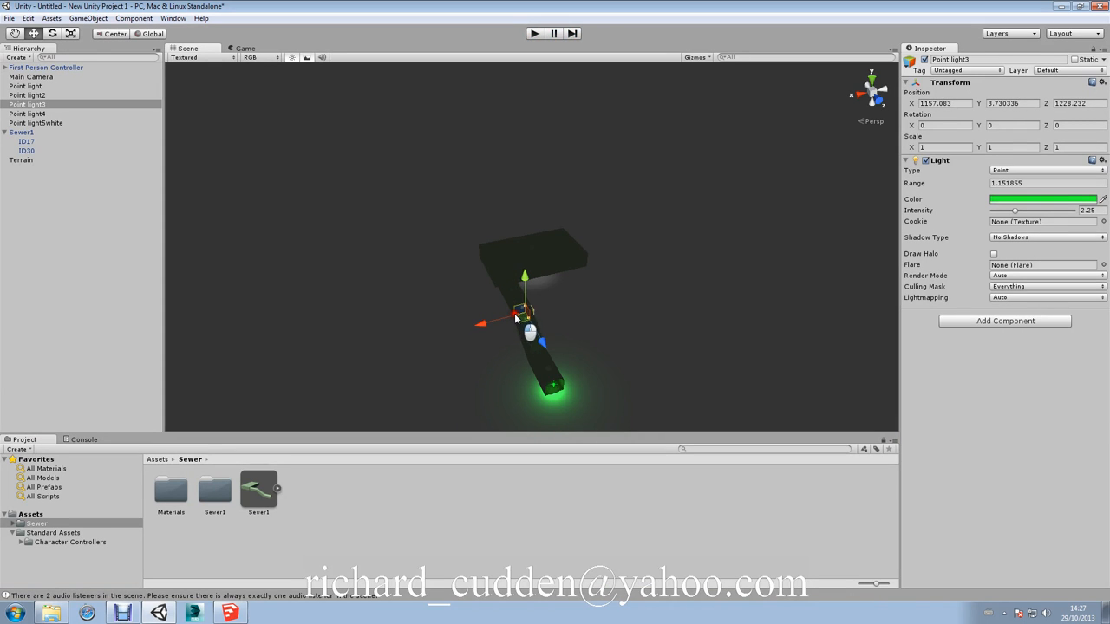
left_click_drag(520, 312, 528, 317)
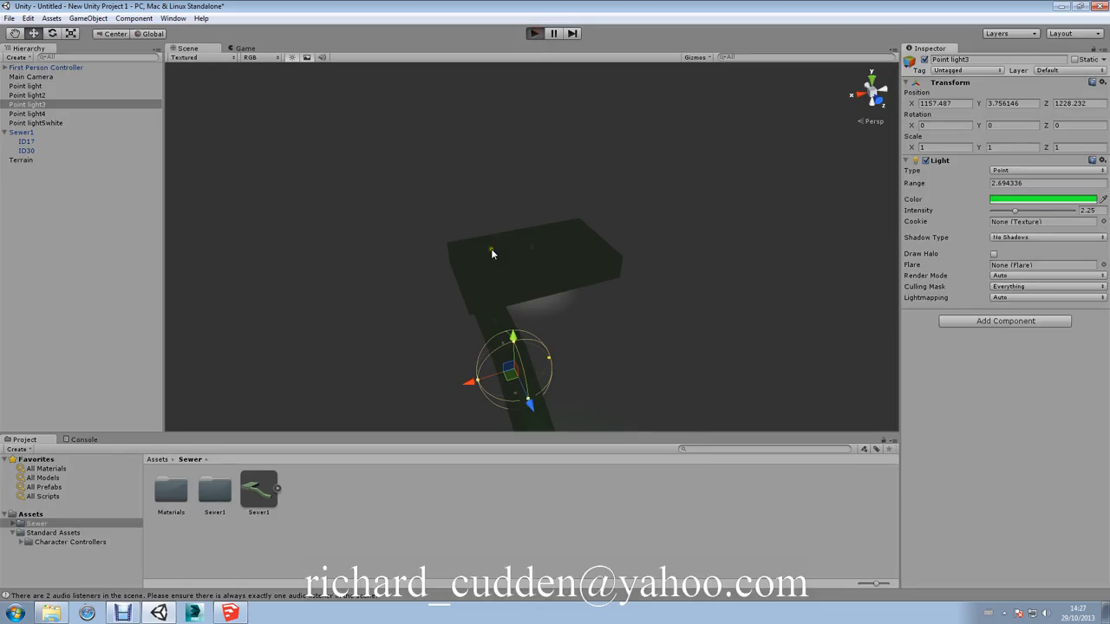
left_click(534, 33)
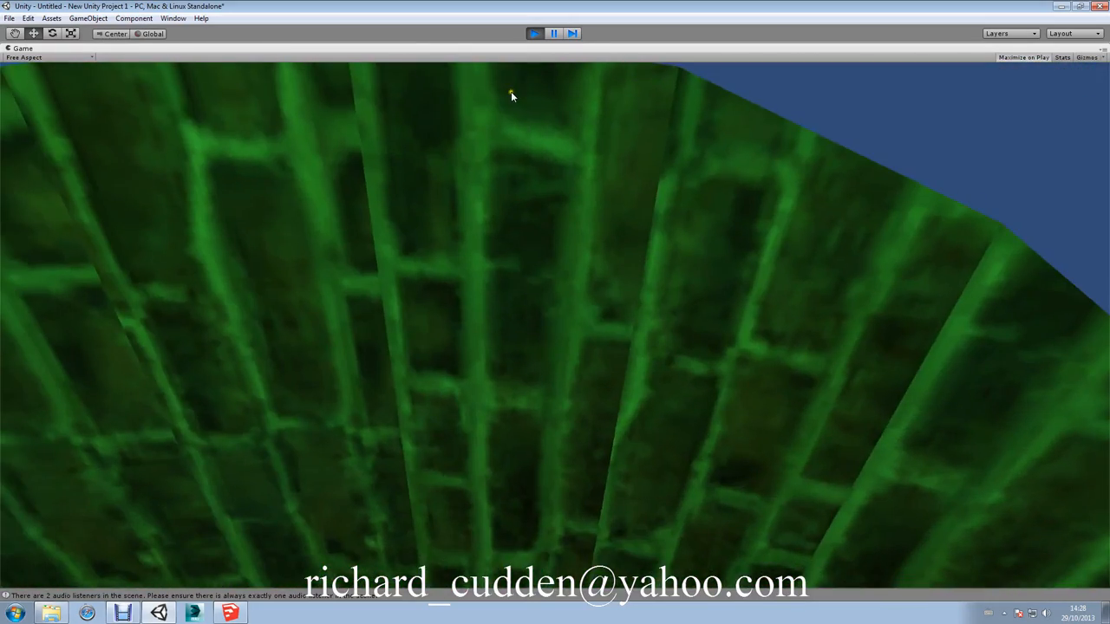
left_click(534, 33)
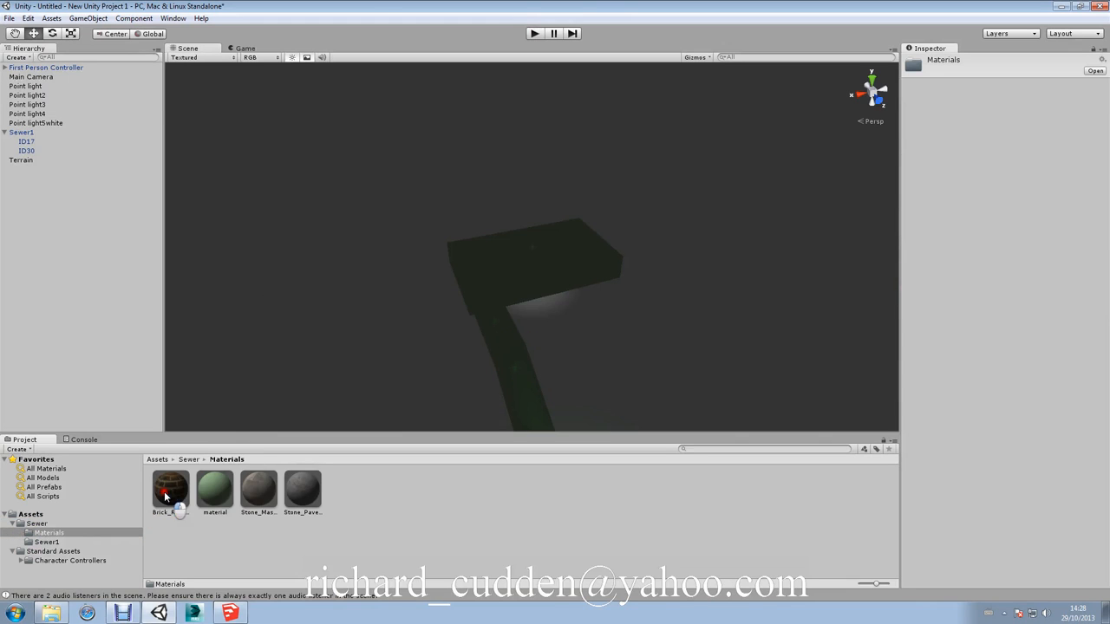
Switch Brick_Rough_Dark_ to the Diffuse Detail shader, leaving its detail texture unassigned
left_click(170, 489)
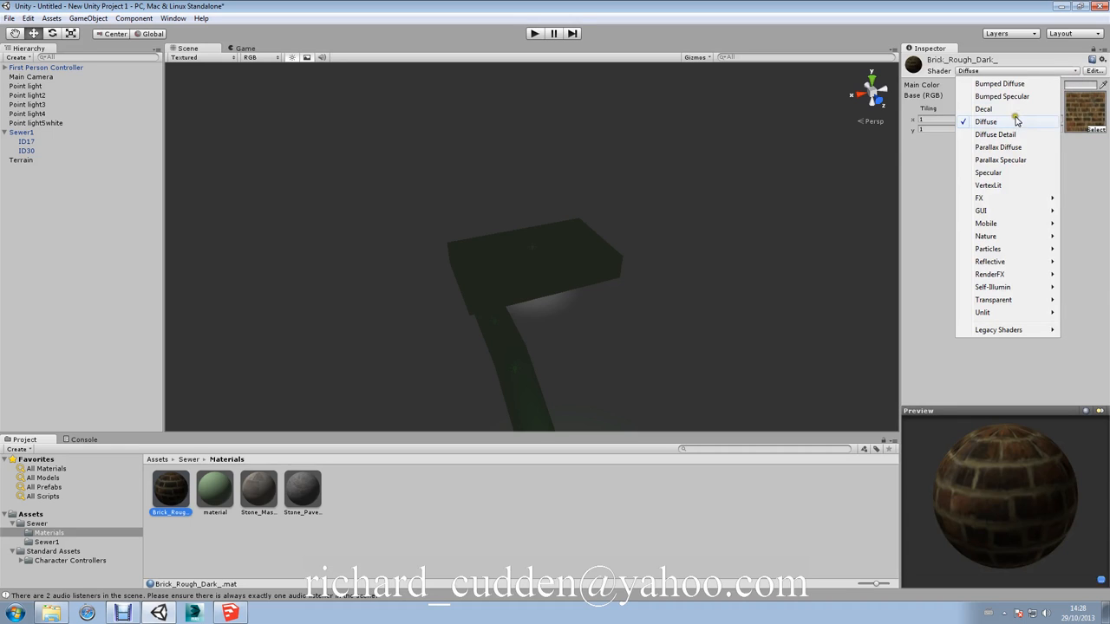
left_click(995, 134)
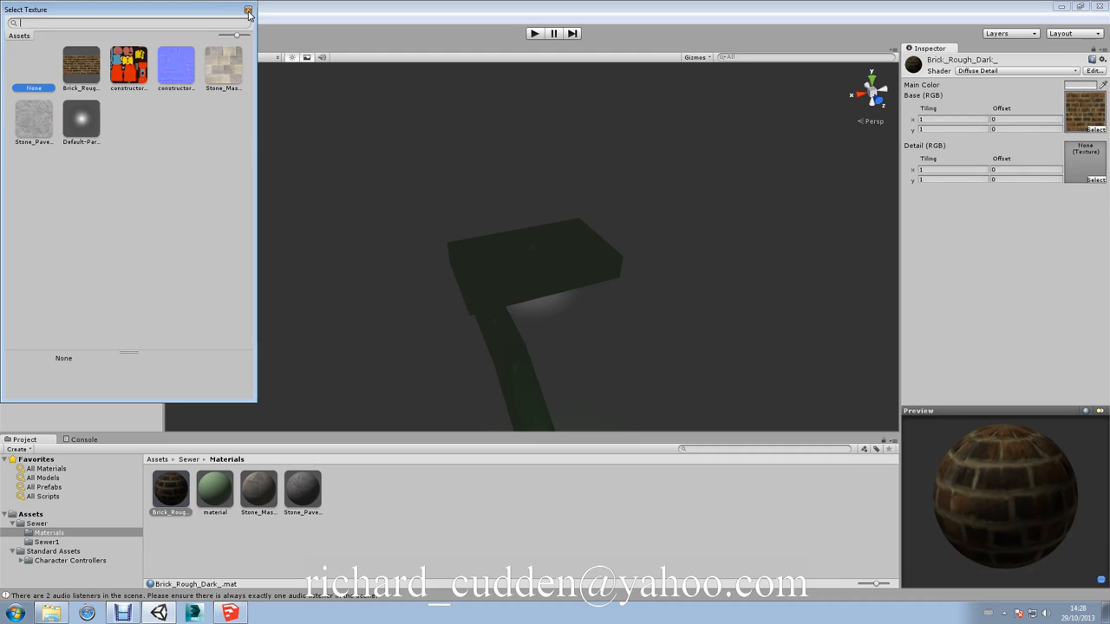
left_click(248, 9)
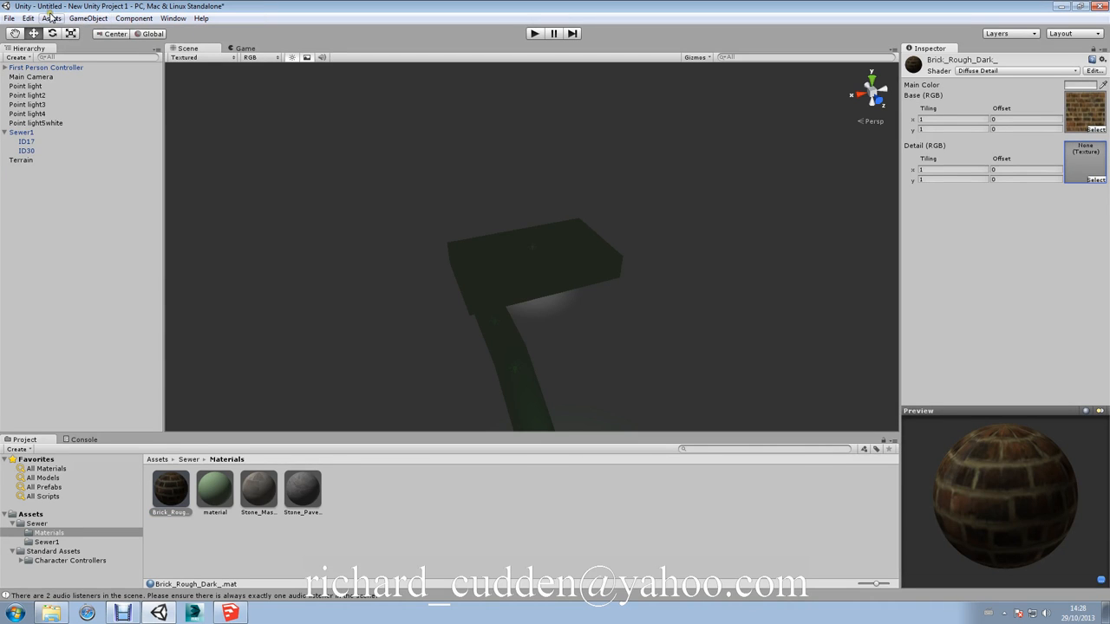
left_click(51, 18)
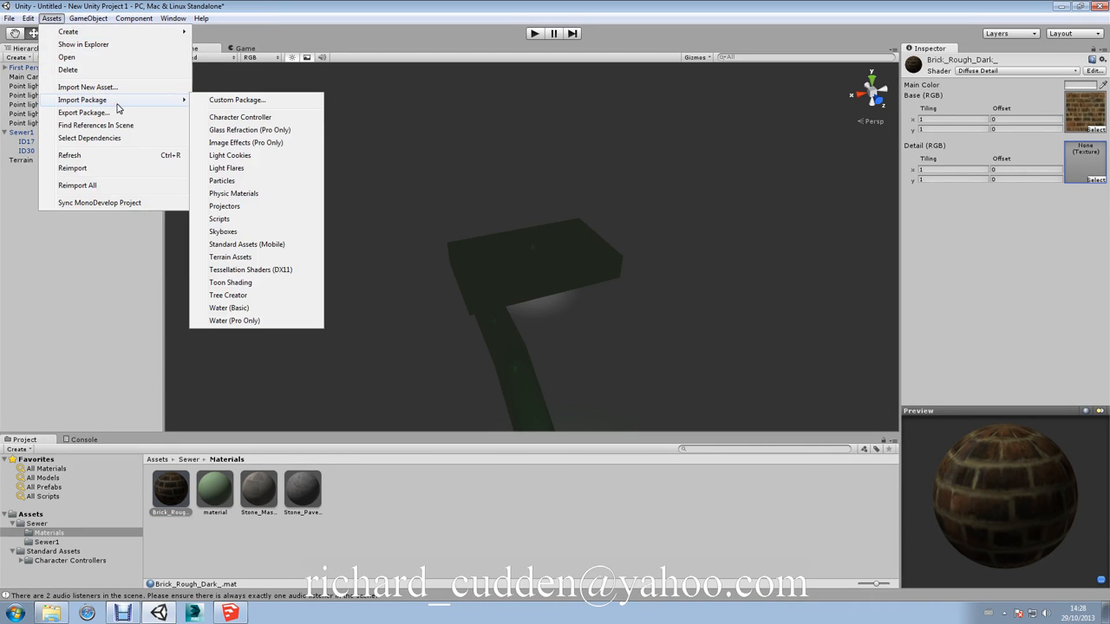
mouse_move(230, 308)
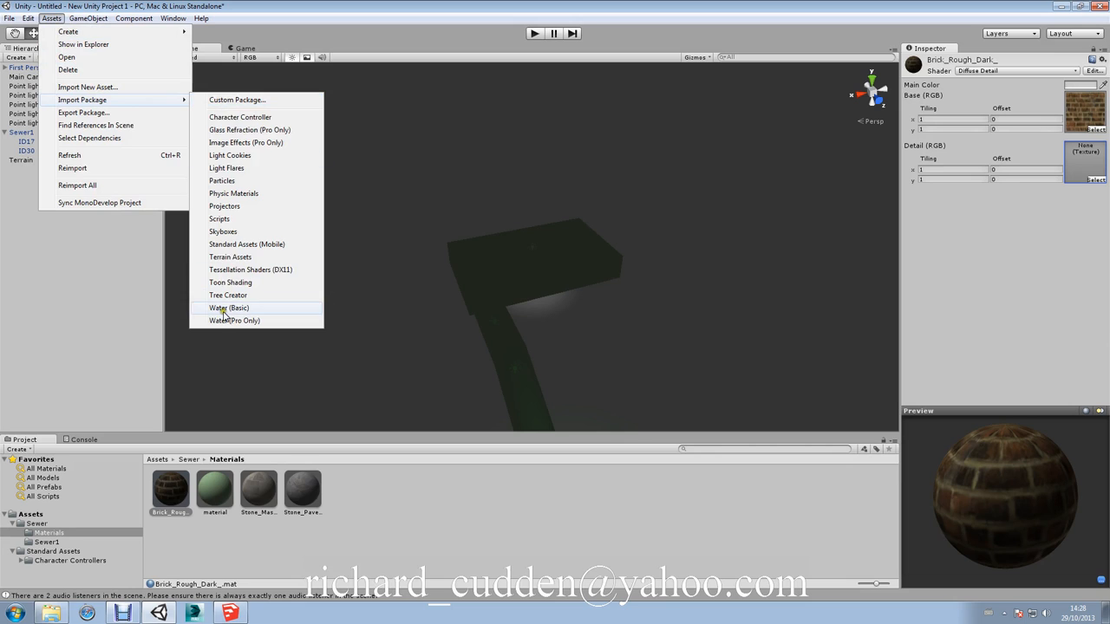
Import the Water (Basic) standard package with all of its files
left_click(229, 308)
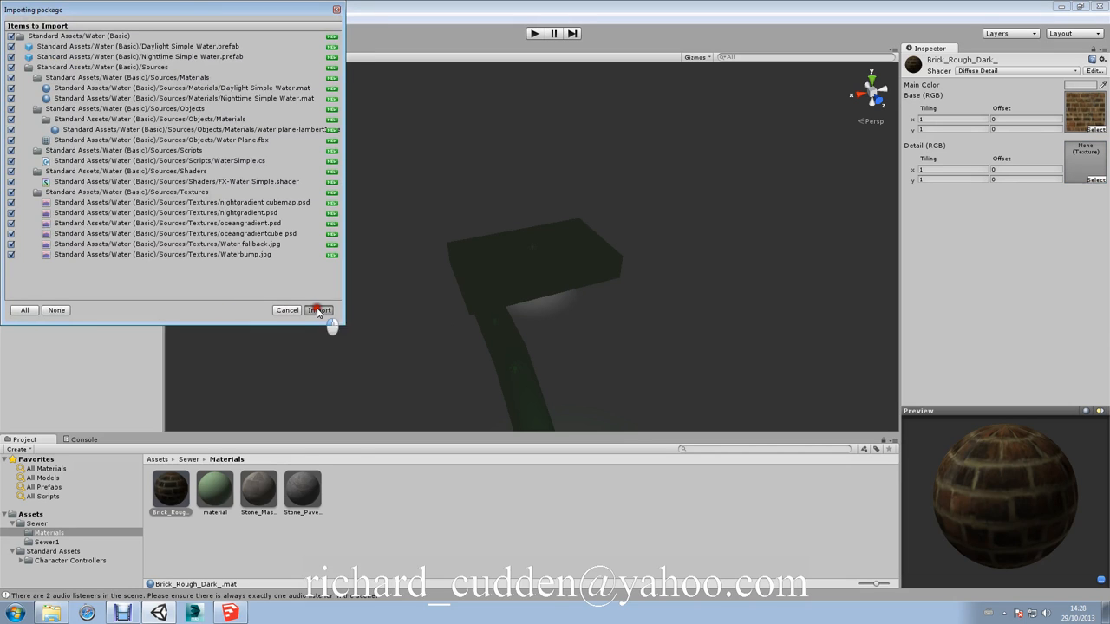
left_click(320, 310)
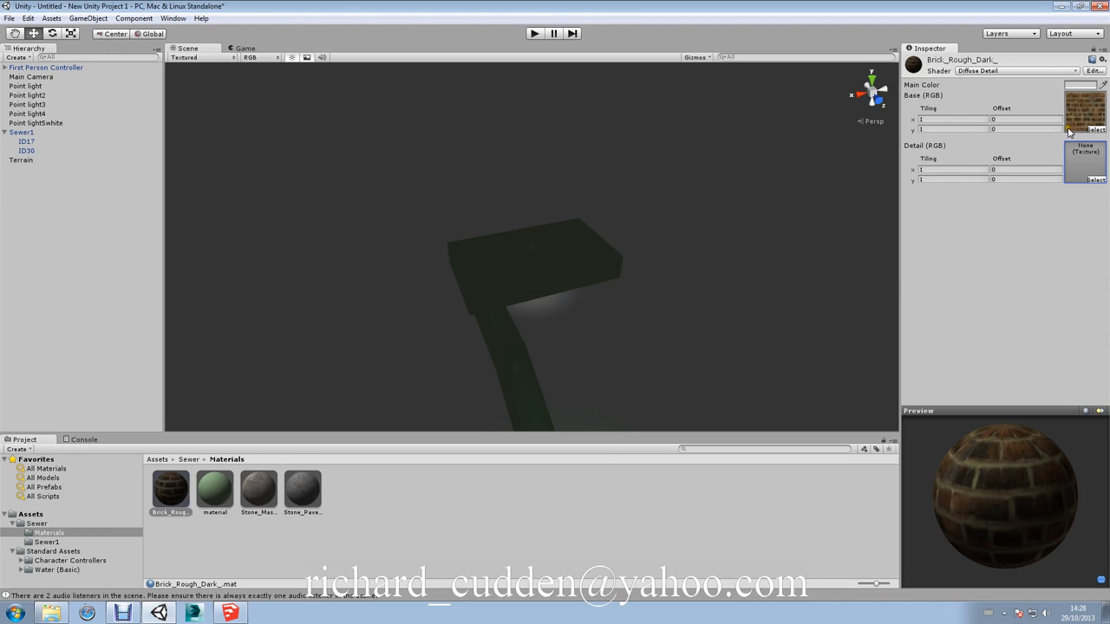
Assign Waterbump as the rough dark brick's detail texture and test the scene in play mode
left_click(1095, 180)
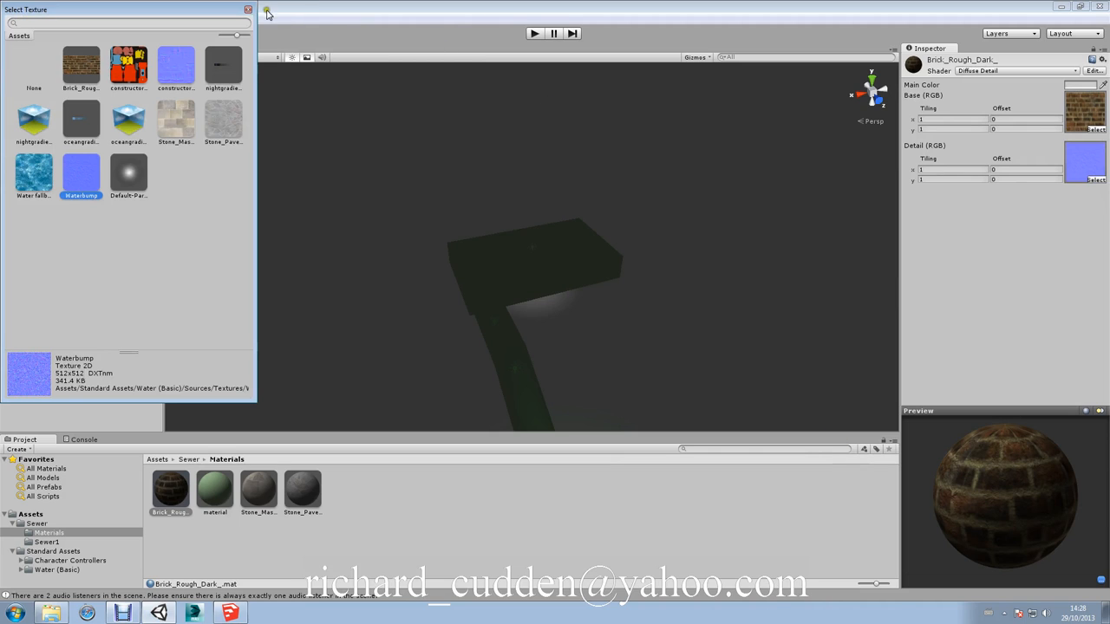
left_click(249, 9)
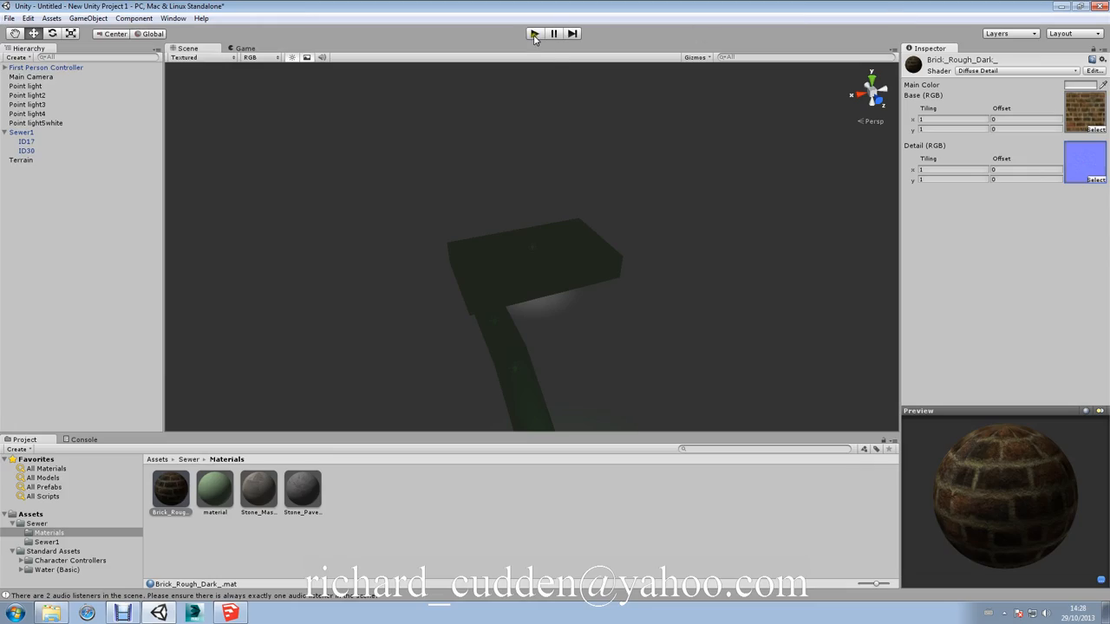
left_click(534, 33)
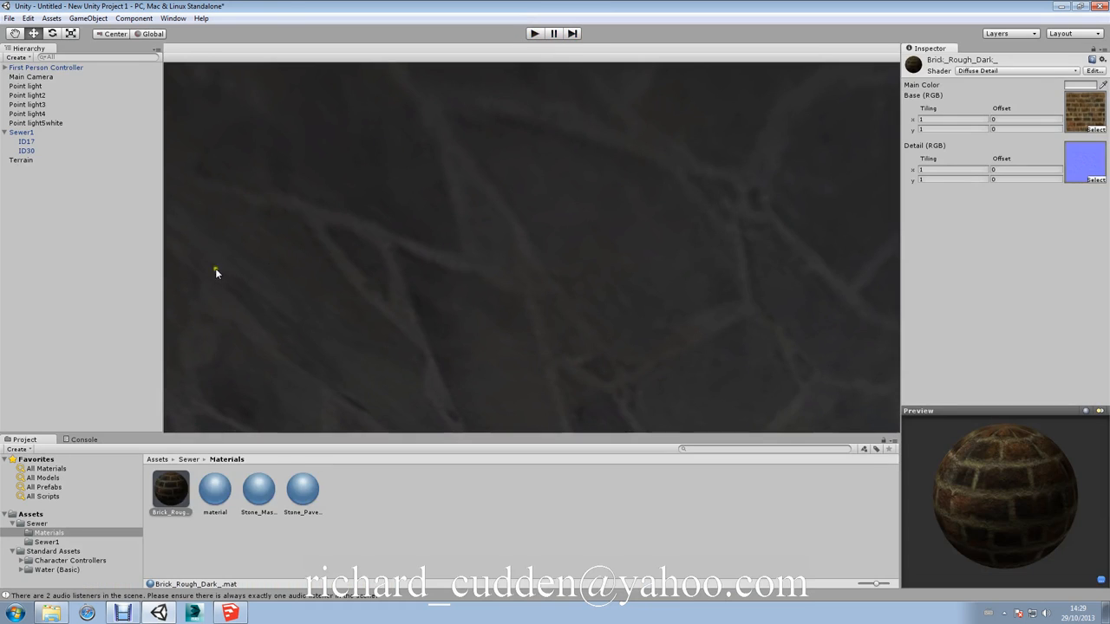
left_click(257, 491)
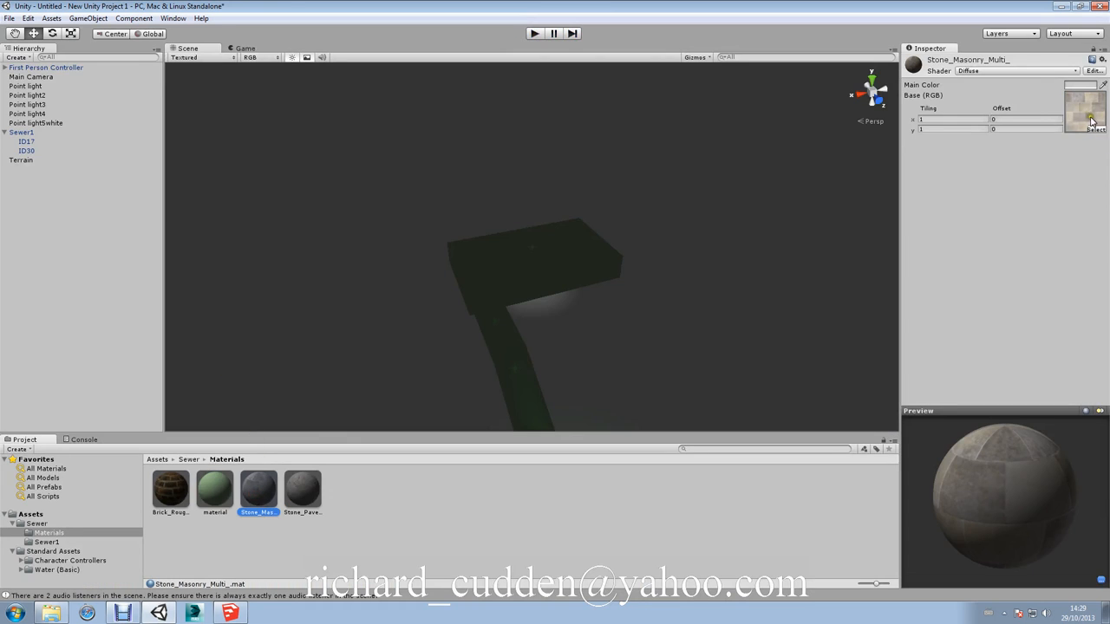
Switch the Stone Masonry material to the Diffuse Detail shader
left_click(1015, 70)
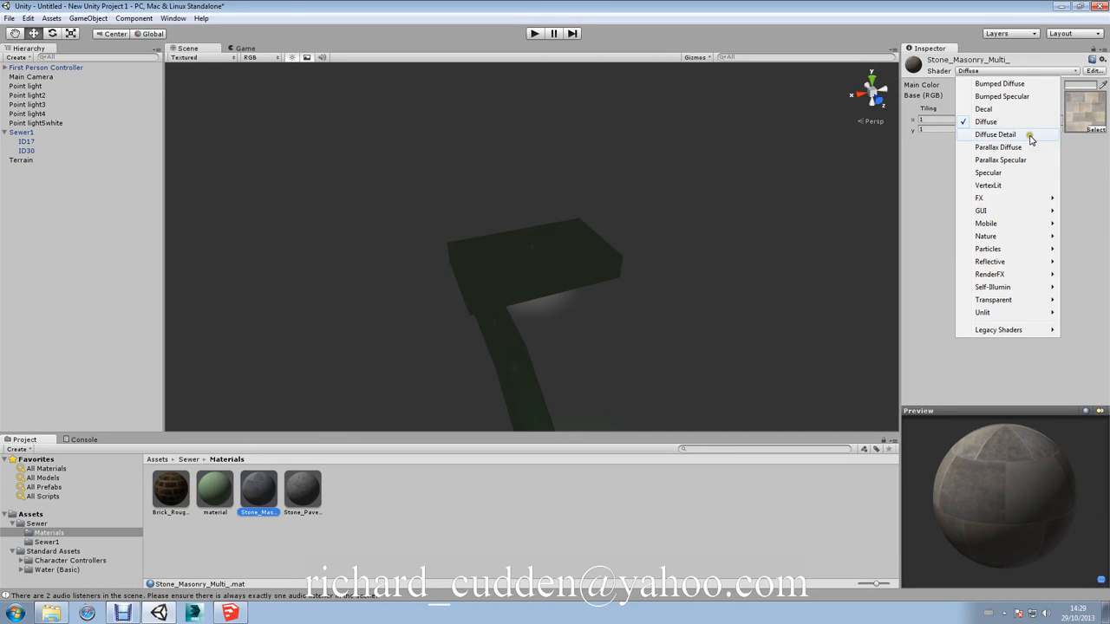
left_click(996, 133)
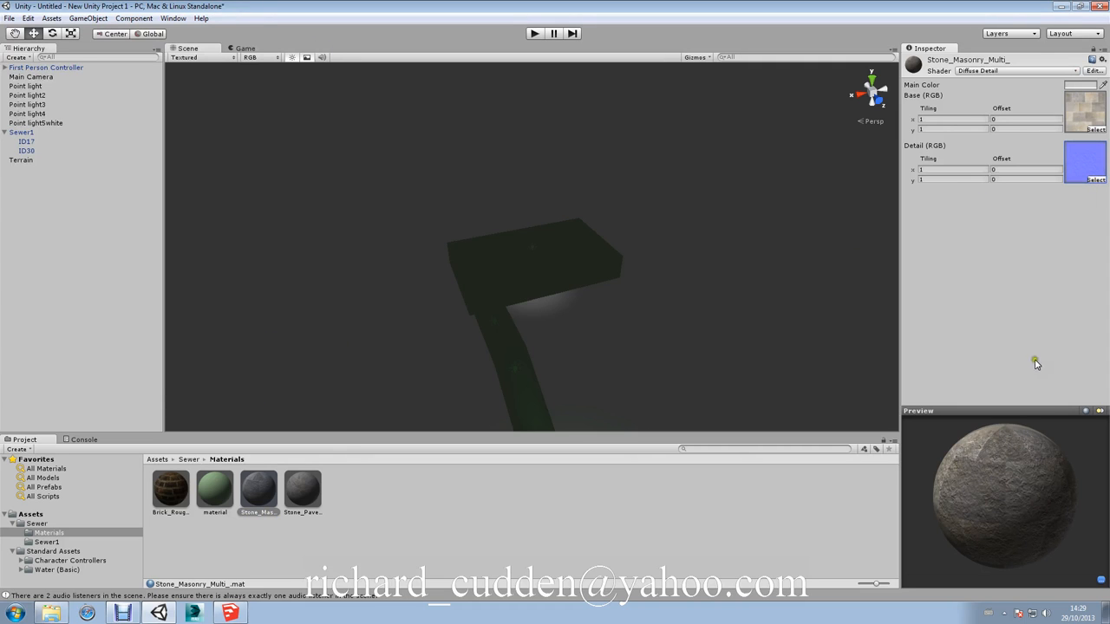
left_click(302, 487)
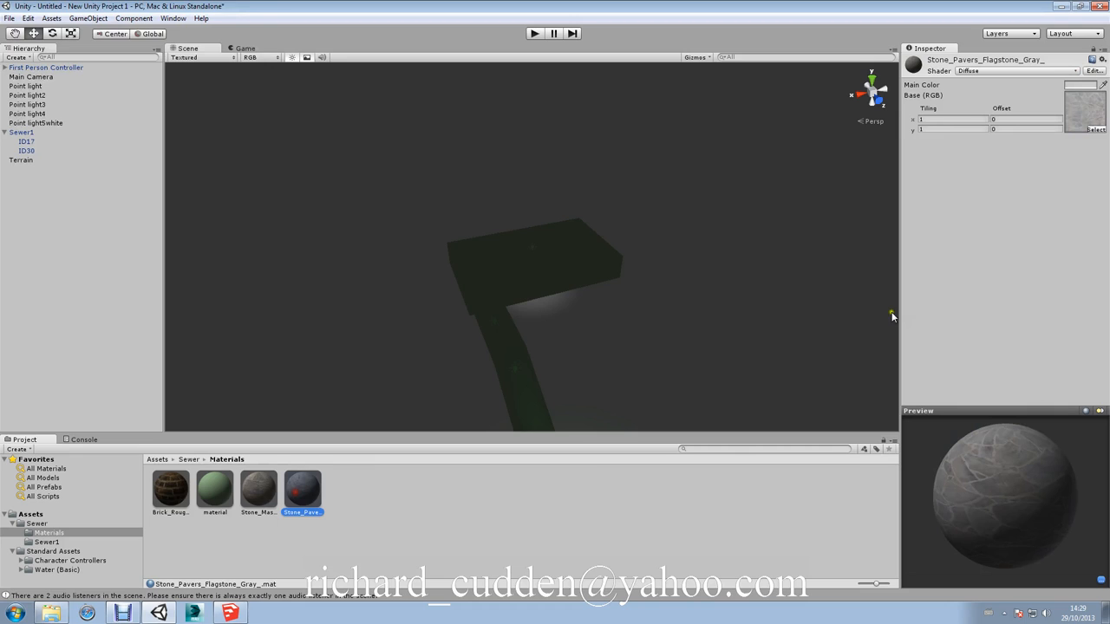
Set Stone Pavers to Diffuse Detail, restore its pavers base texture, and start play mode
left_click(1095, 118)
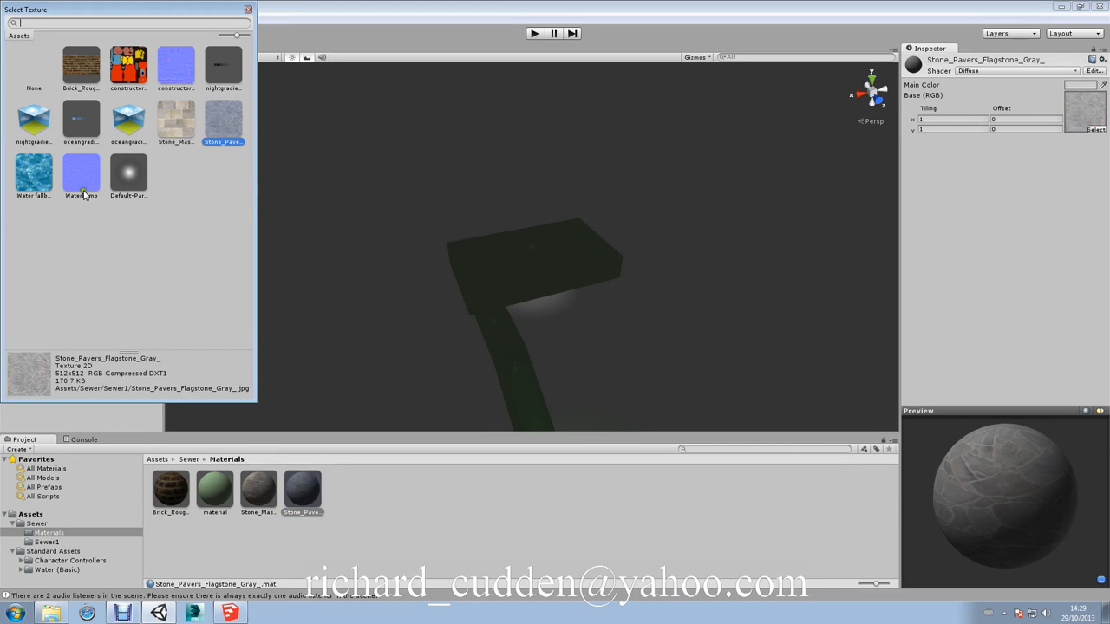
left_click(80, 173)
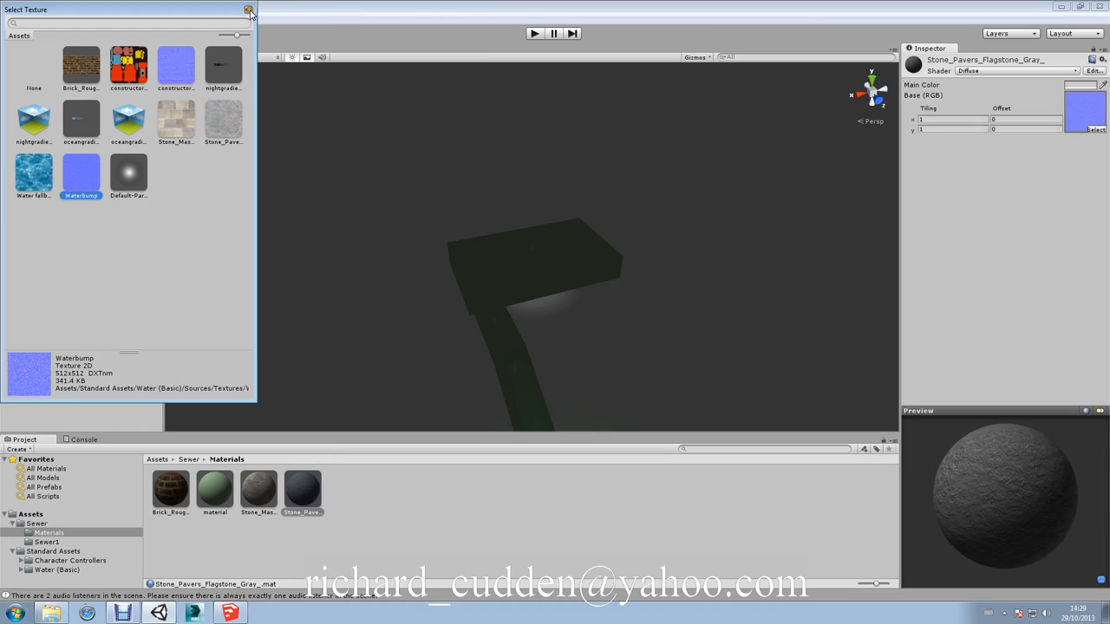
mouse_move(196, 119)
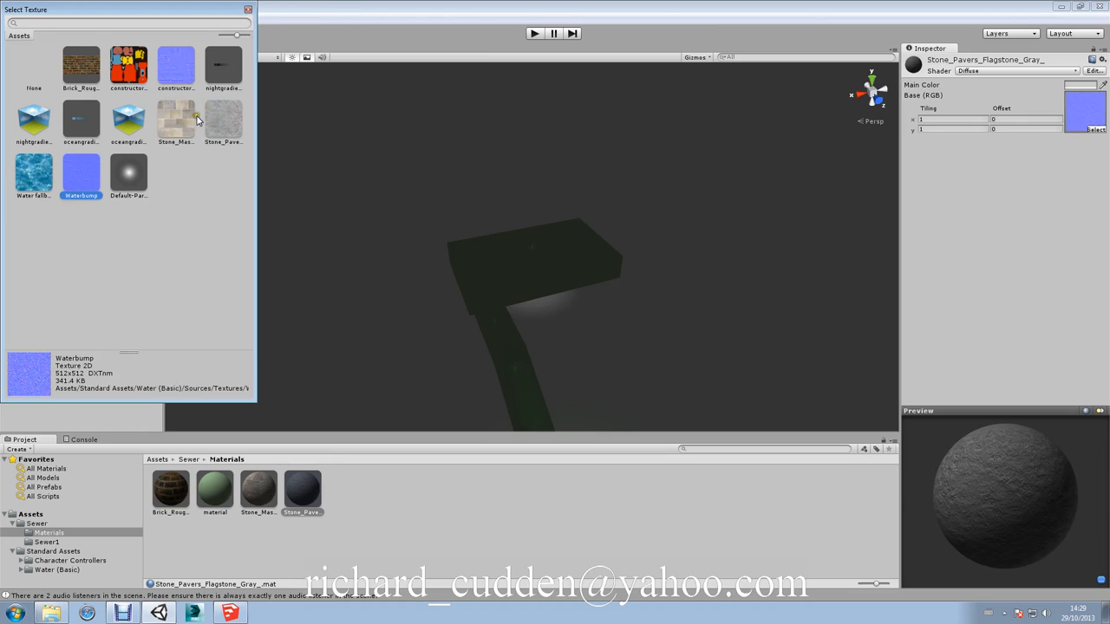
left_click(223, 121)
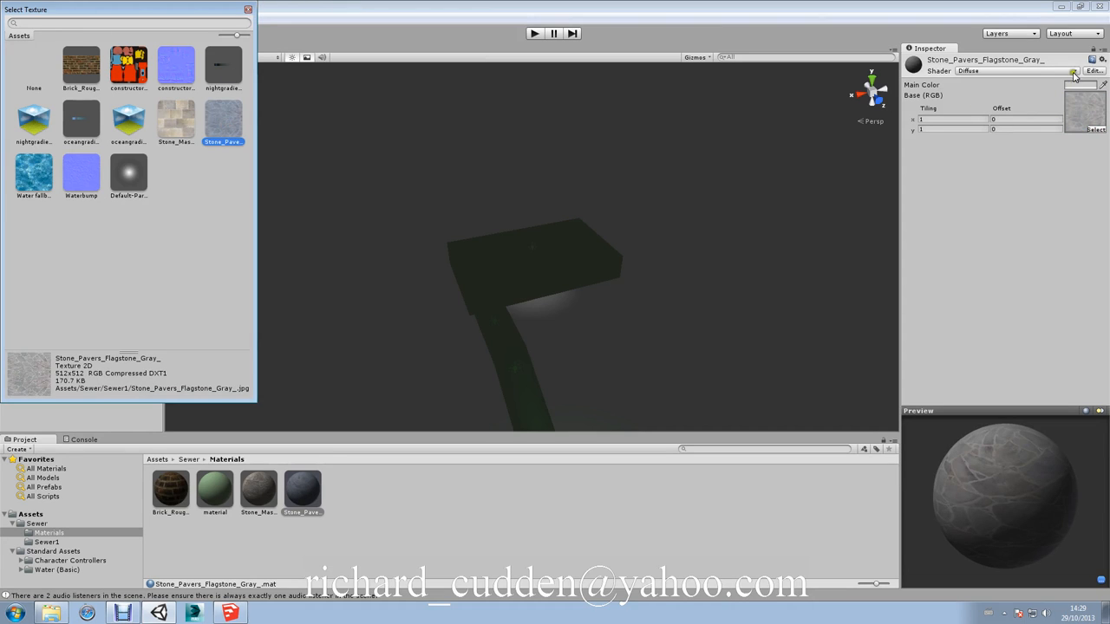
left_click(1023, 70)
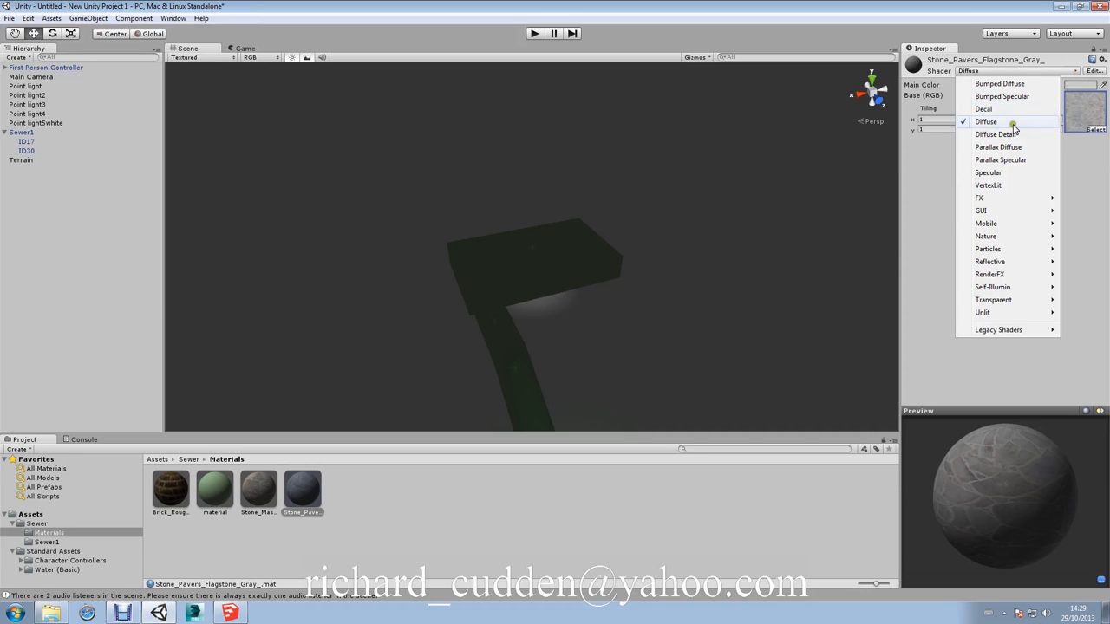
left_click(997, 135)
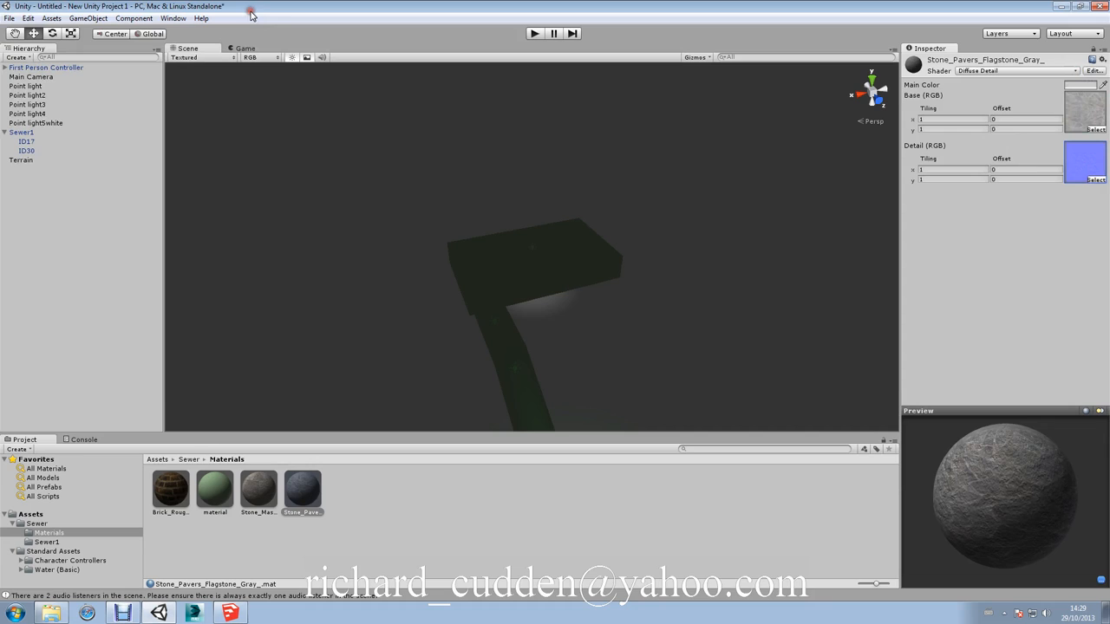
mouse_move(637, 35)
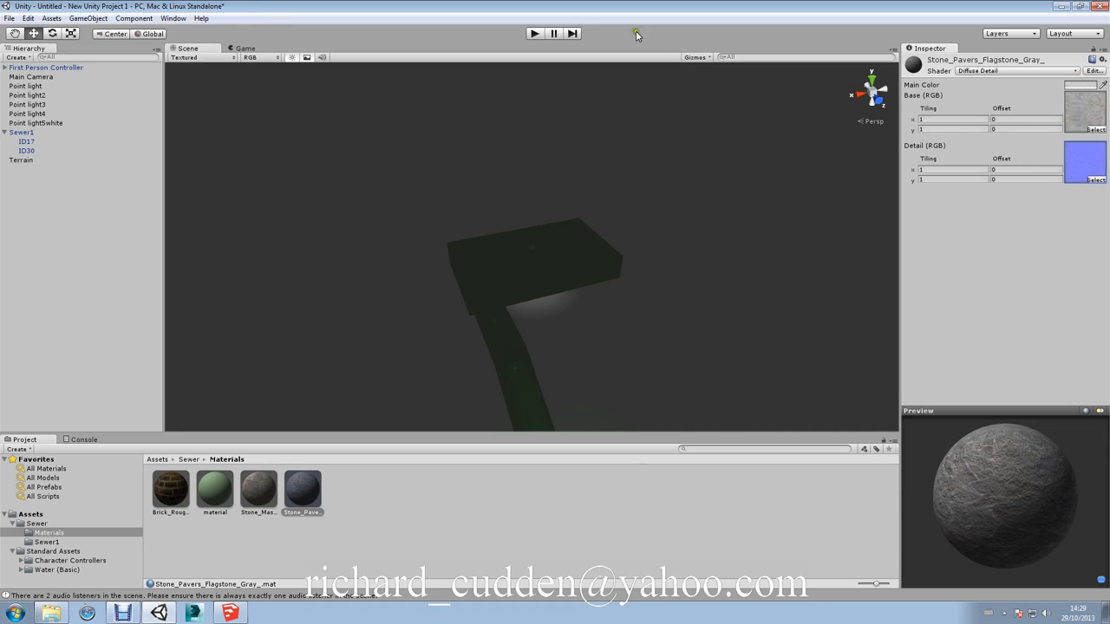
left_click(534, 33)
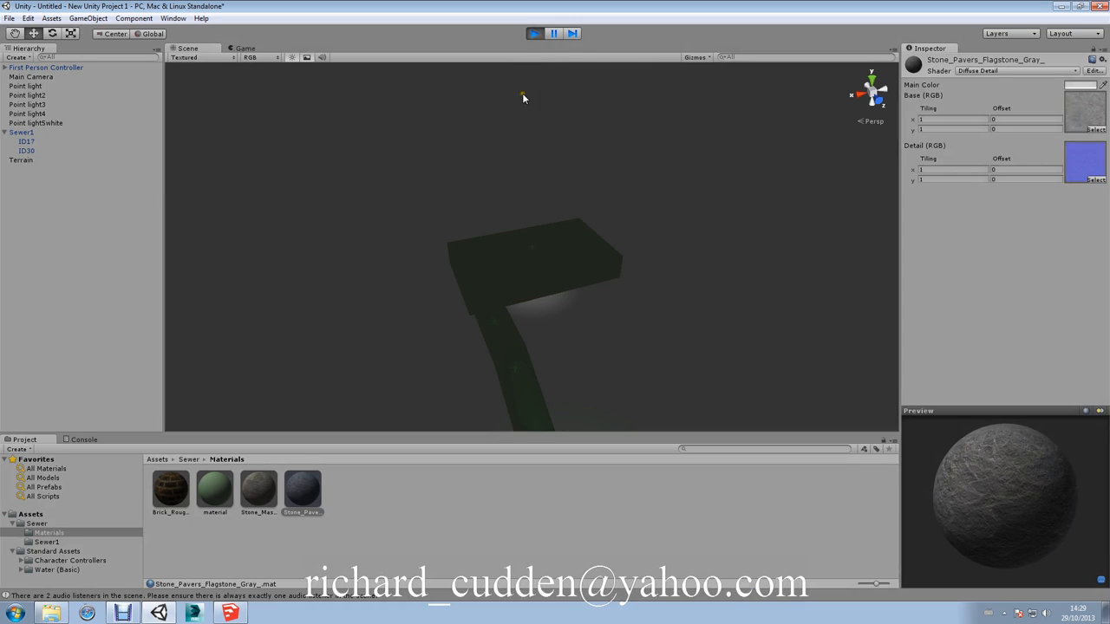
Walk the sewer in play mode to inspect the bumpy stone walls, then stop
left_click(534, 33)
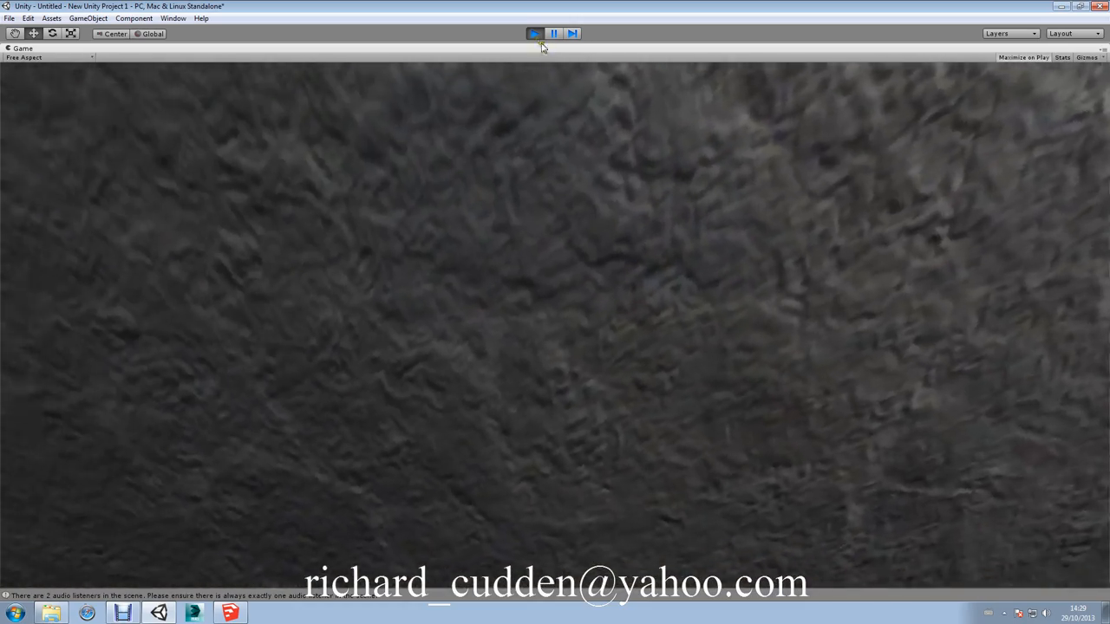
left_click(534, 33)
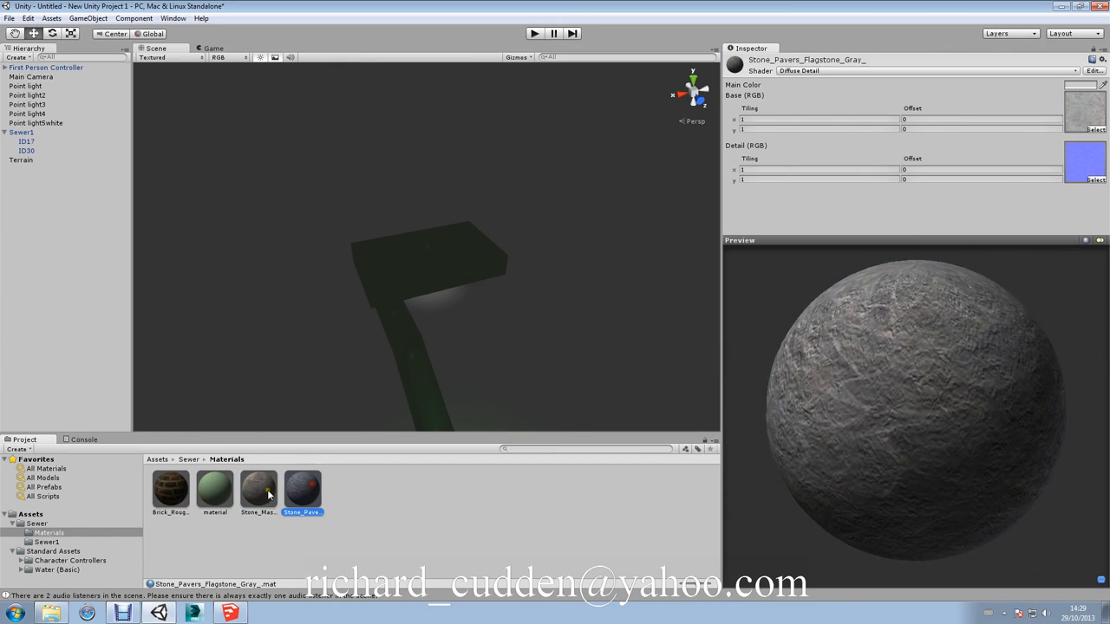
Select the Brick_Rough_Dark material to review its Diffuse Detail Waterbump preview
left_click(169, 488)
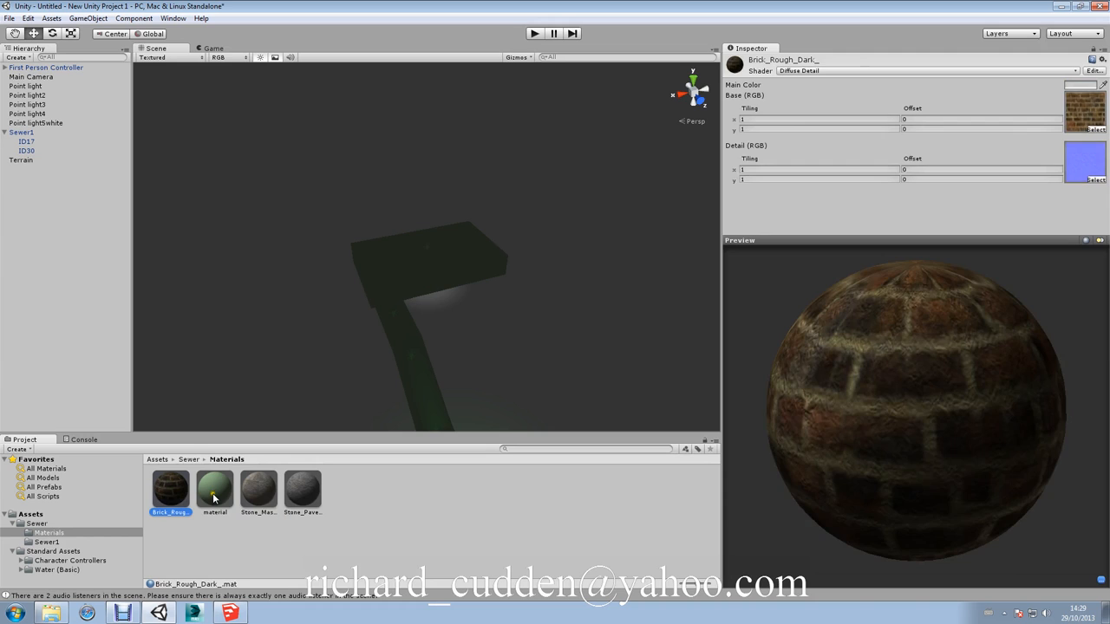
mouse_move(259, 488)
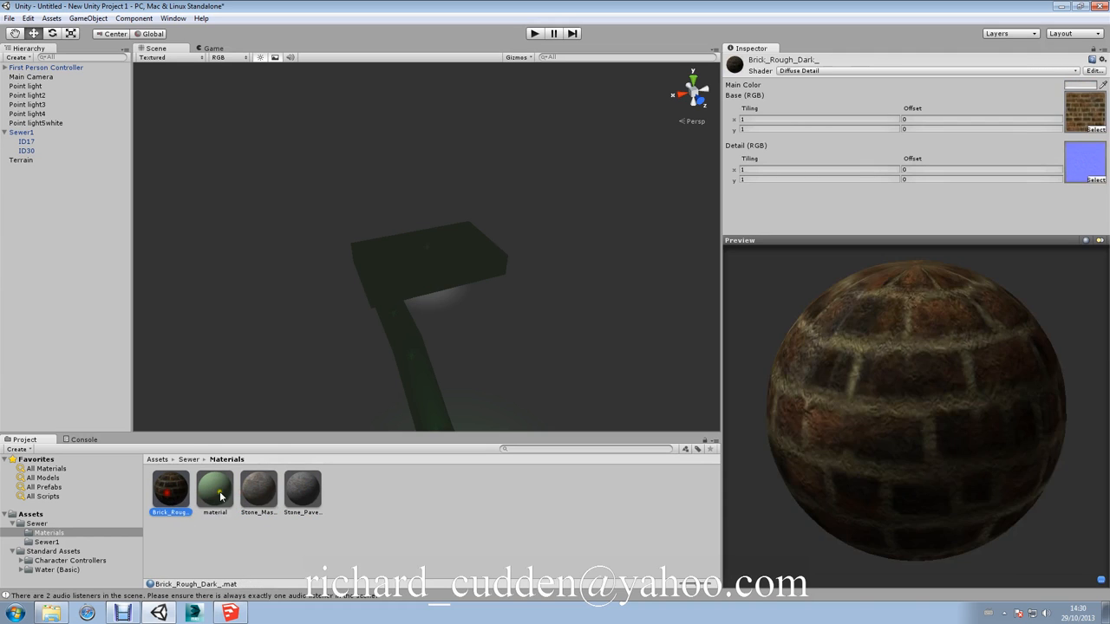
mouse_move(171, 490)
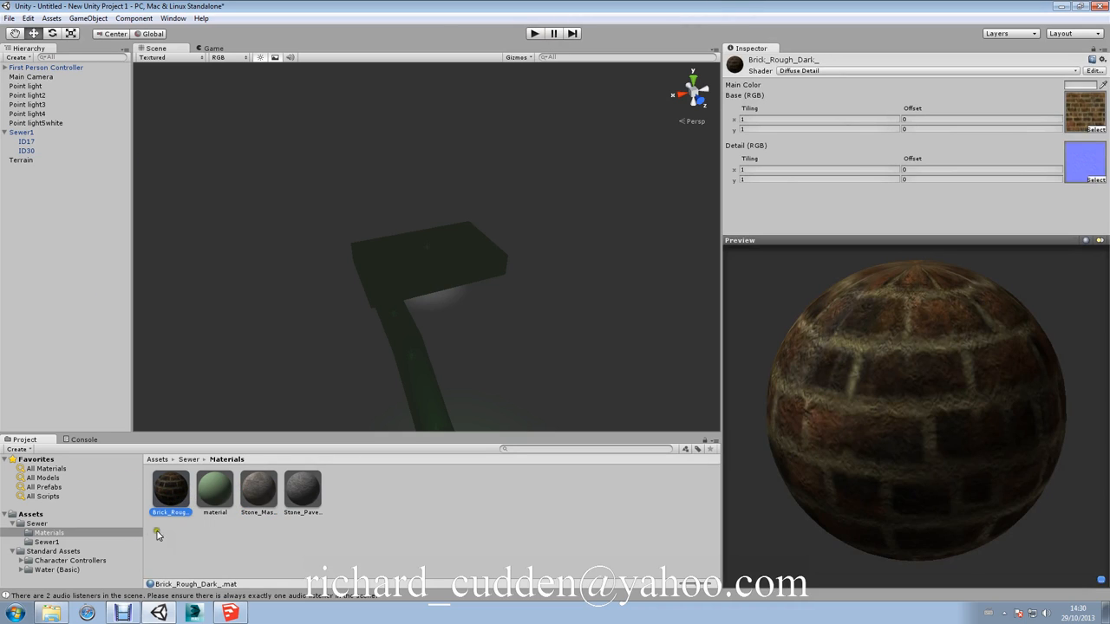
mouse_move(699, 171)
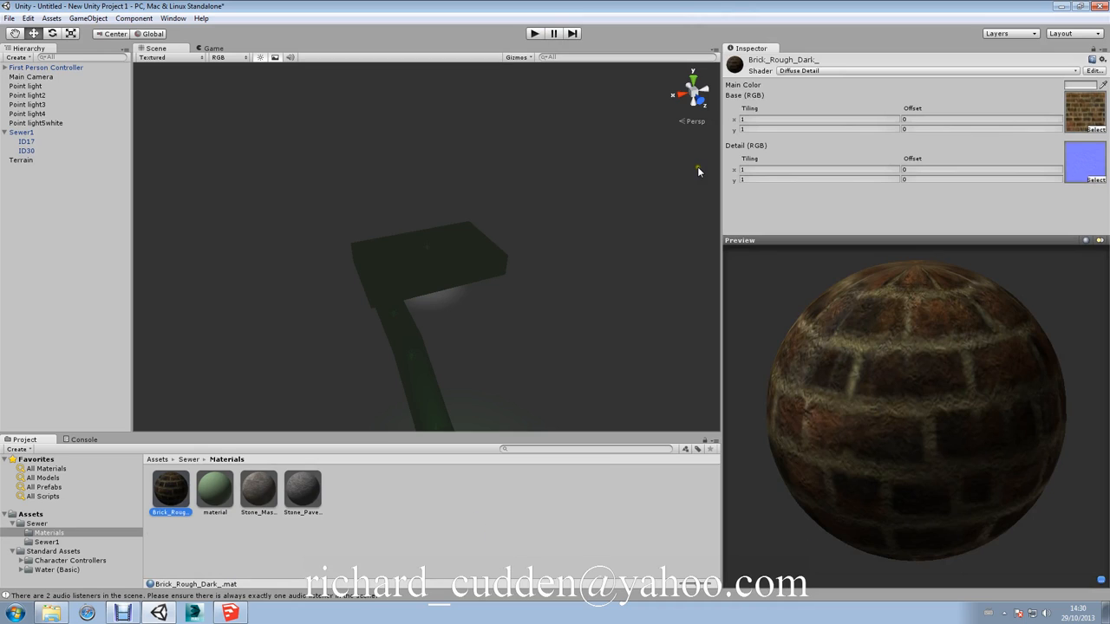